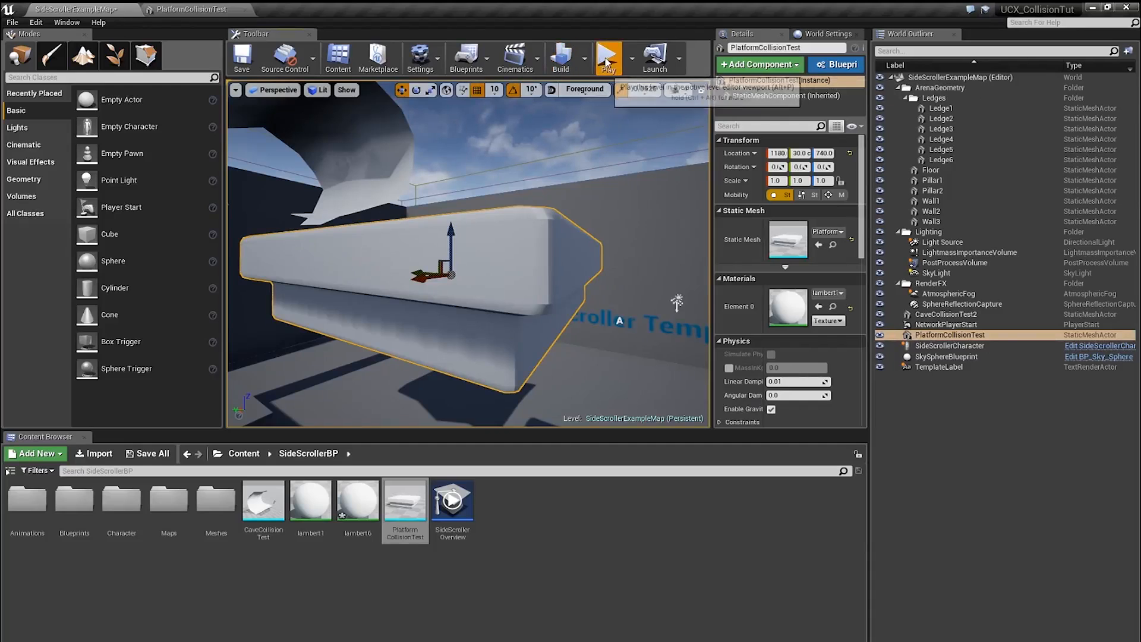
# Bring the PlatformCollisionTest static mesh editor into focus to inspect the platform
pyautogui.click(608, 57)
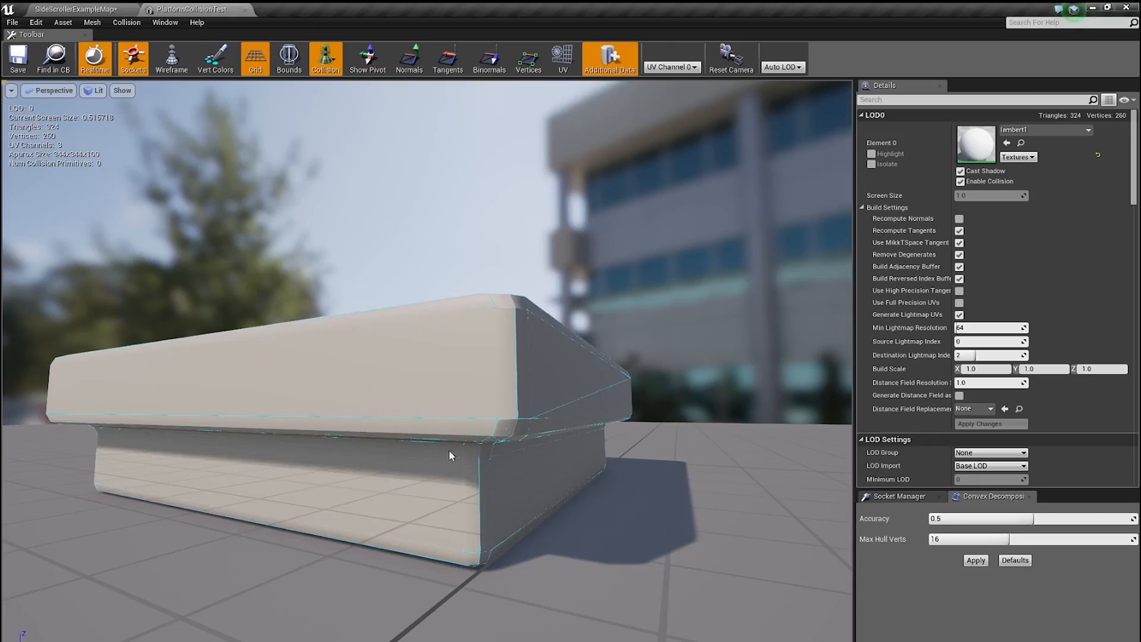
pyautogui.moveTo(275, 401)
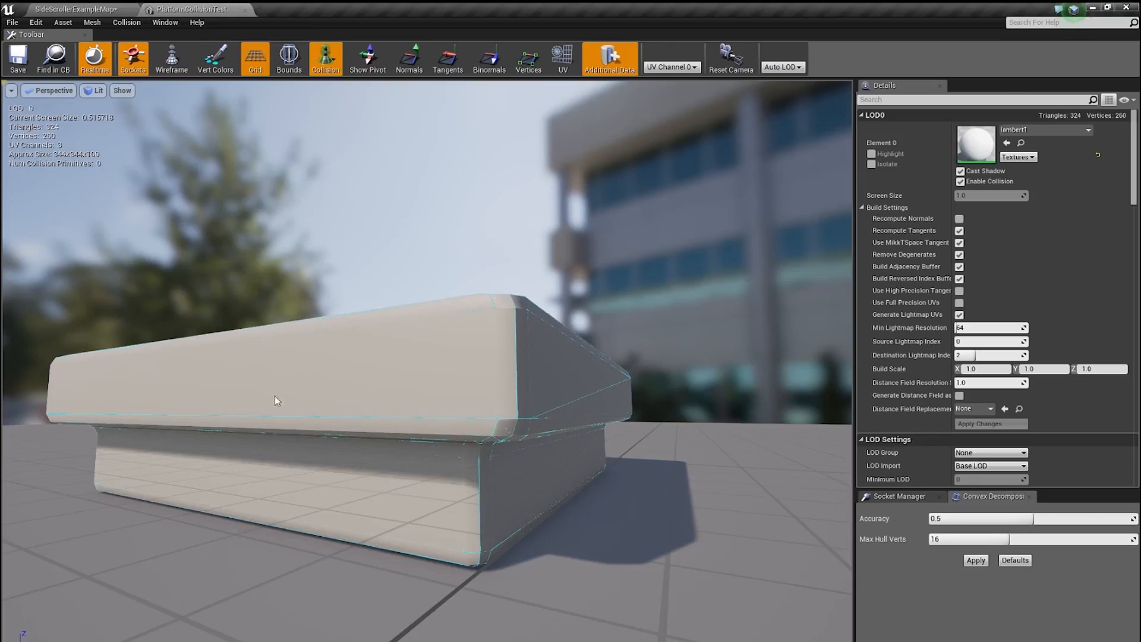
pyautogui.moveTo(492, 303)
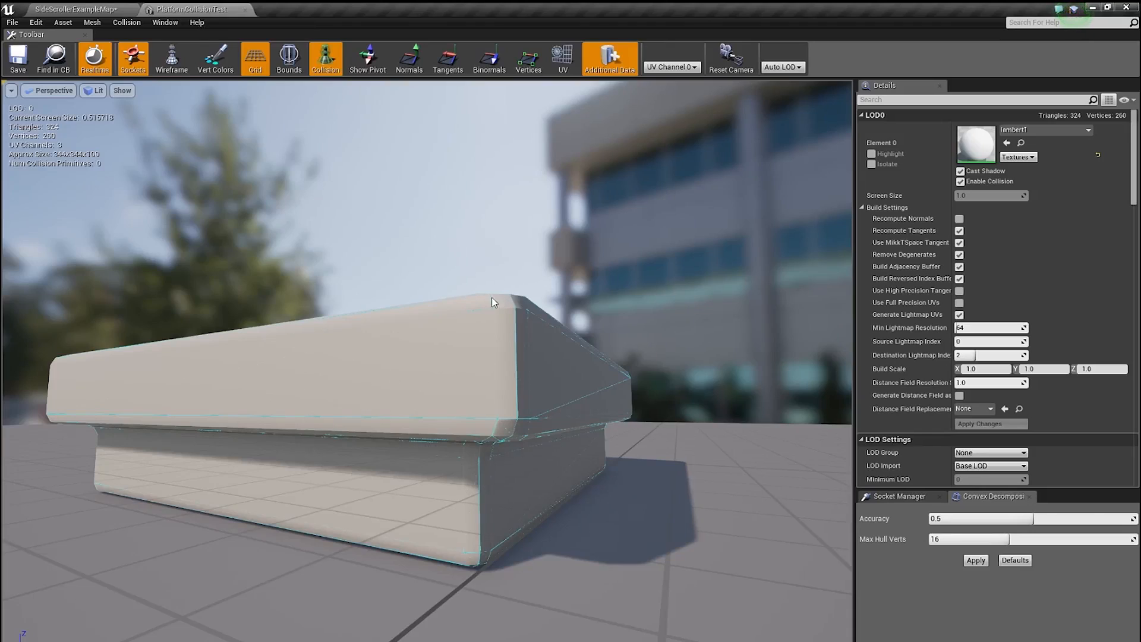
pyautogui.moveTo(497, 369)
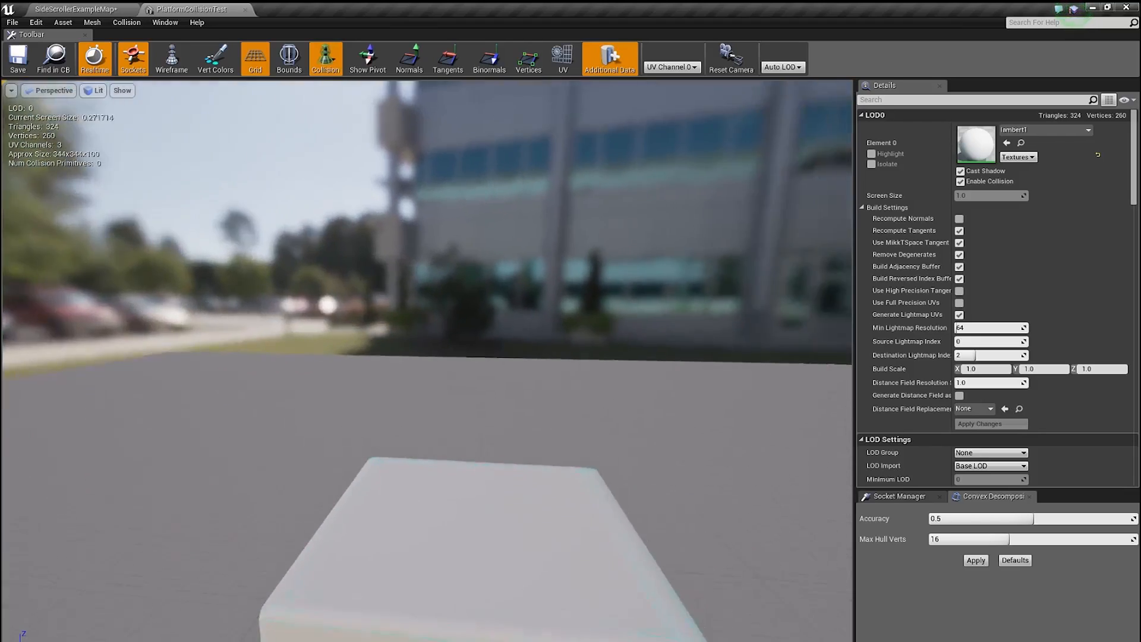
# Add a simplified box collision enclosing the platform mesh via the Collision menu
pyautogui.click(125, 21)
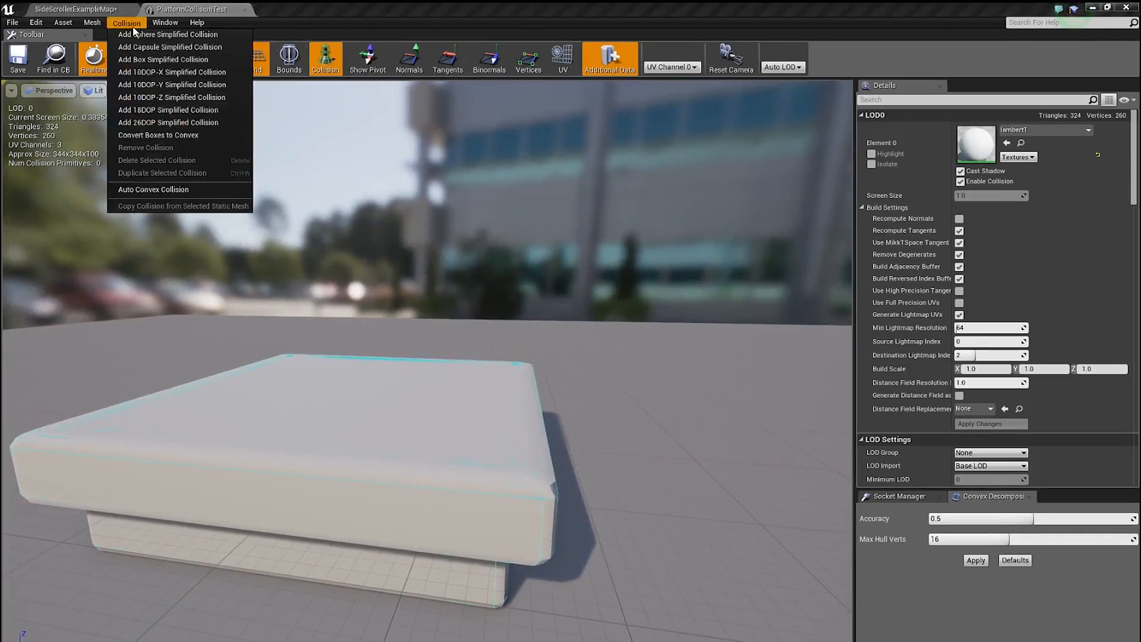
pyautogui.moveTo(163, 60)
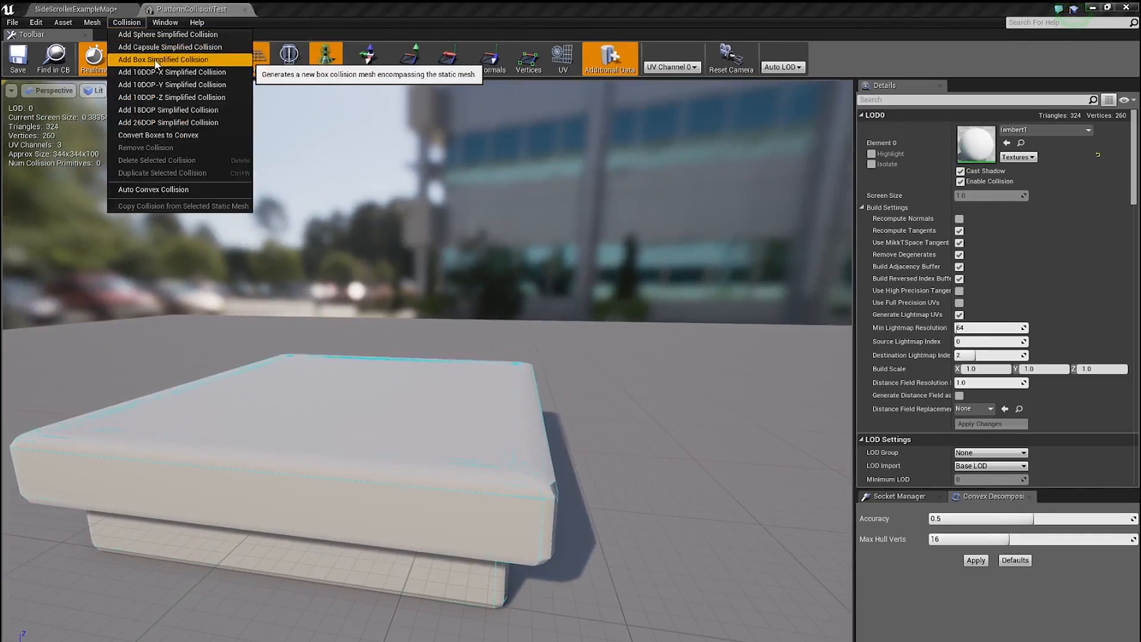
pyautogui.click(163, 60)
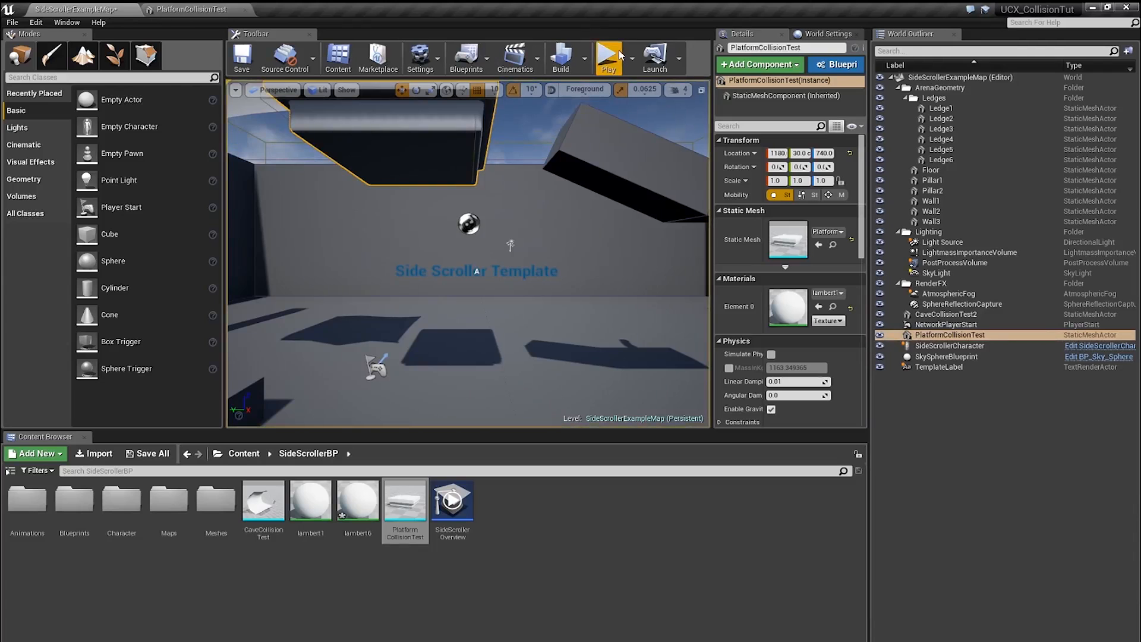
# Play the side-scroller level to test the platform's box collision
pyautogui.click(608, 58)
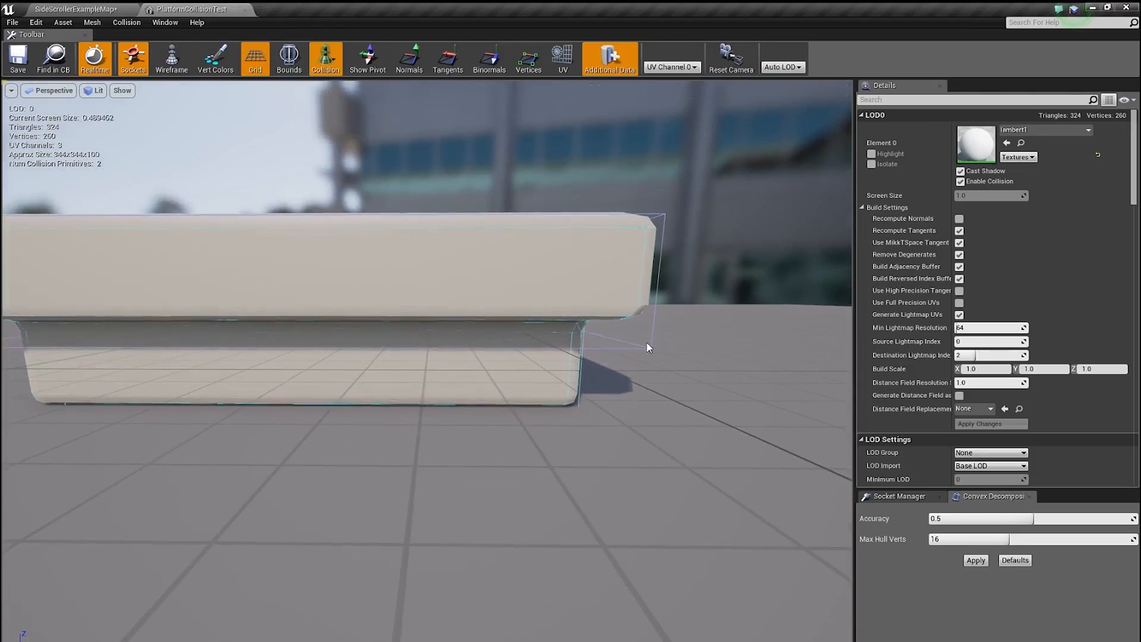
# Remove the platform's collision primitives and review the Convex Decomposition settings
pyautogui.click(126, 22)
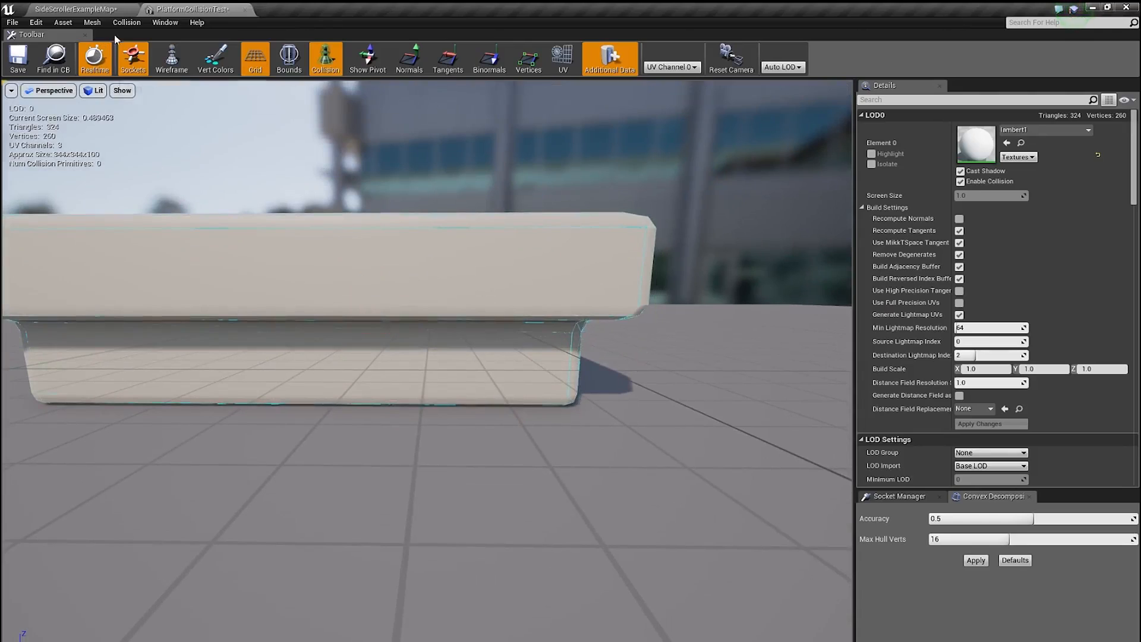
pyautogui.click(126, 21)
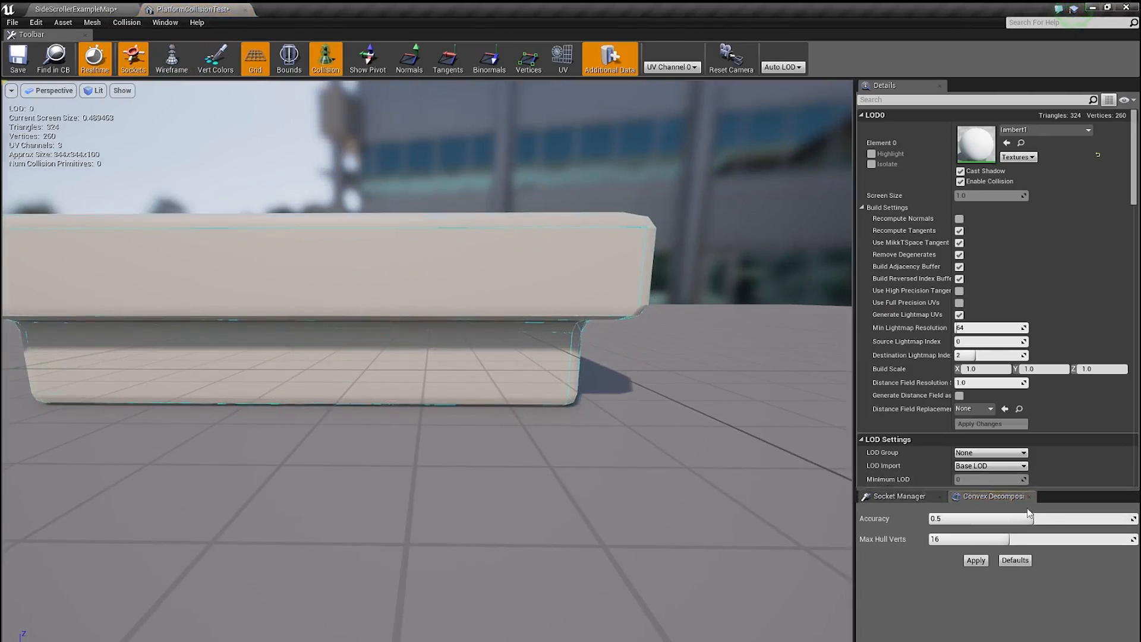
pyautogui.click(974, 559)
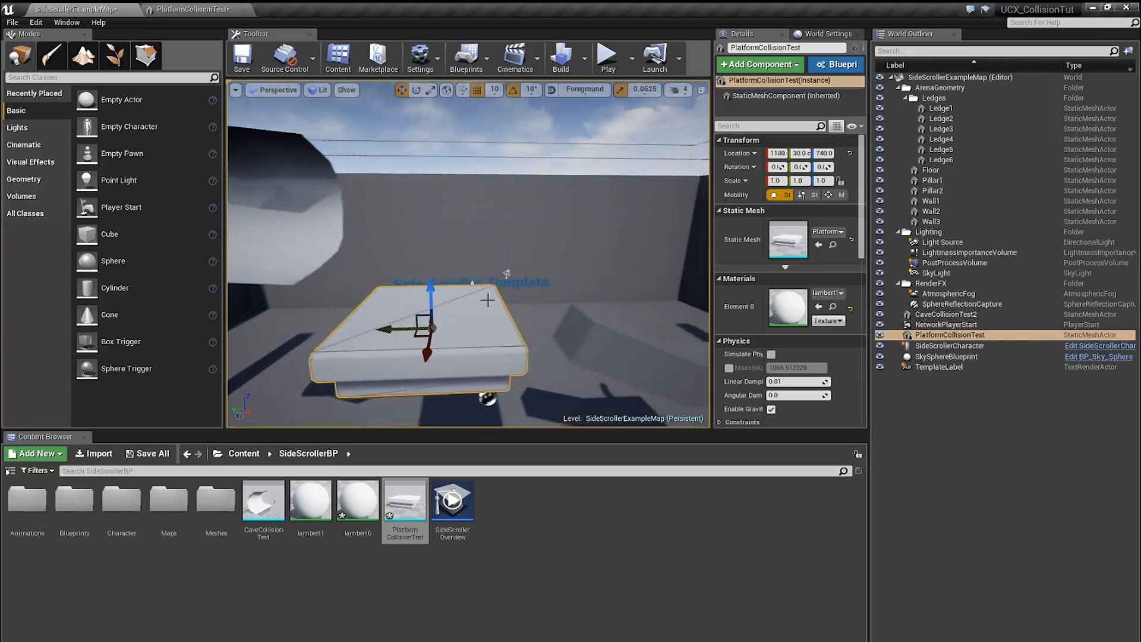
# Select the tunnel in the level and load the CaveCollisionTest mesh into the mesh editor
pyautogui.click(947, 313)
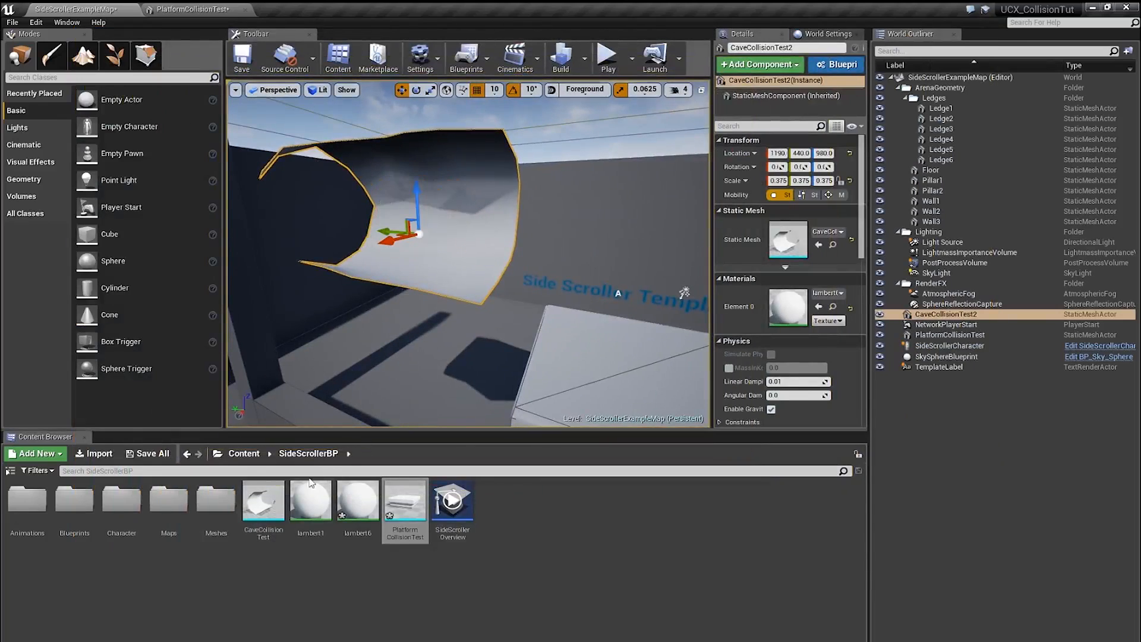
pyautogui.doubleClick(264, 499)
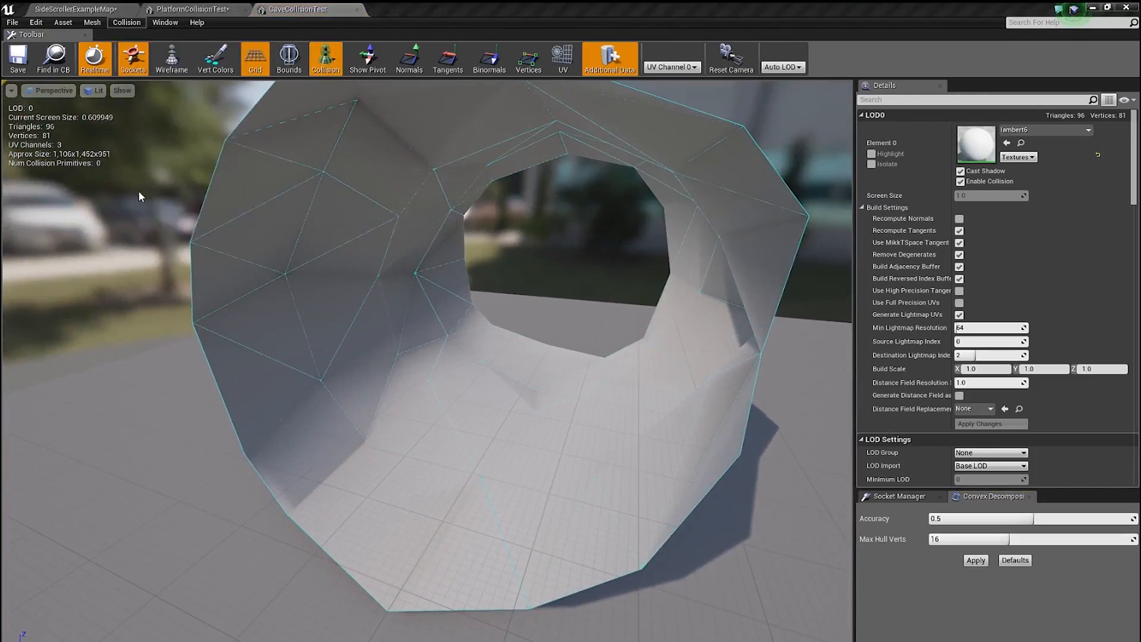
# Apply convex decomposition to the cave mesh with accuracy 1.0 and 32 max hull vertices
pyautogui.click(975, 560)
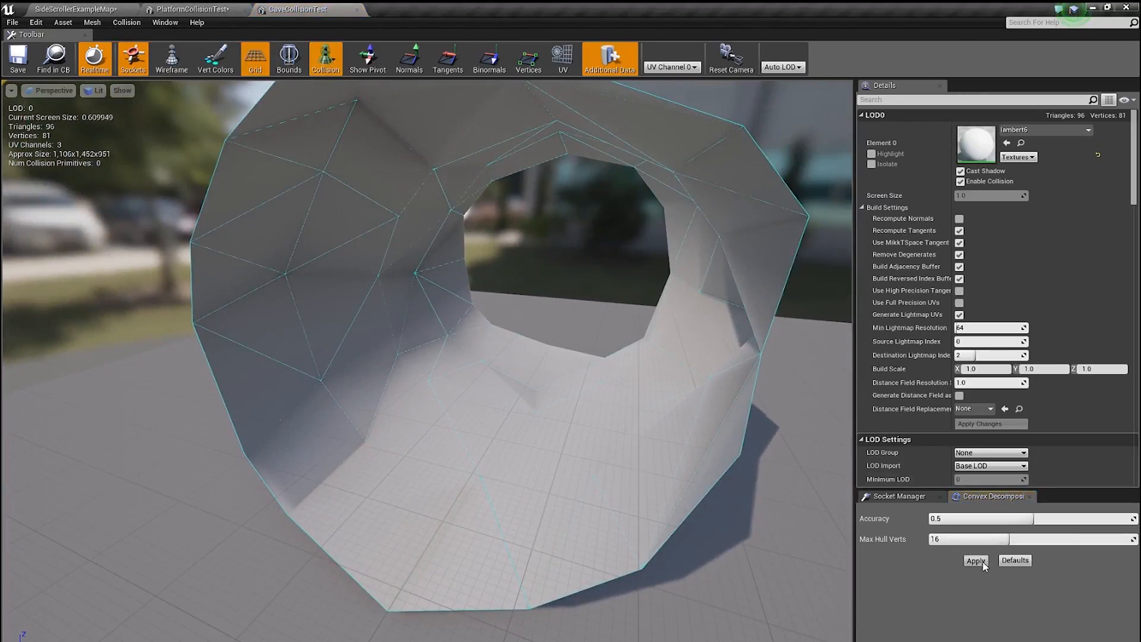
pyautogui.click(975, 560)
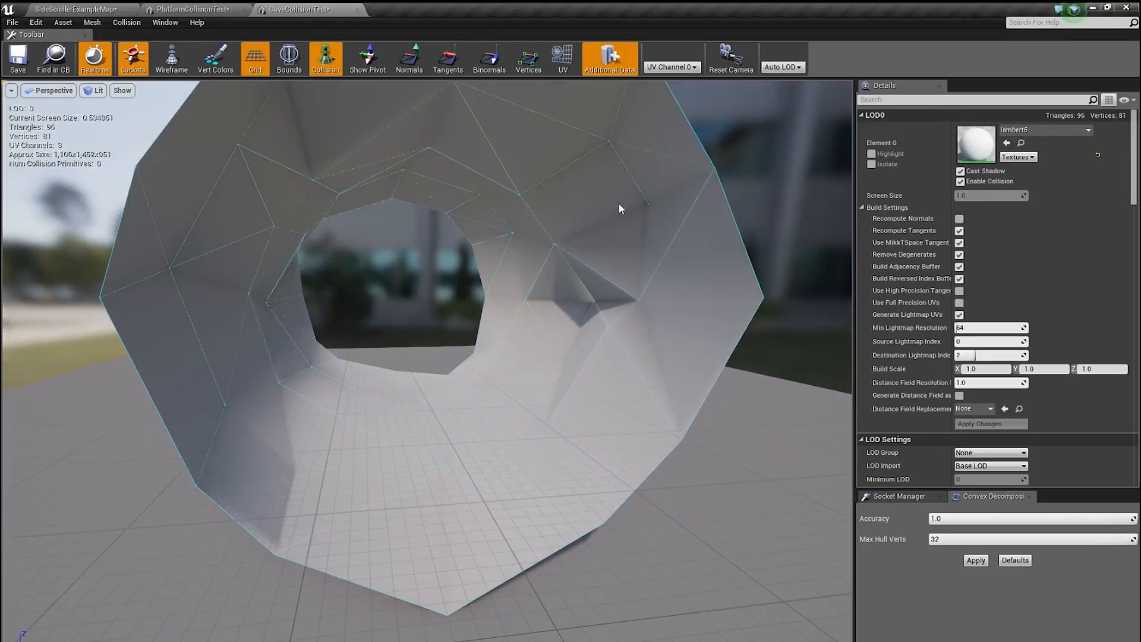
# Set the cave mesh's Collision Complexity to Use Complex Collision As Simple
pyautogui.scroll(-3)
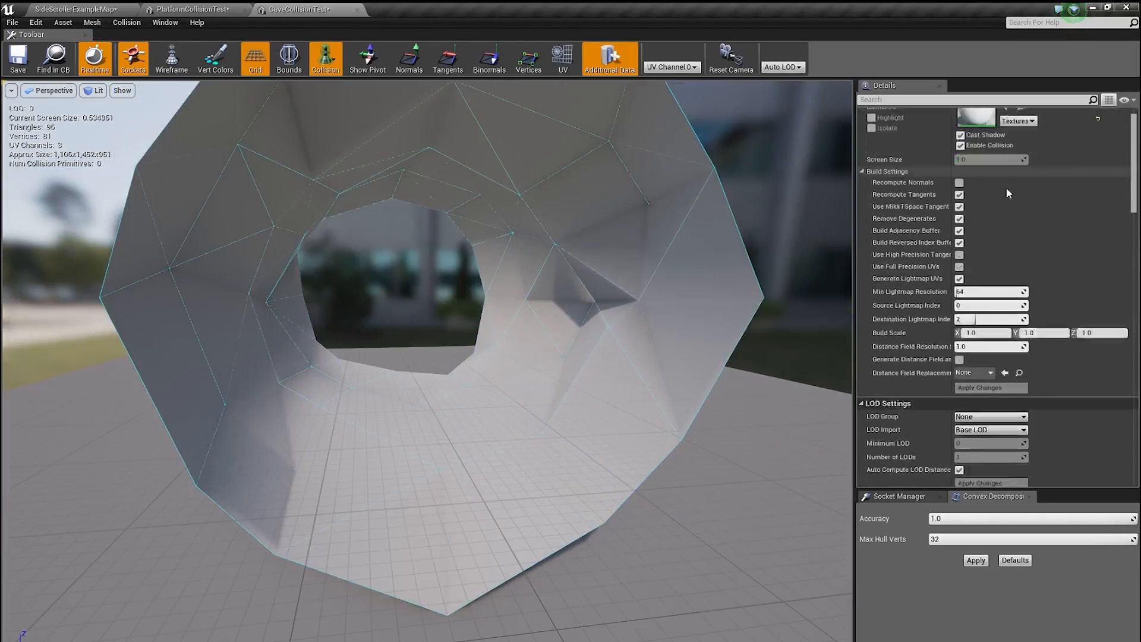
pyautogui.scroll(-3)
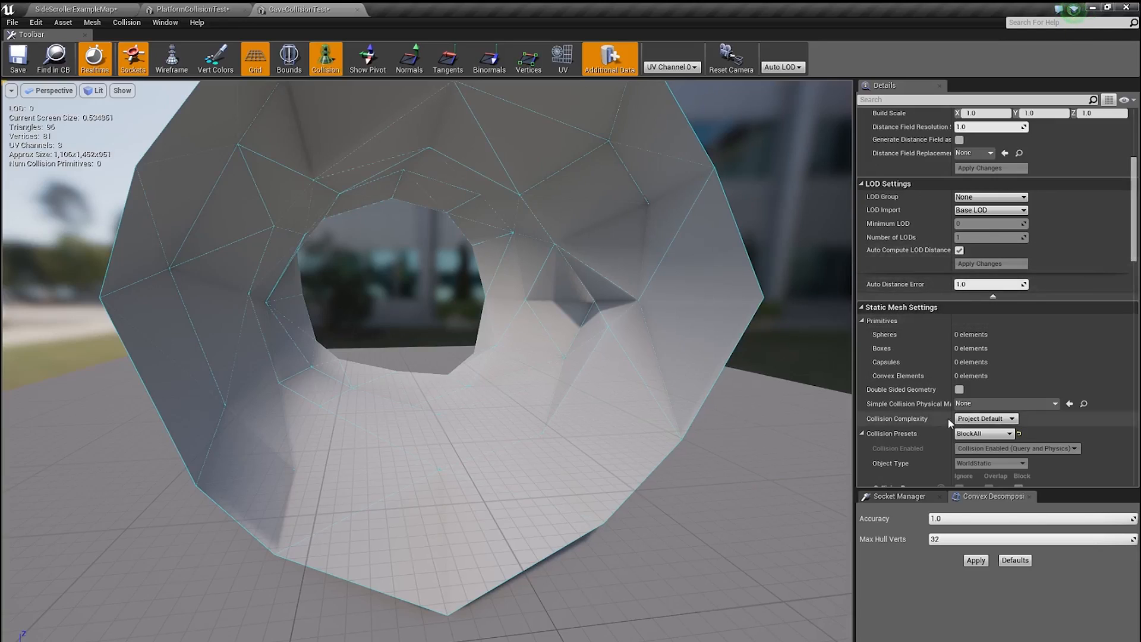
pyautogui.click(984, 417)
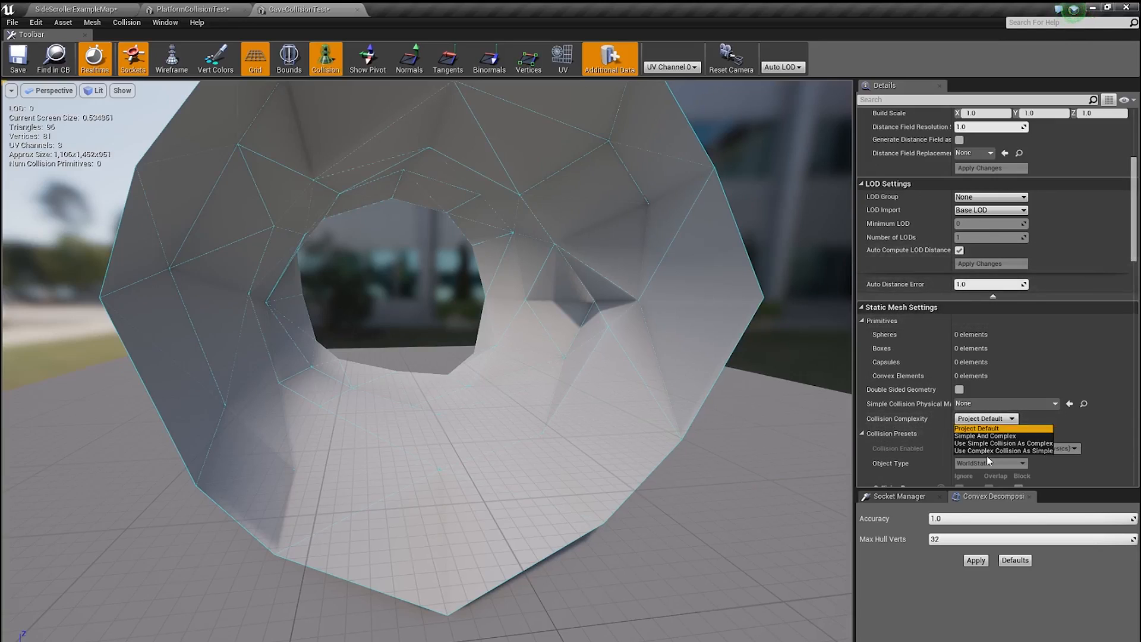
pyautogui.moveTo(1003, 449)
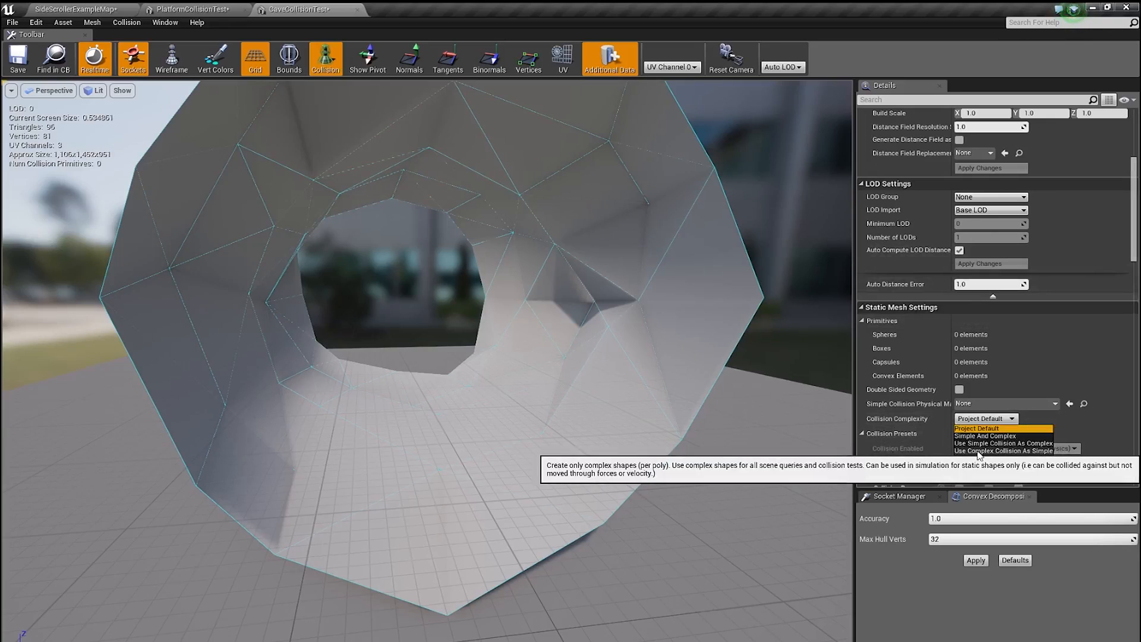
pyautogui.click(1001, 449)
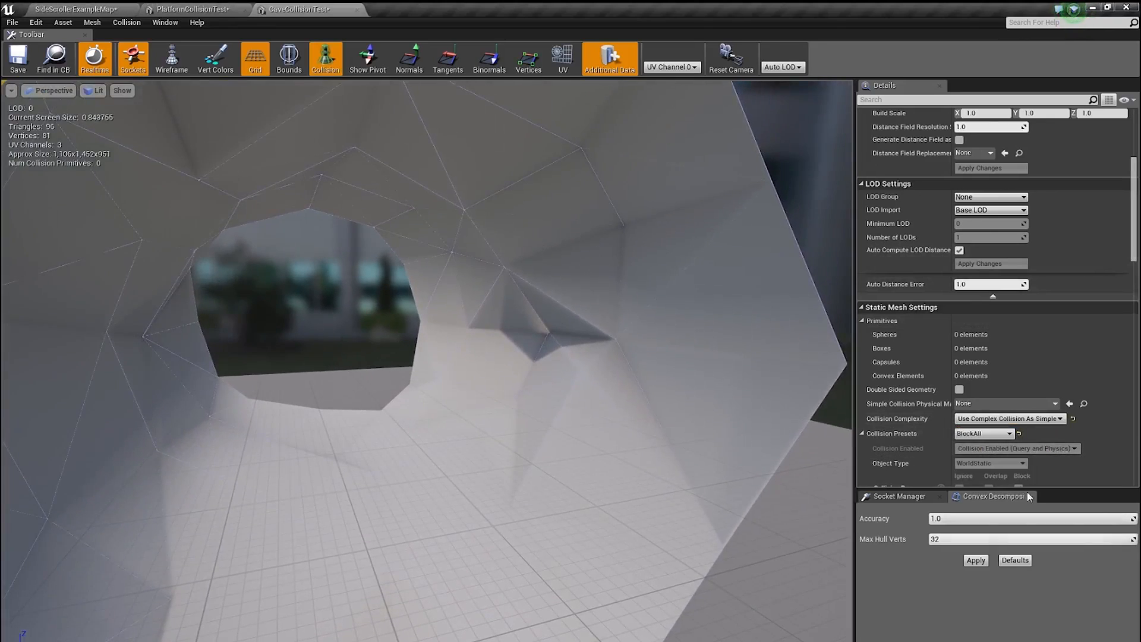
pyautogui.moveTo(1026, 469)
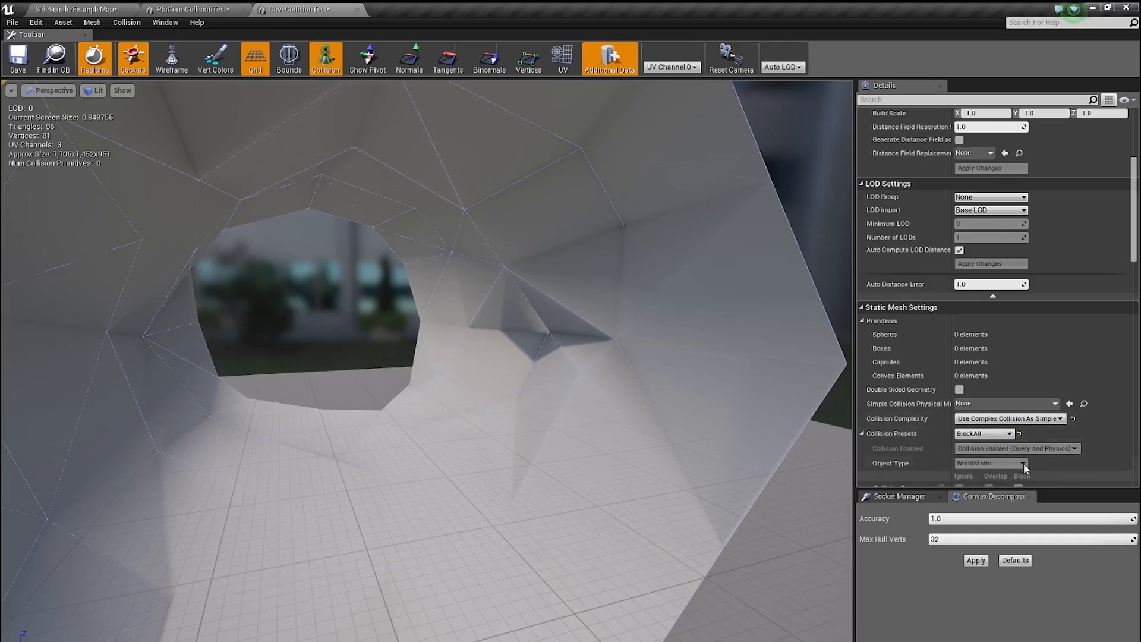
pyautogui.moveTo(436, 191)
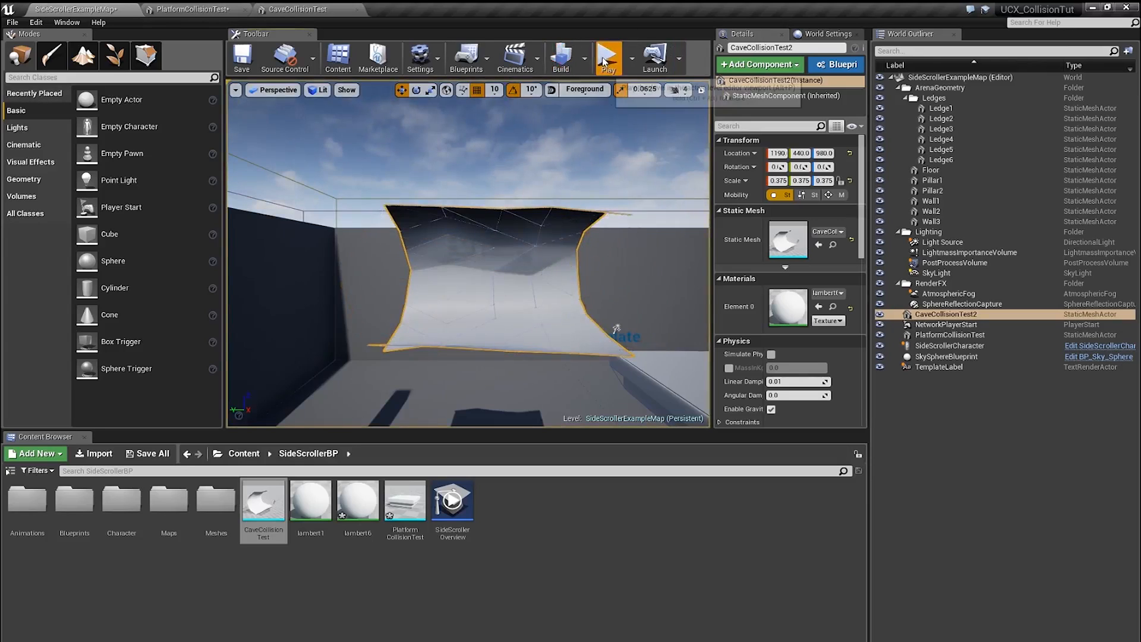
# Play the level to test walking through the tunnel's complex collision
pyautogui.click(608, 58)
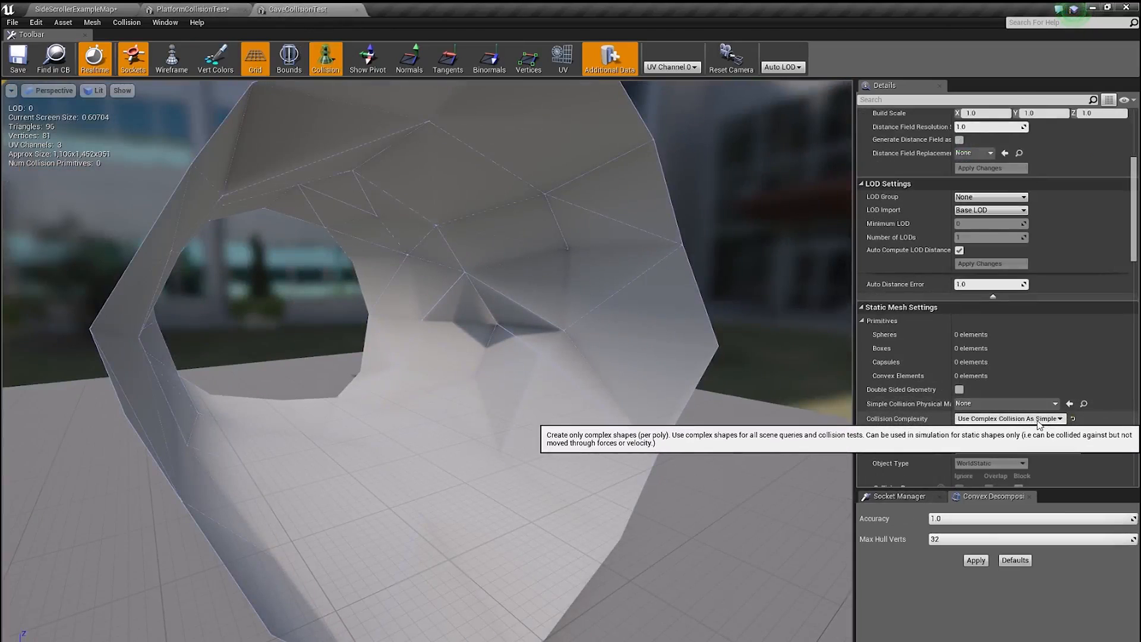
# Re-select a Collision Complexity option for the tunnel before moving to Maya
pyautogui.click(1009, 417)
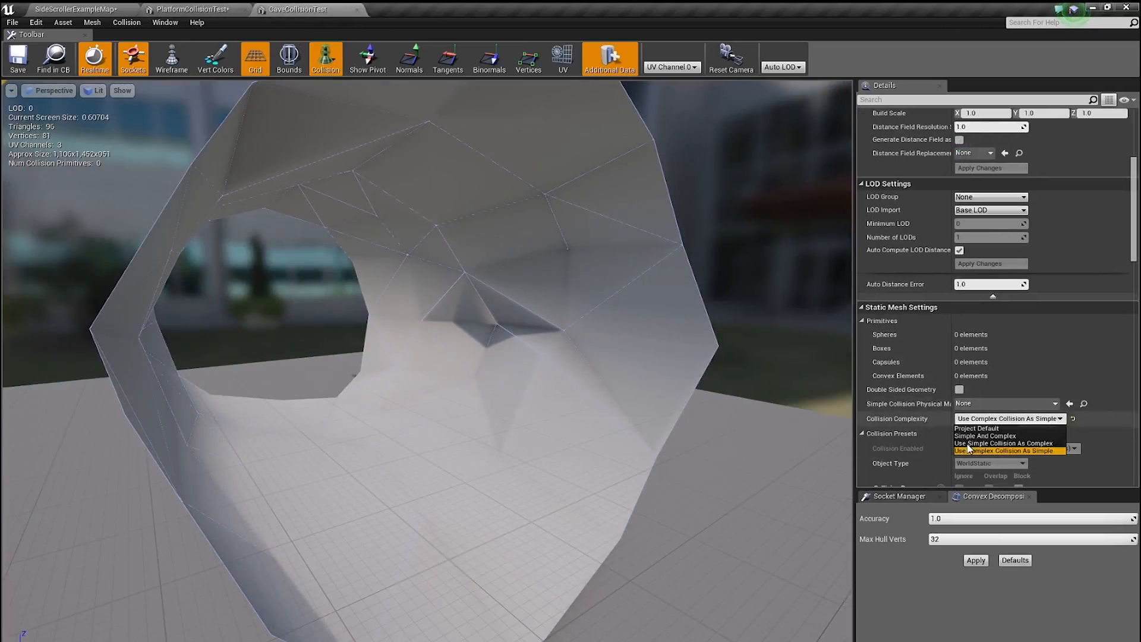
pyautogui.click(977, 427)
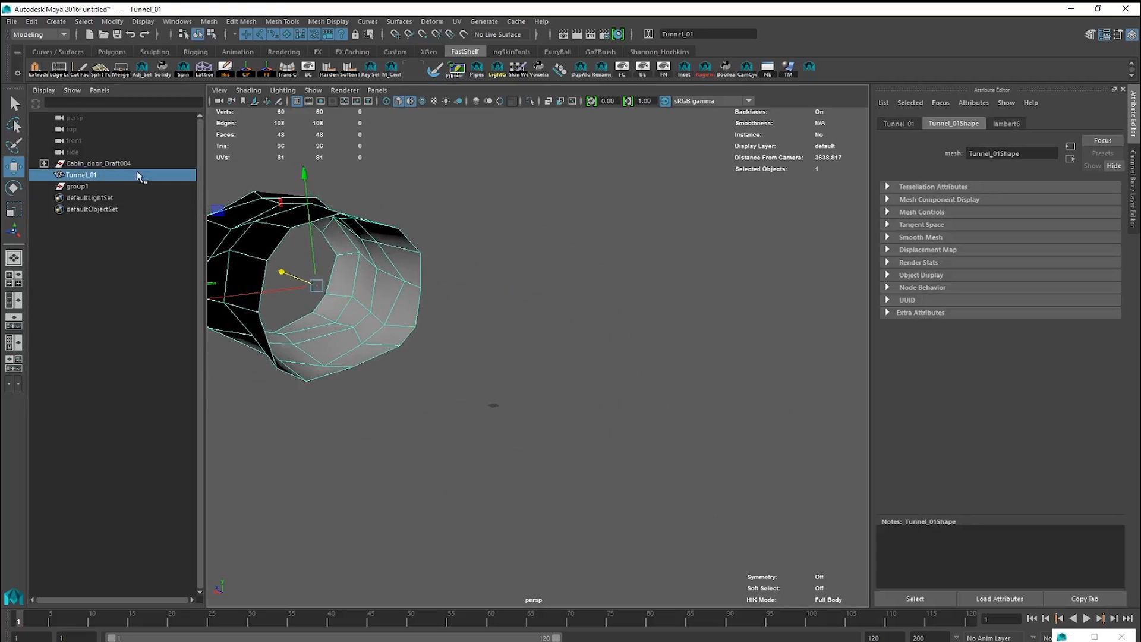
# Inspect inside Tunnel_01, hide it, and duplicate Geo_Platform as Geo_Platform1
pyautogui.click(11, 21)
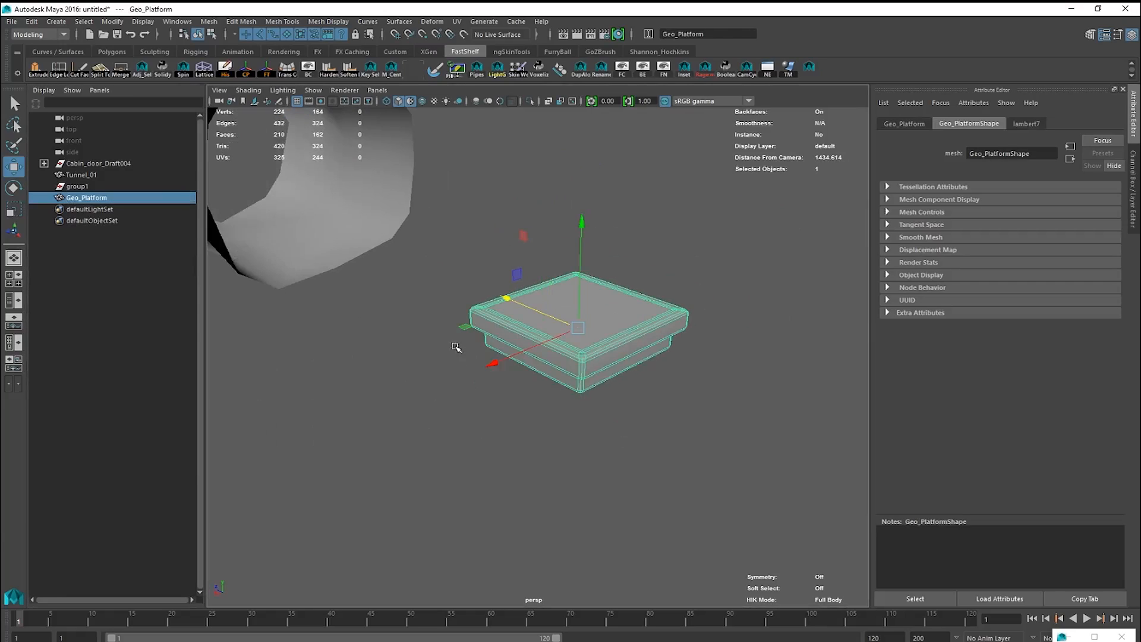
pyautogui.click(80, 174)
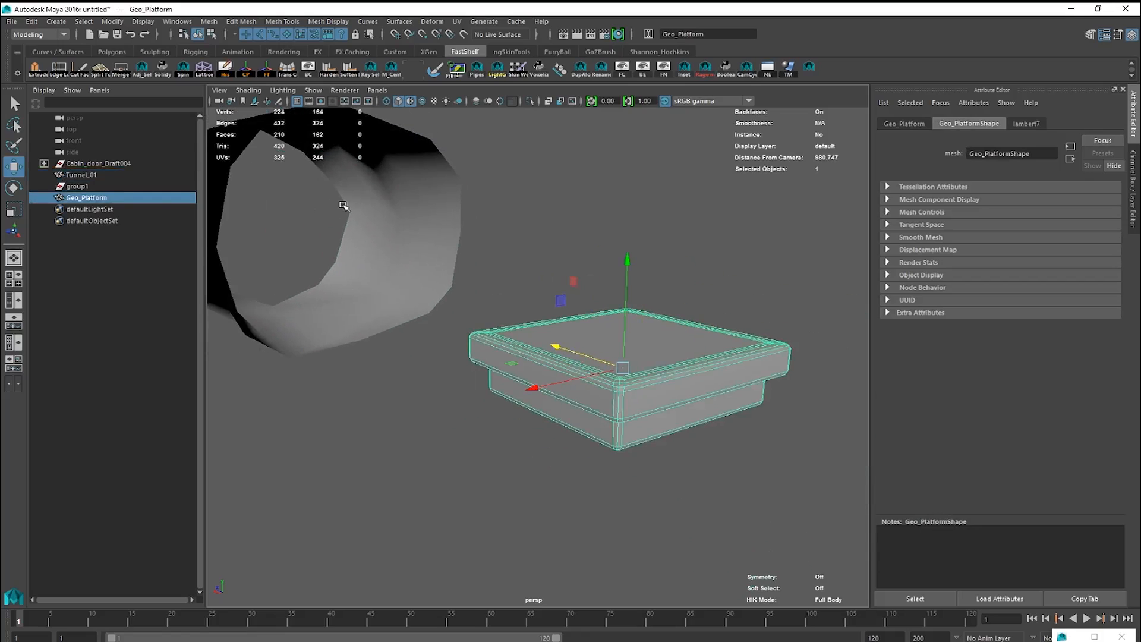
pyautogui.click(81, 175)
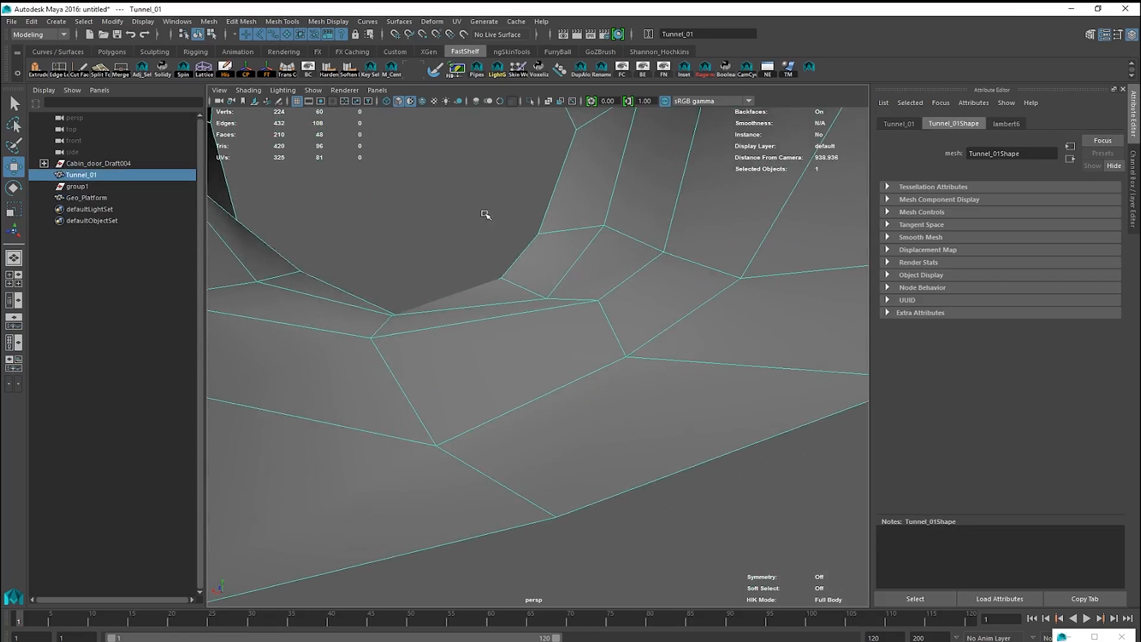
pyautogui.moveTo(485, 215); pyautogui.dragTo(432, 257)
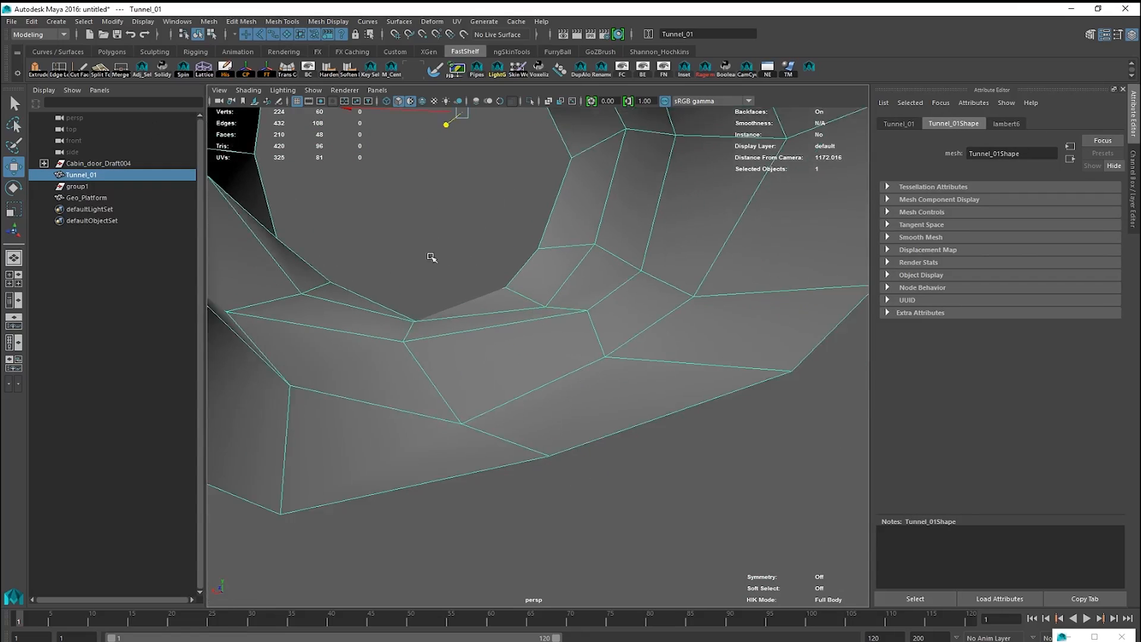
pyautogui.click(86, 197)
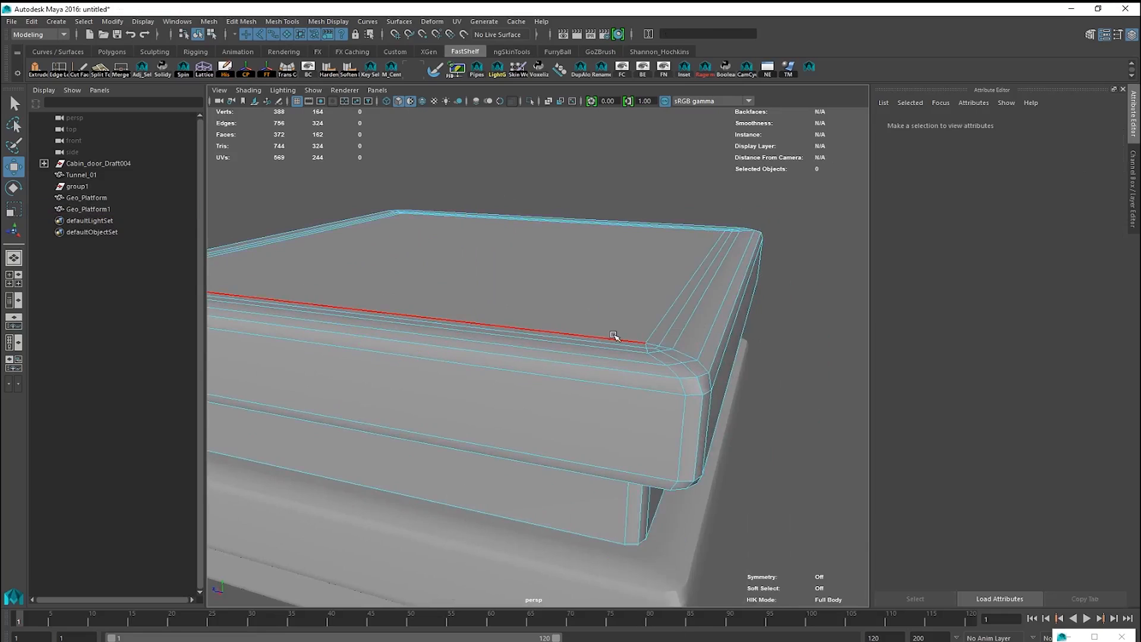
# Delete the bevel edge loops on the platform copy and merge the corner vertices to center
pyautogui.rightClick(614, 335)
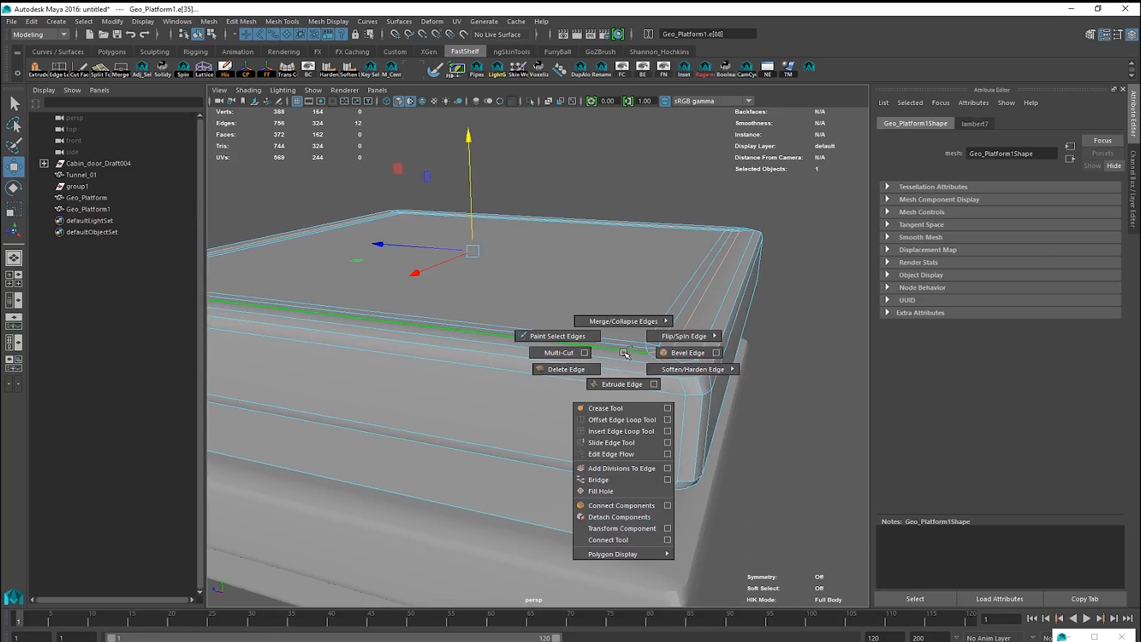
pyautogui.click(566, 368)
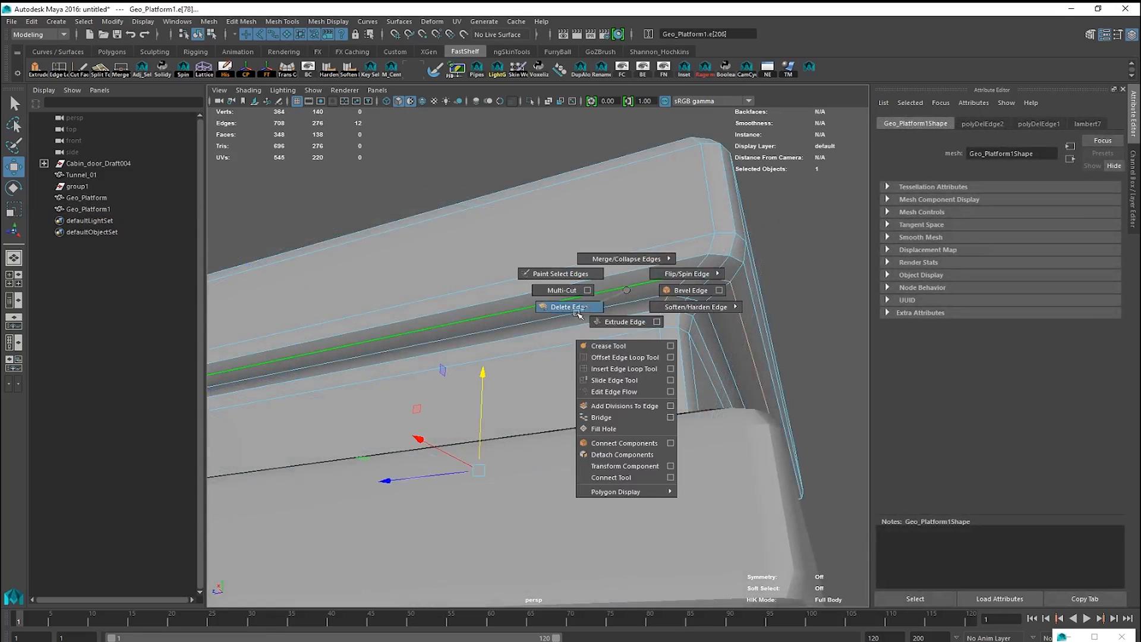
pyautogui.click(568, 307)
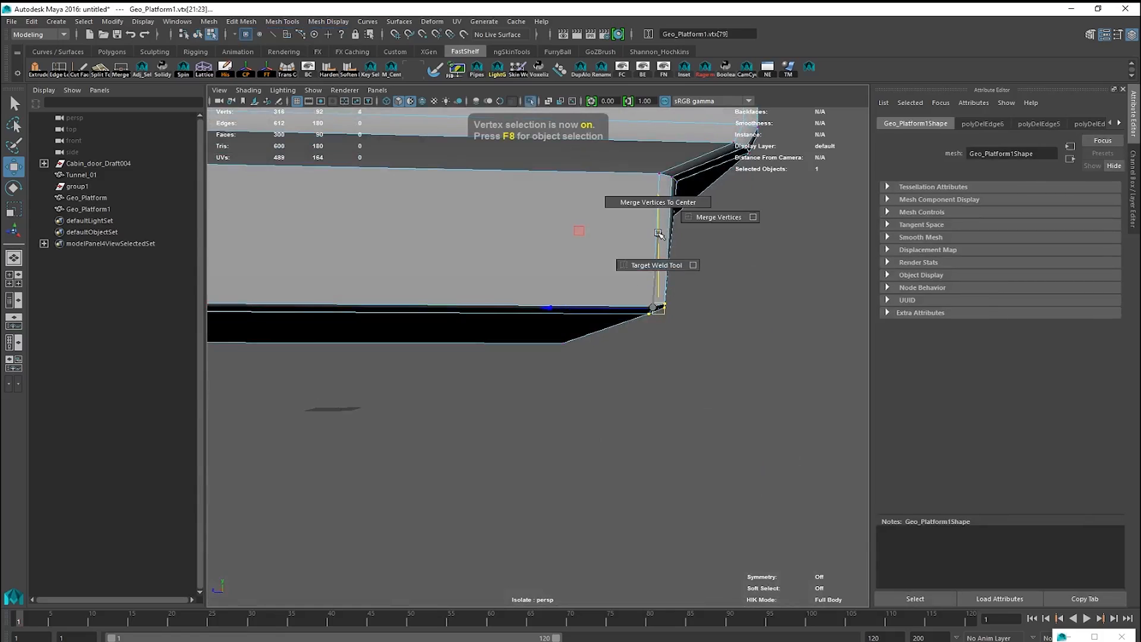
pyautogui.click(656, 202)
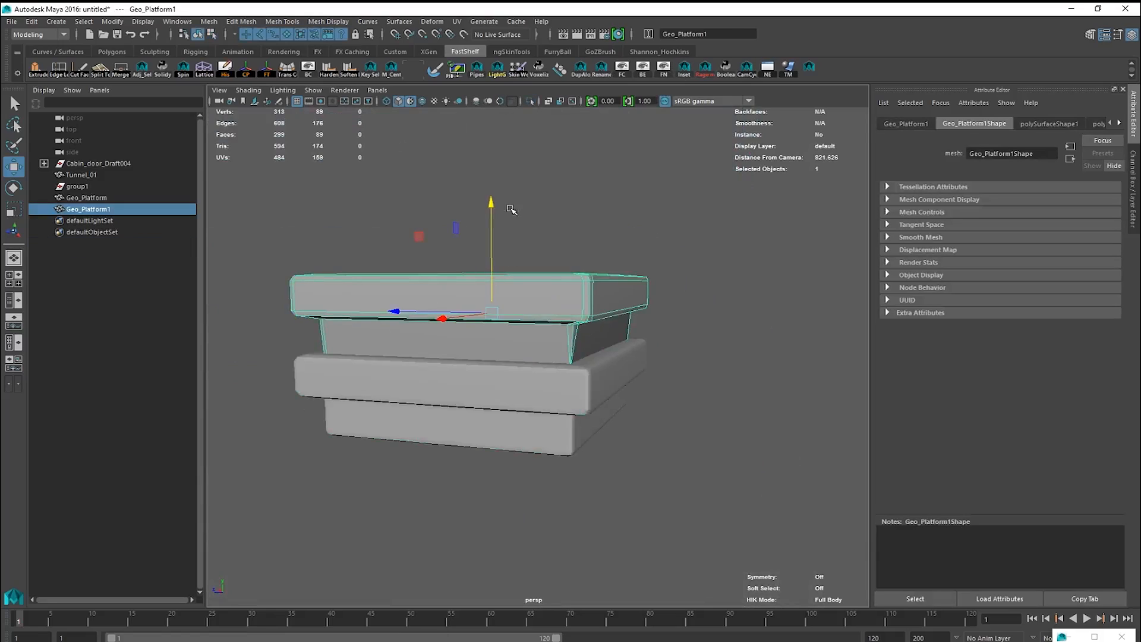
pyautogui.moveTo(151, 229)
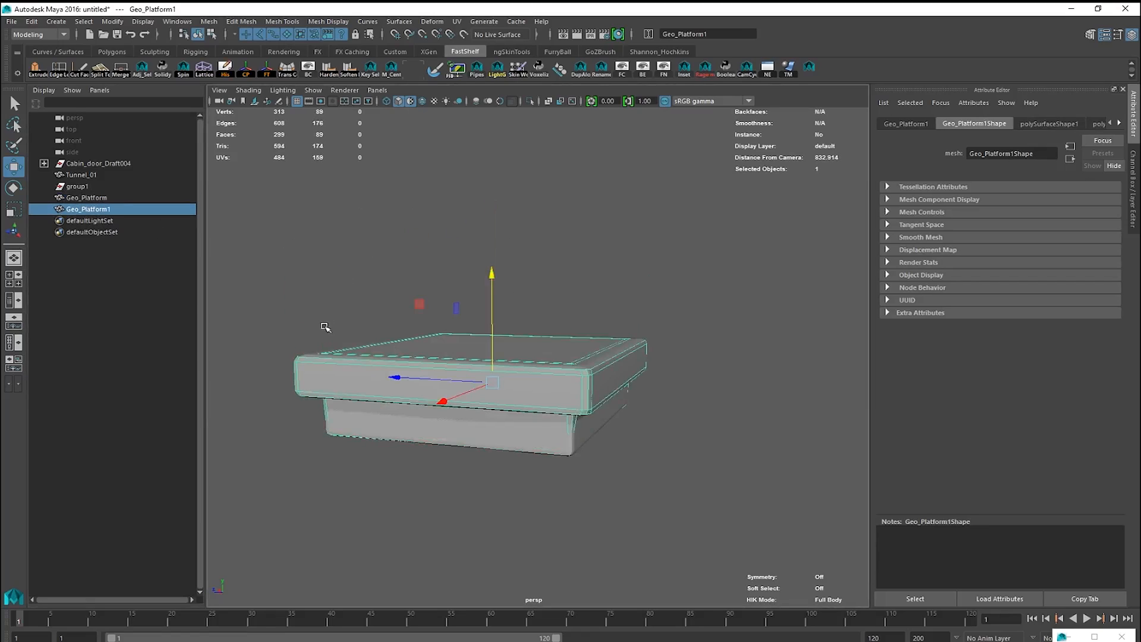
pyautogui.click(85, 198)
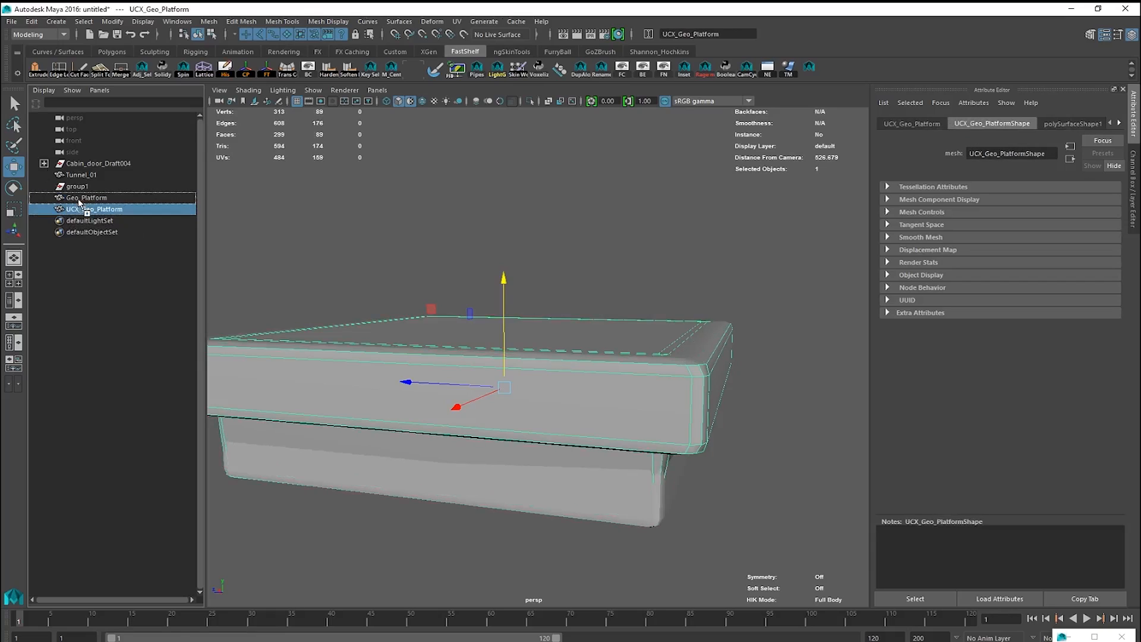
# Rename the copy UCX_Geo_Platform and parent it under Geo_Platform in the Outliner
pyautogui.click(87, 197)
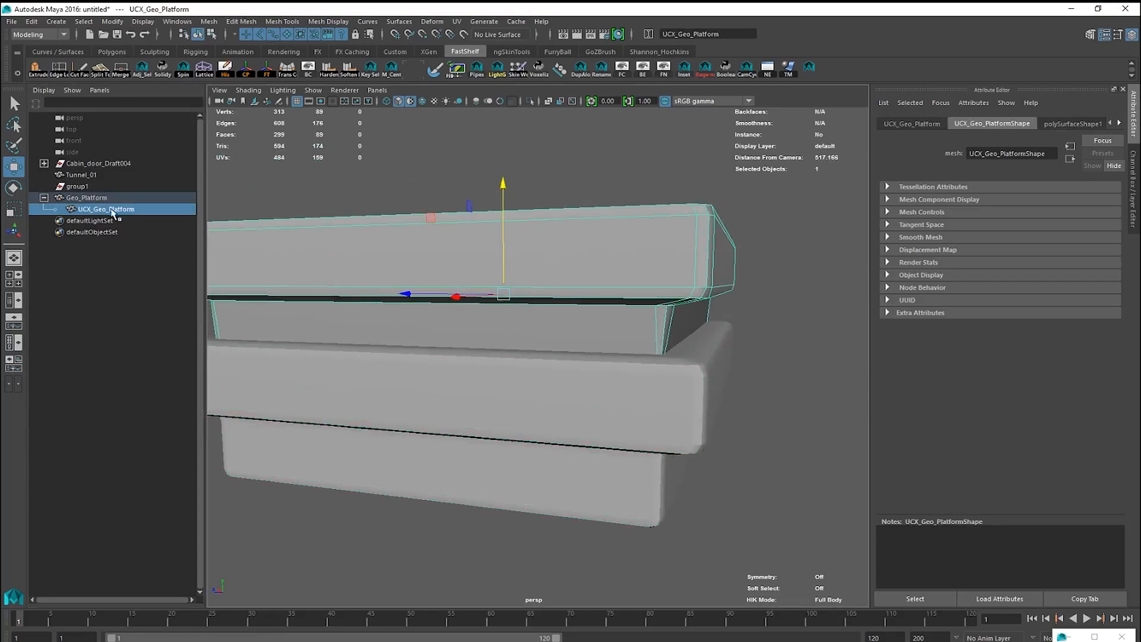
pyautogui.click(85, 197)
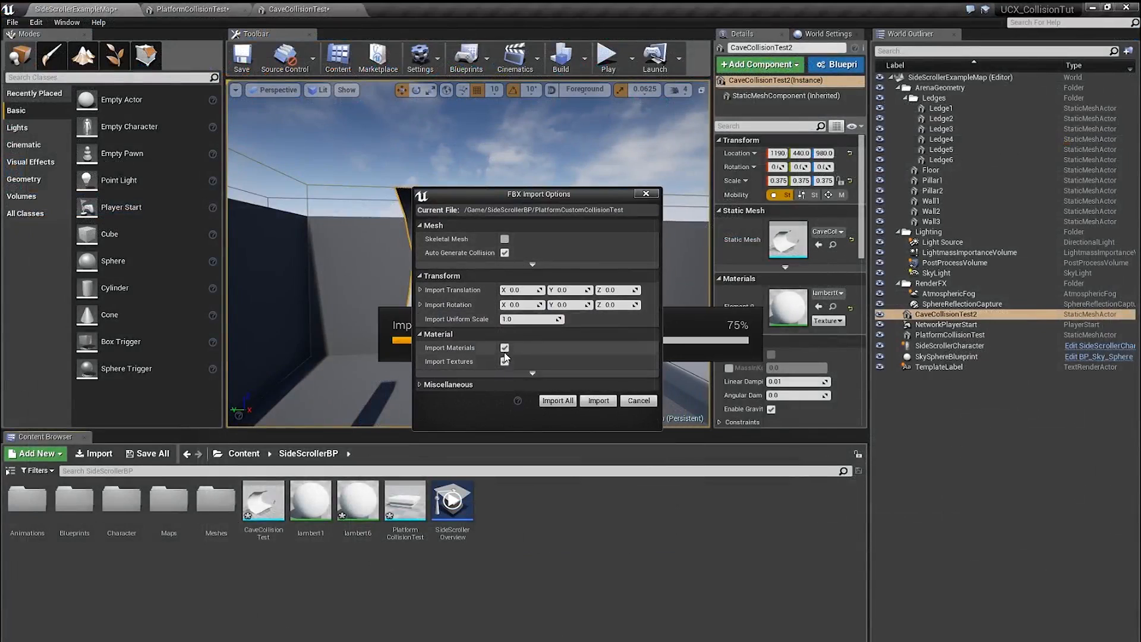
# Import PlatformCustomCollisionTest without materials or textures and open it in the mesh editor
pyautogui.click(504, 347)
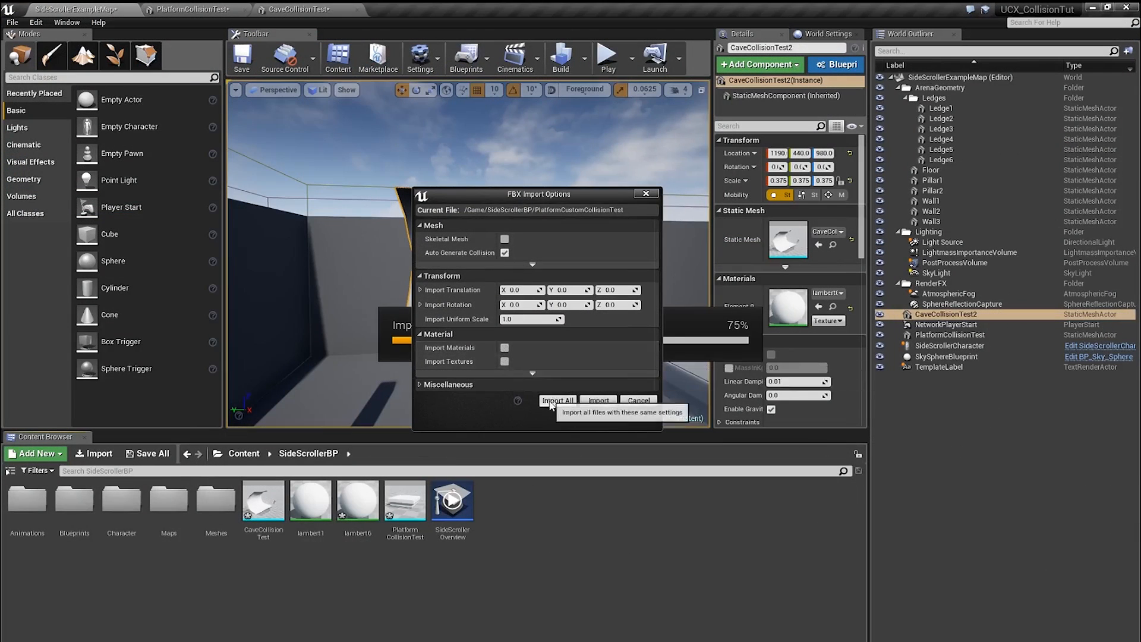
pyautogui.click(557, 401)
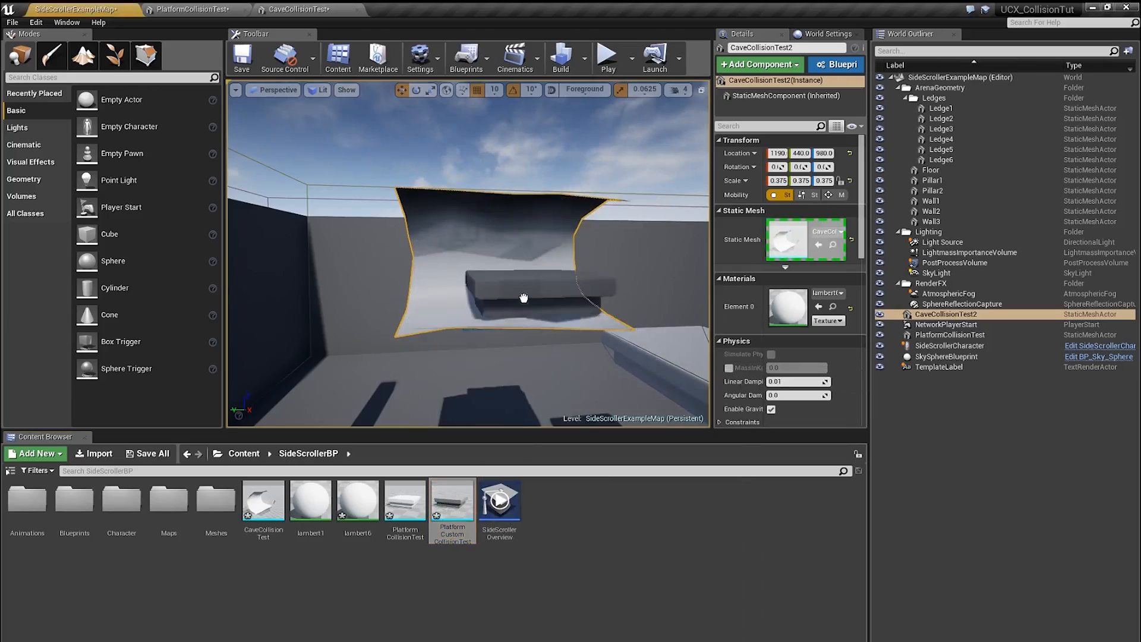
pyautogui.click(961, 345)
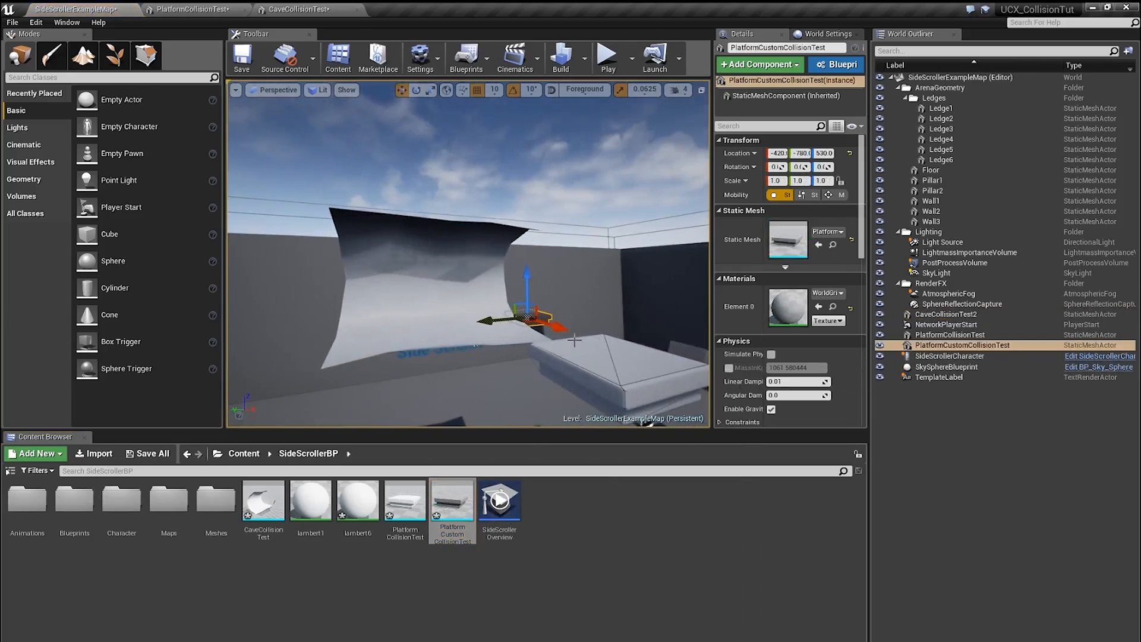
pyautogui.click(950, 345)
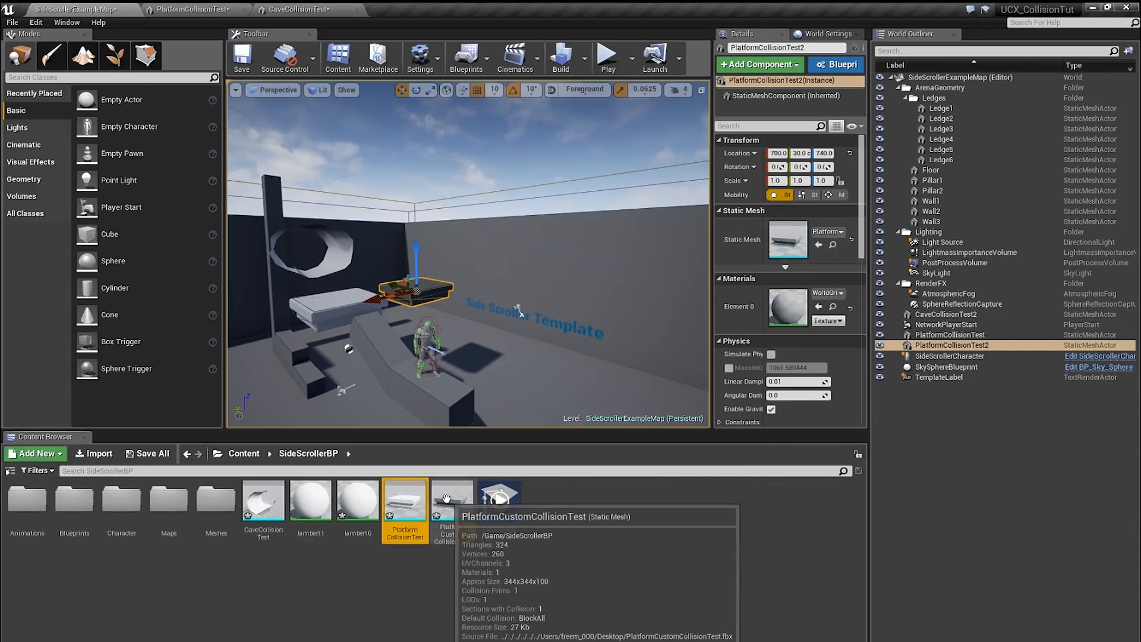
pyautogui.doubleClick(404, 500)
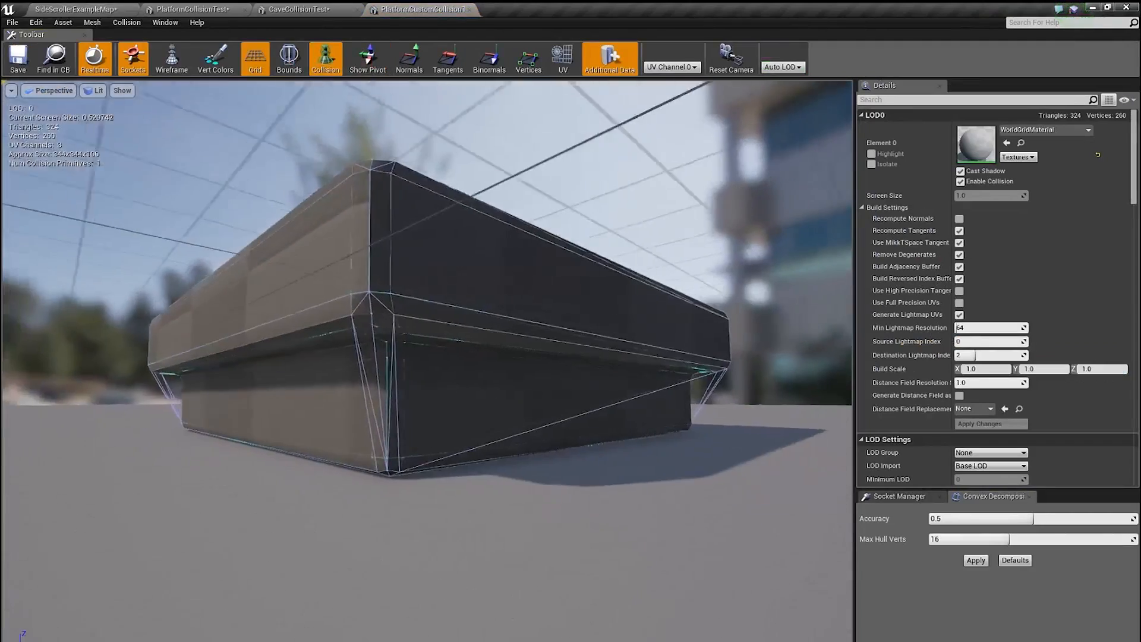
# Disable One Convex Hull Per UCX on the platform asset and reimport it
pyautogui.moveTo(422, 291); pyautogui.dragTo(291, 254)
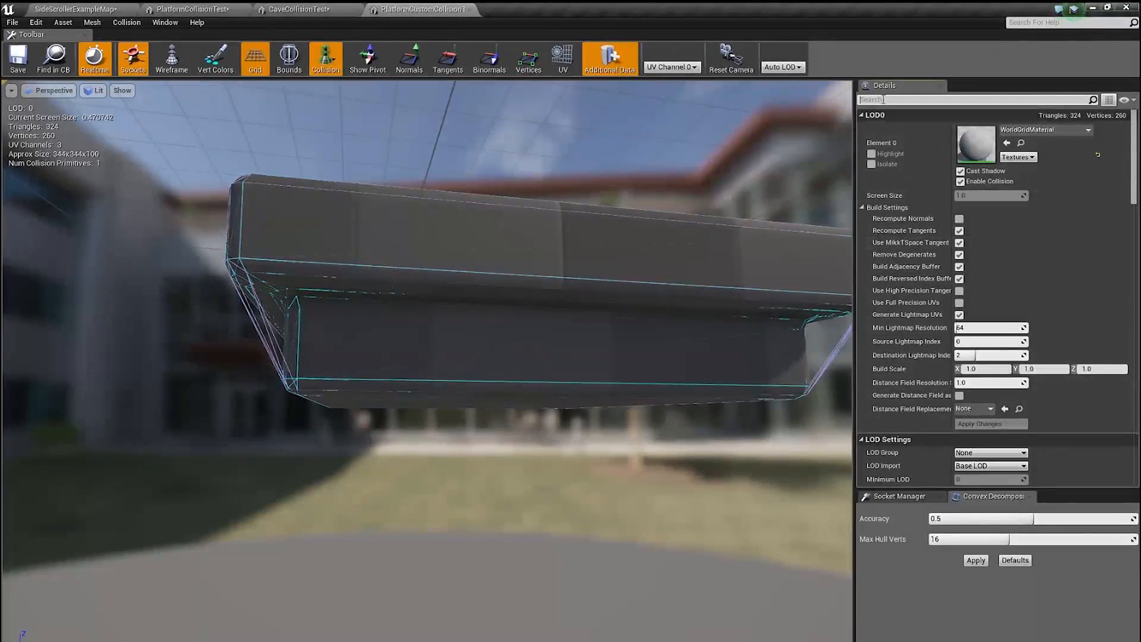
pyautogui.write('UC')
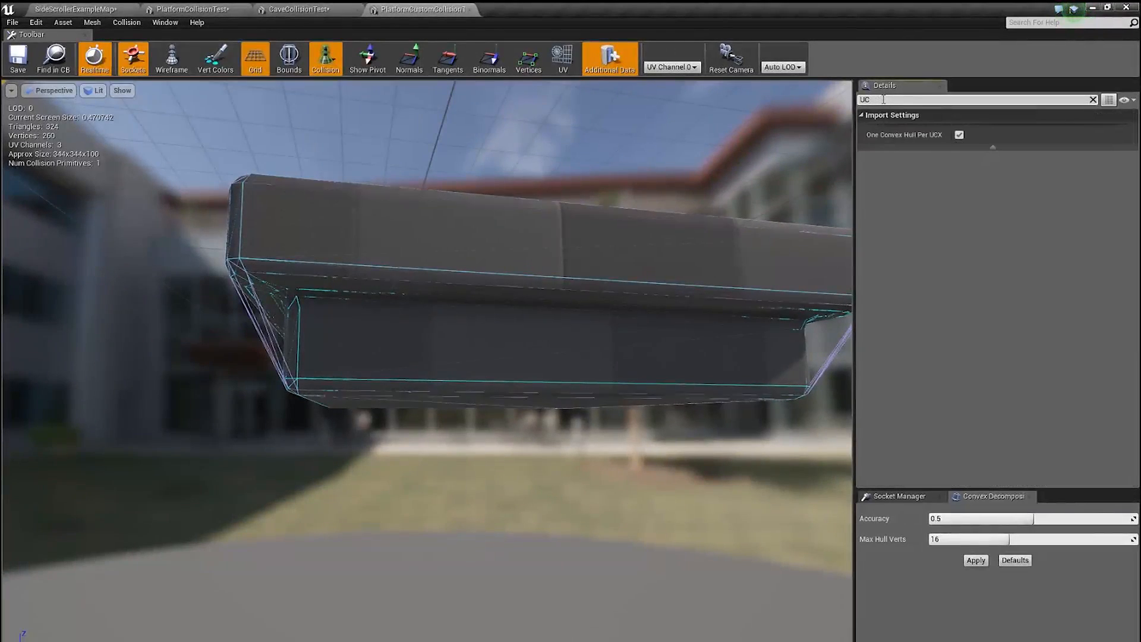
pyautogui.click(959, 135)
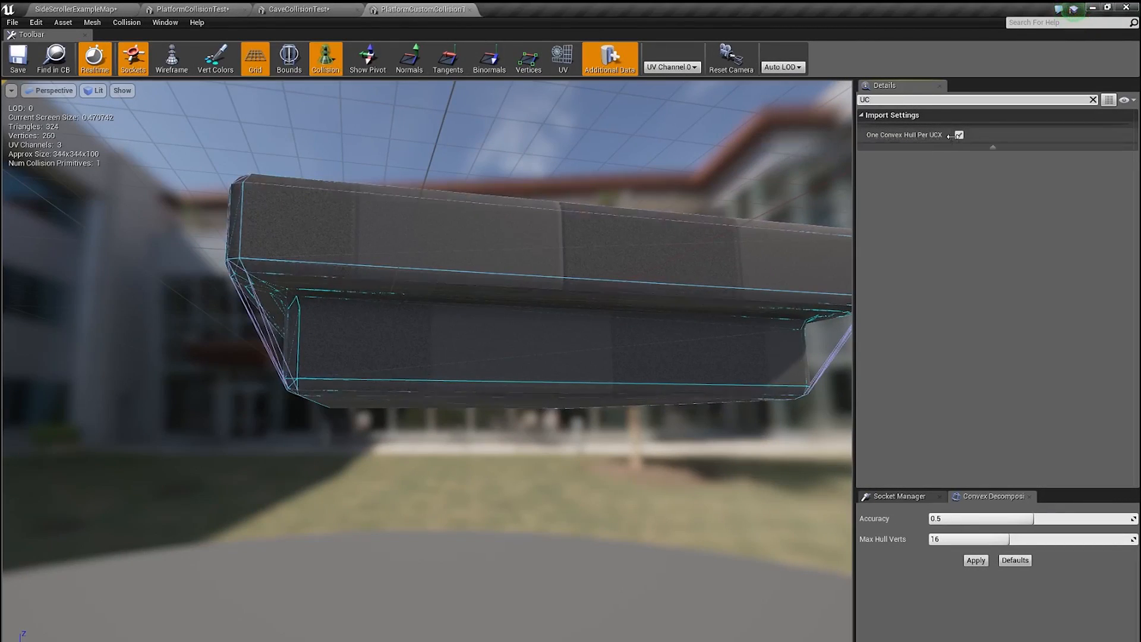
pyautogui.click(958, 134)
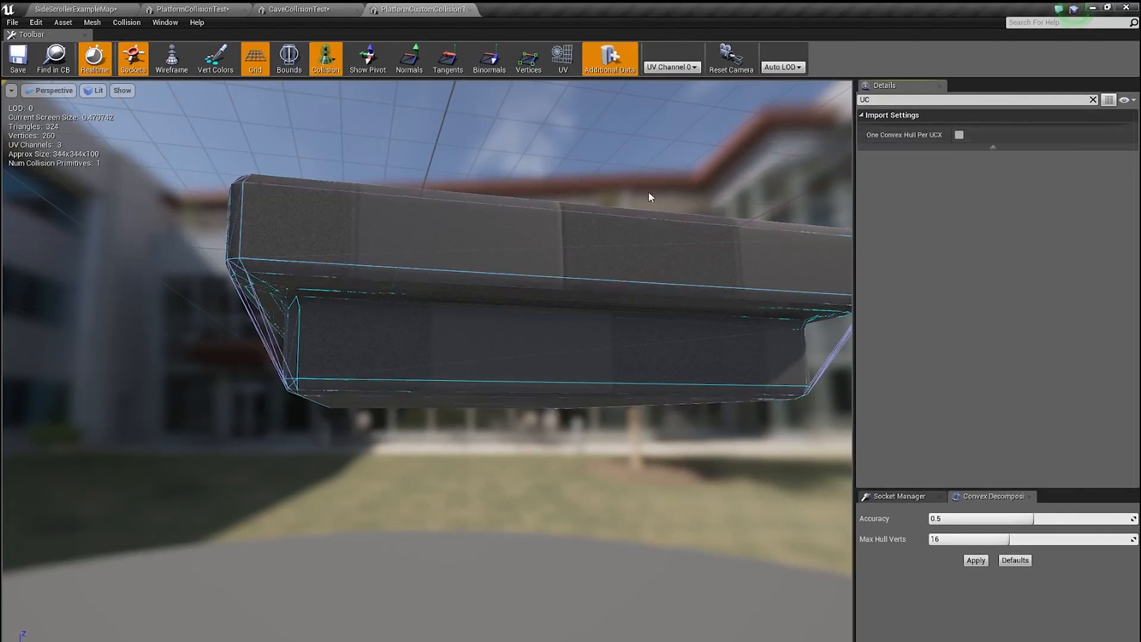
pyautogui.click(63, 22)
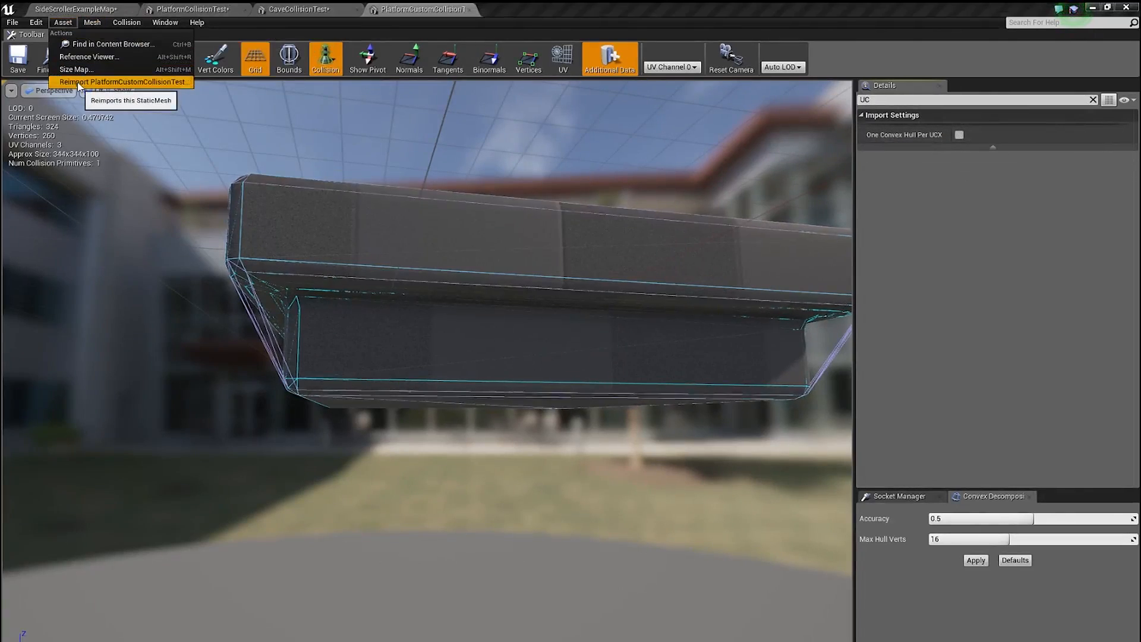
pyautogui.click(120, 82)
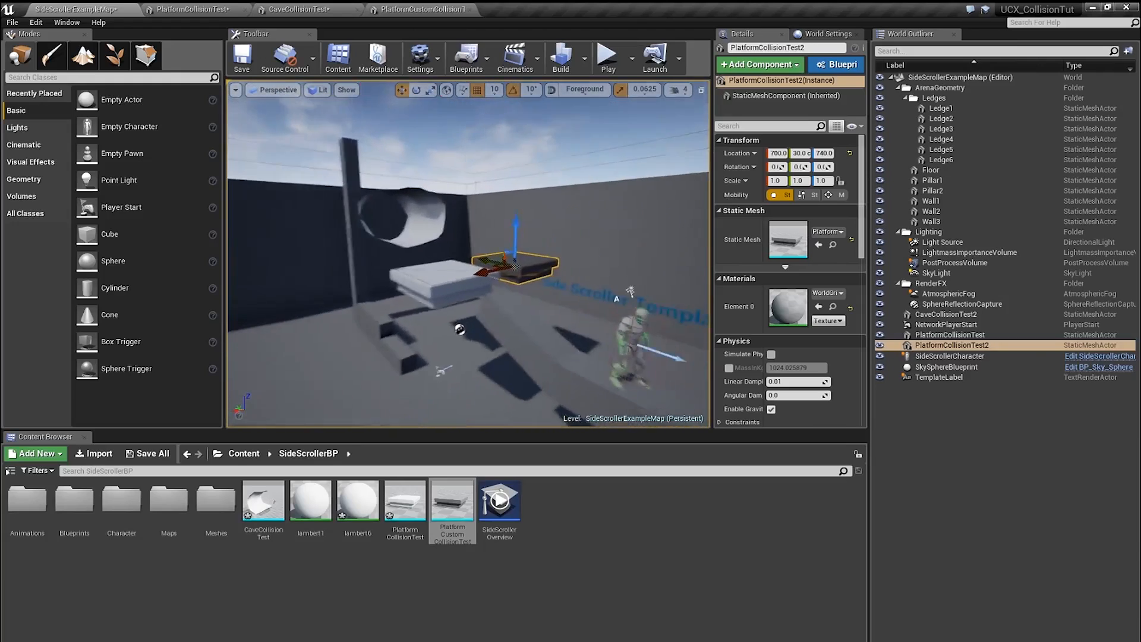
# Switch to Maya and rename Tunnel_02 to UCX_Tunnel_01 in the Outliner
pyautogui.press('alt+tab')
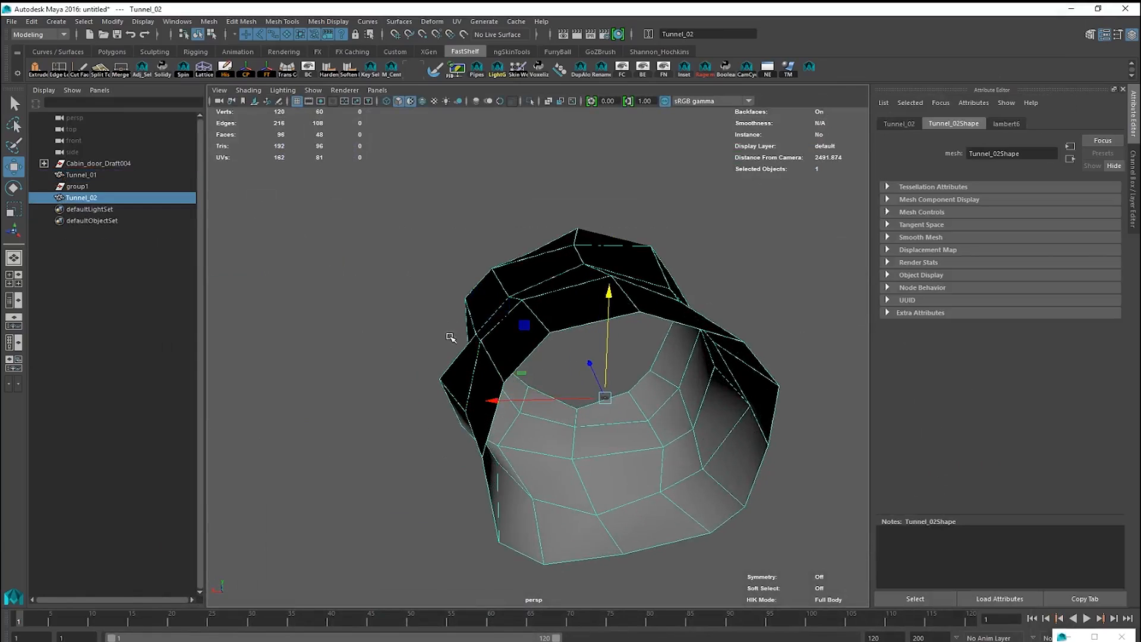
pyautogui.click(81, 175)
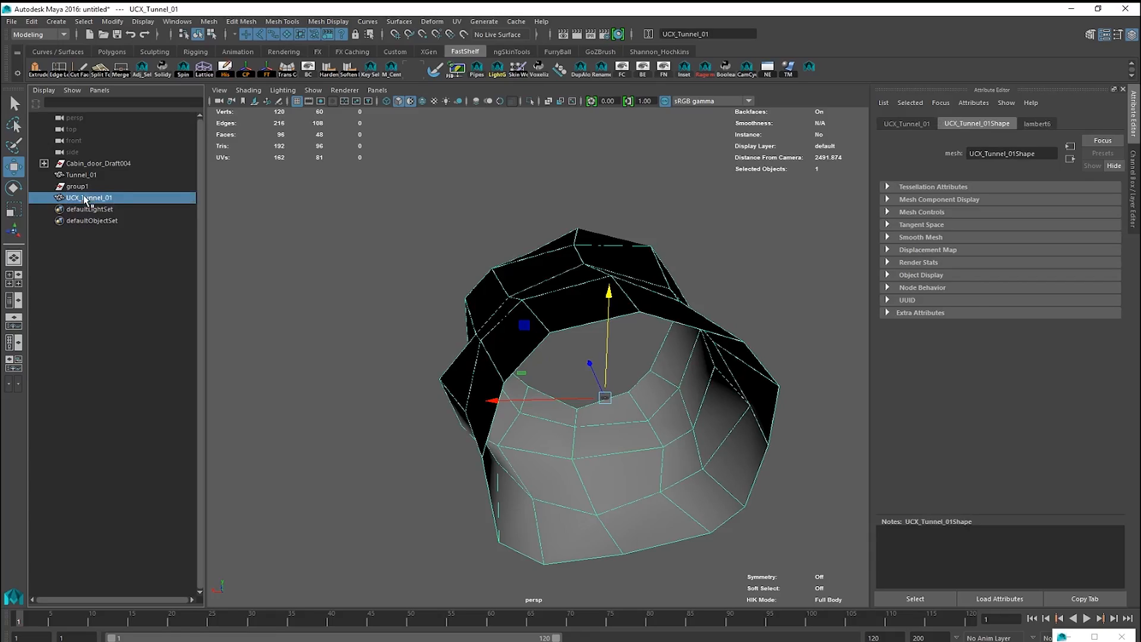
pyautogui.click(1075, 553)
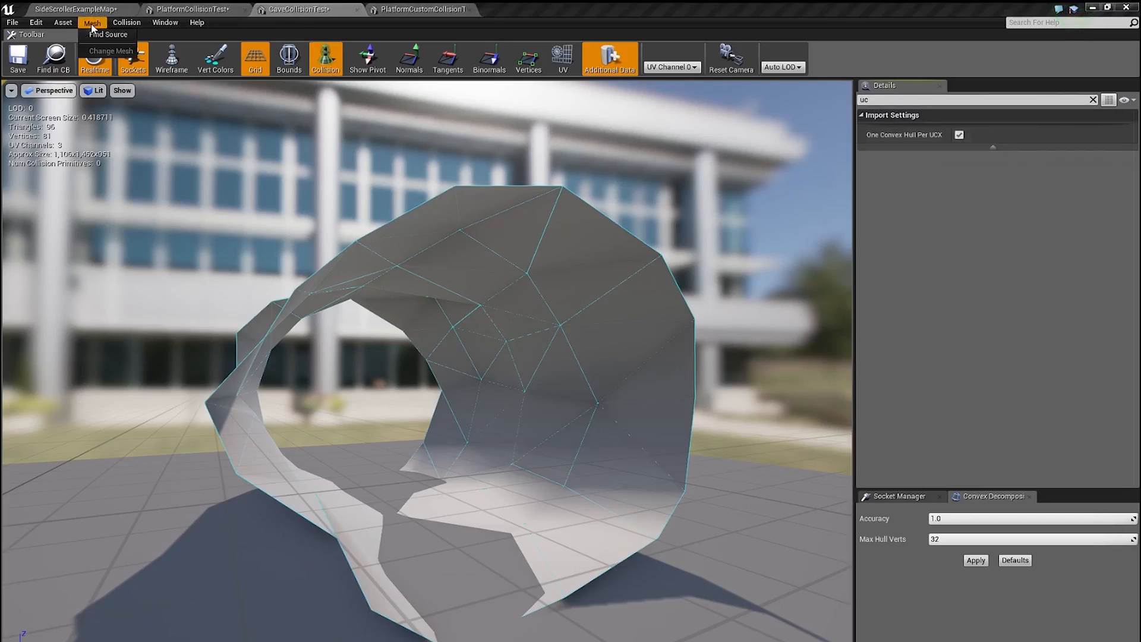
# Reimport the CaveCollisionTest tunnel mesh from its source via the Asset menu
pyautogui.click(150, 230)
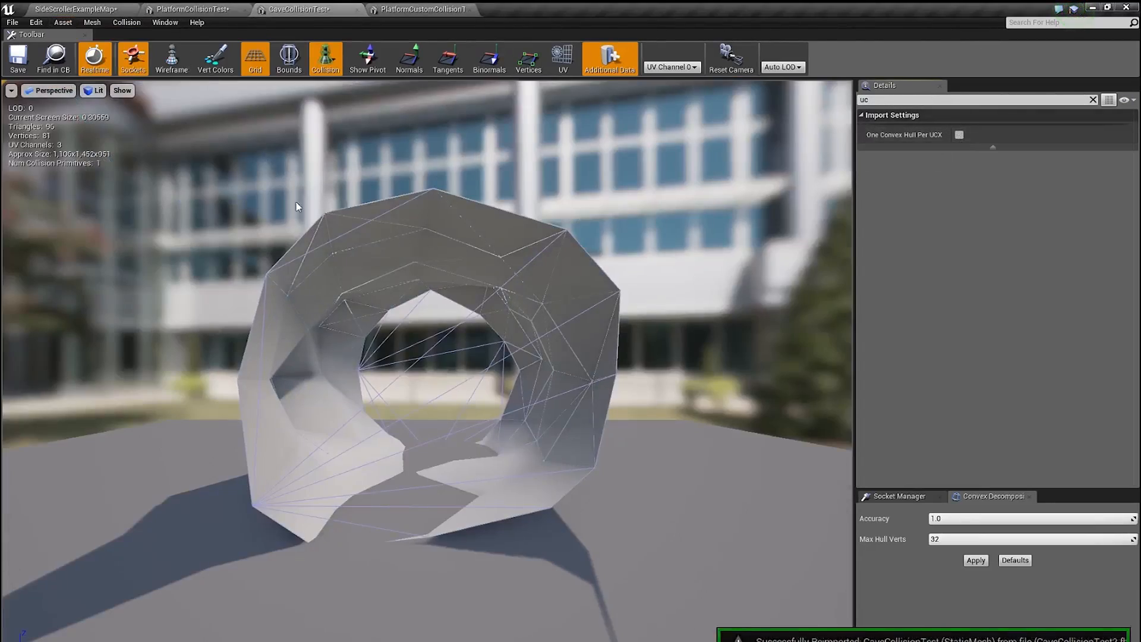
pyautogui.click(63, 21)
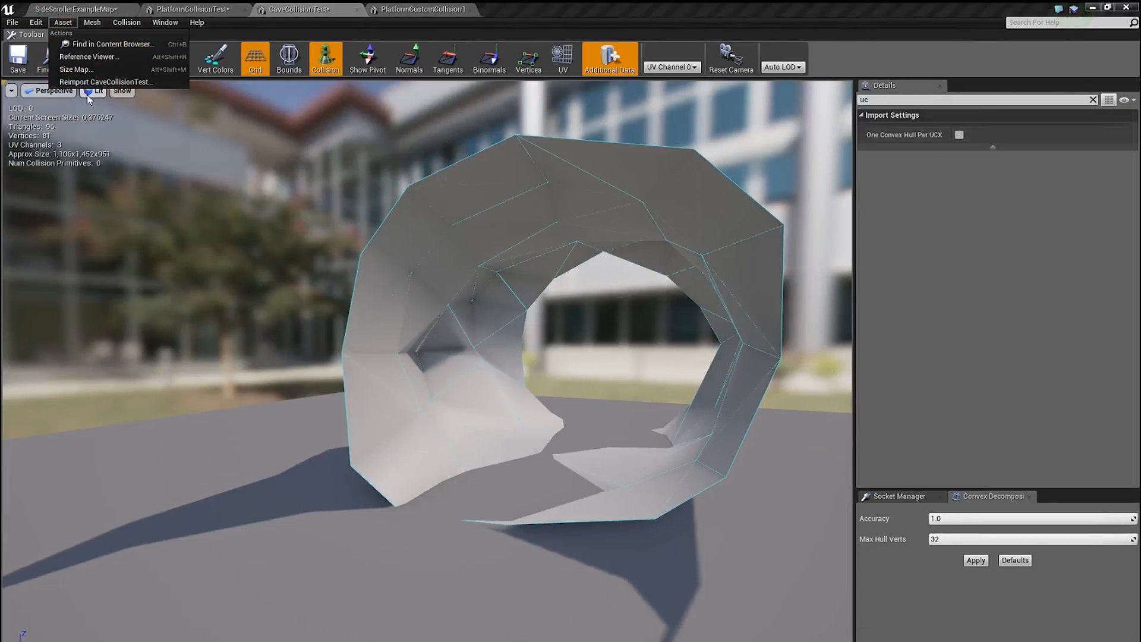
pyautogui.click(105, 82)
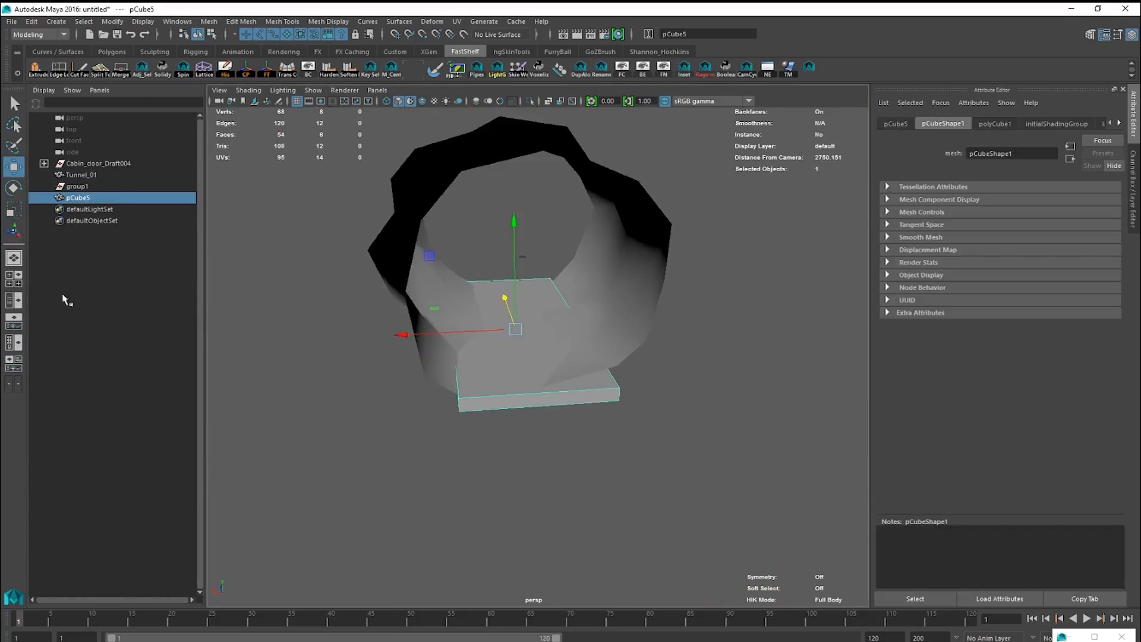
# Rename the flat pCube5 box under the tunnel in the Outliner
pyautogui.doubleClick(77, 198)
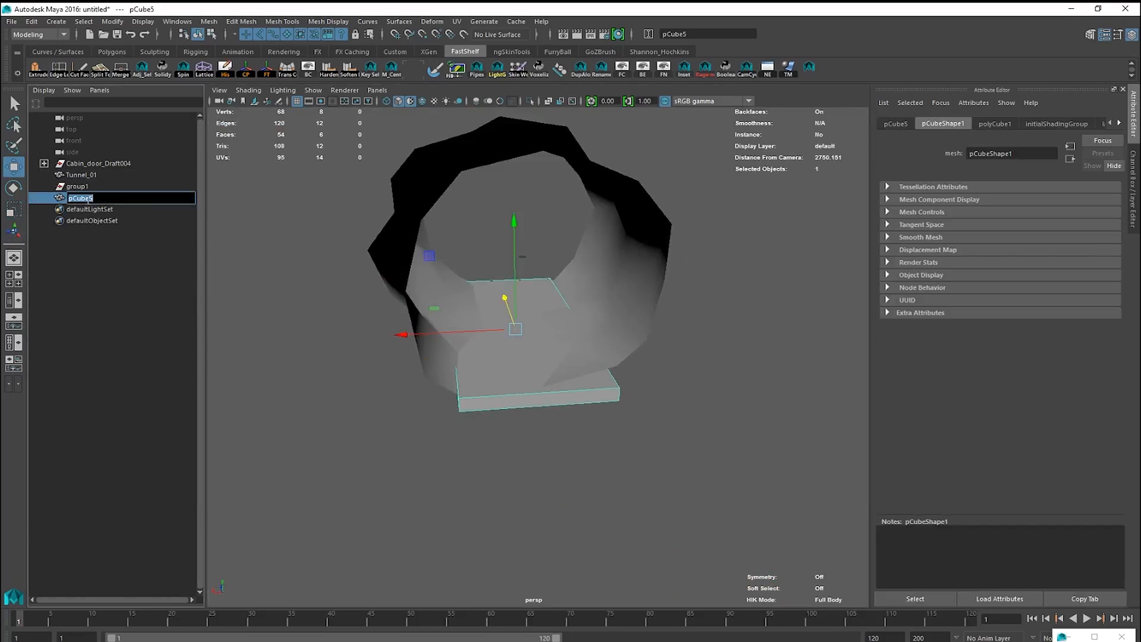
pyautogui.click(99, 186)
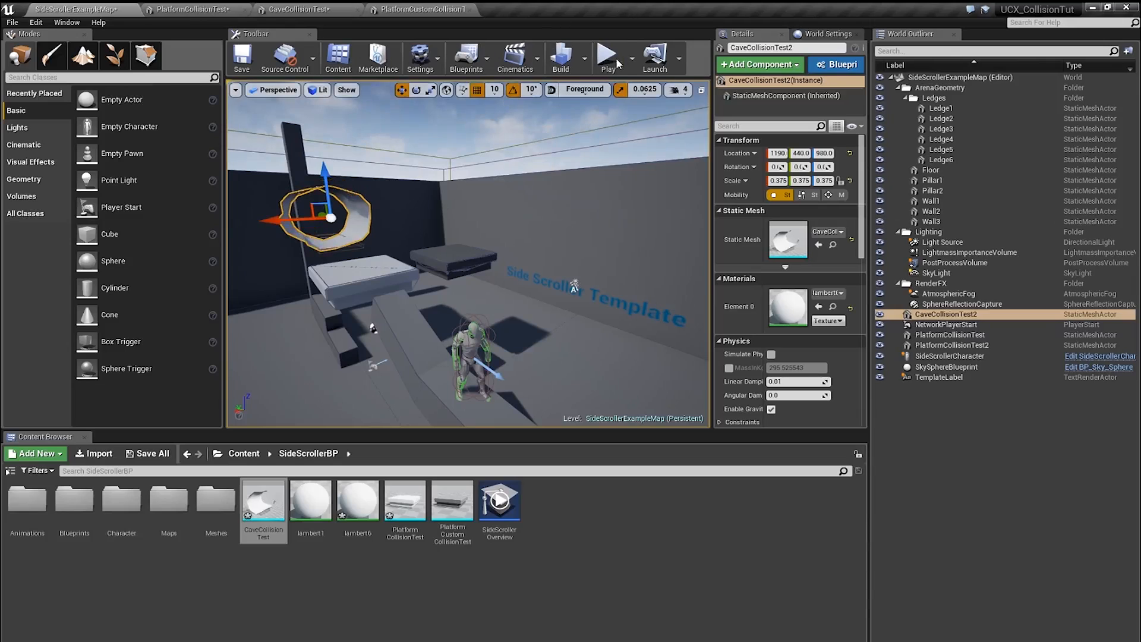
# Play the level to test collision on the placed CaveCollisionTest2 tunnel
pyautogui.click(607, 57)
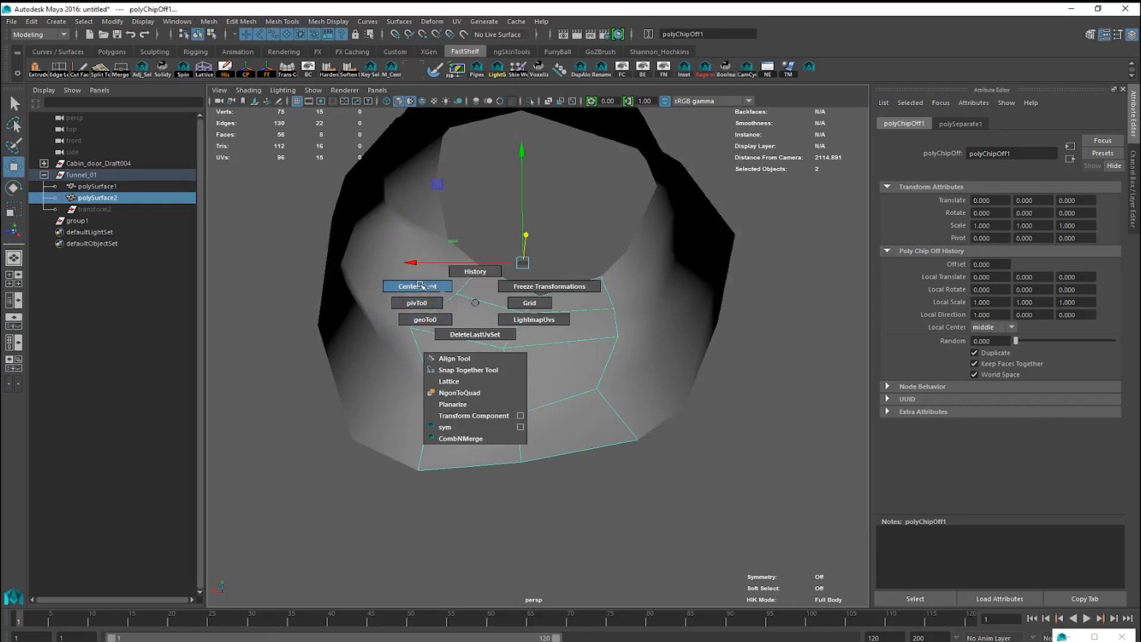
# Center the pivot of the extracted floor piece and extrude its faces into a thick slab
pyautogui.click(417, 287)
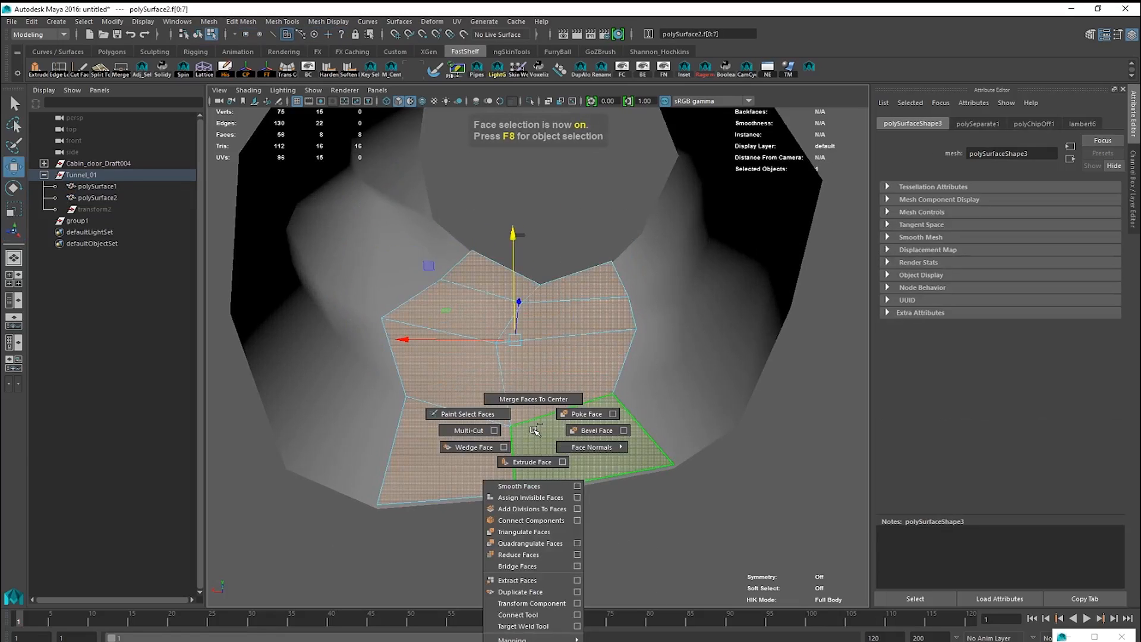
pyautogui.click(527, 461)
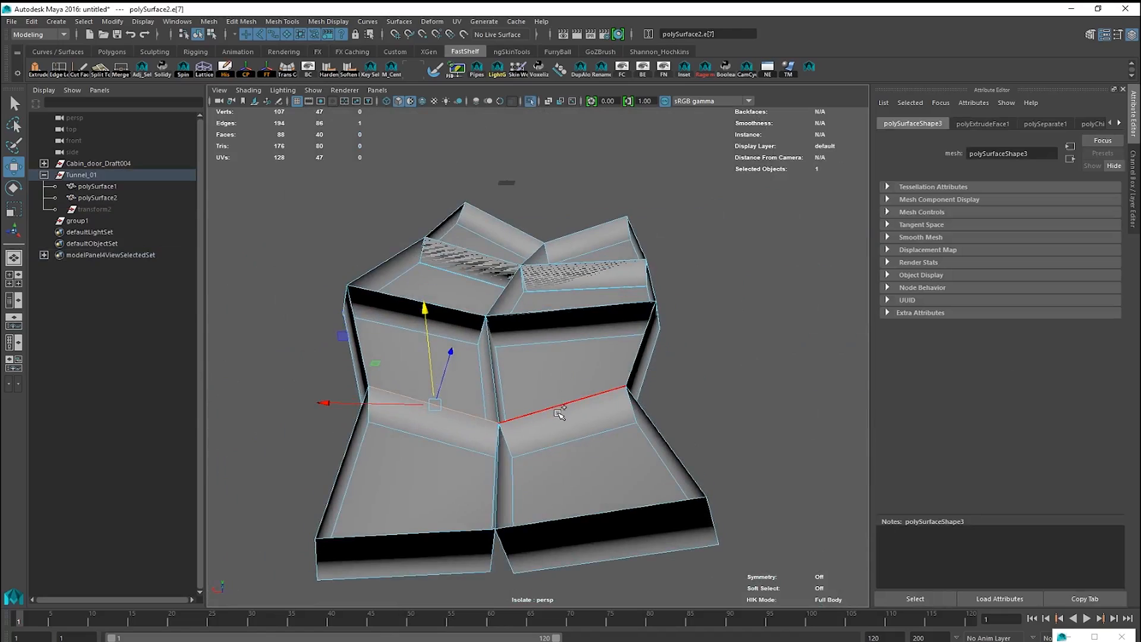
pyautogui.click(498, 273)
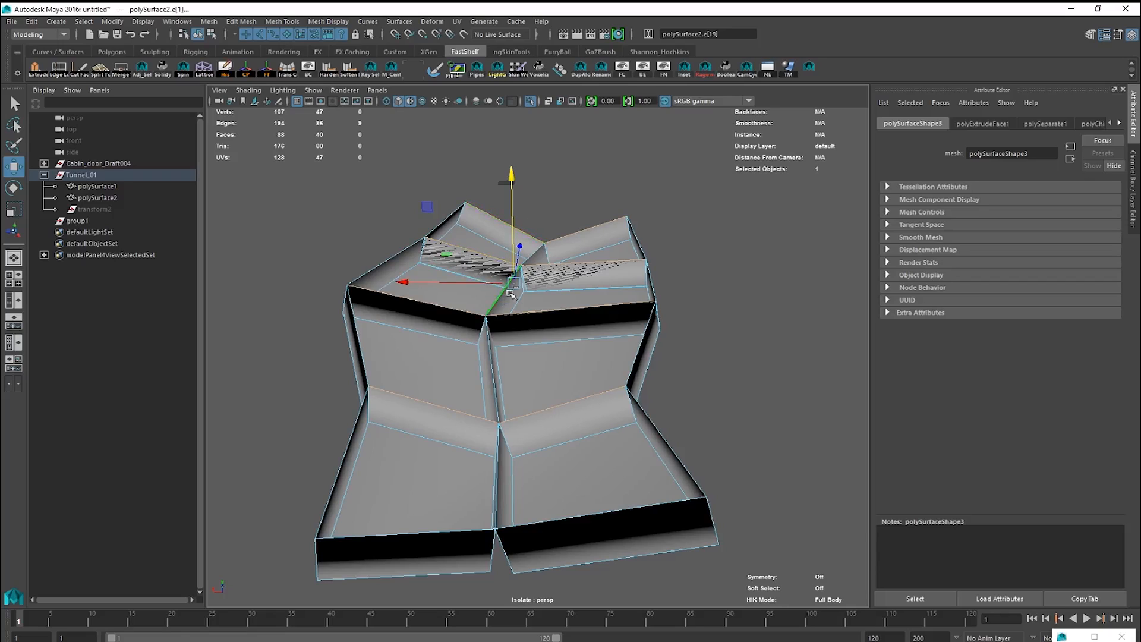
pyautogui.rightClick(486, 322)
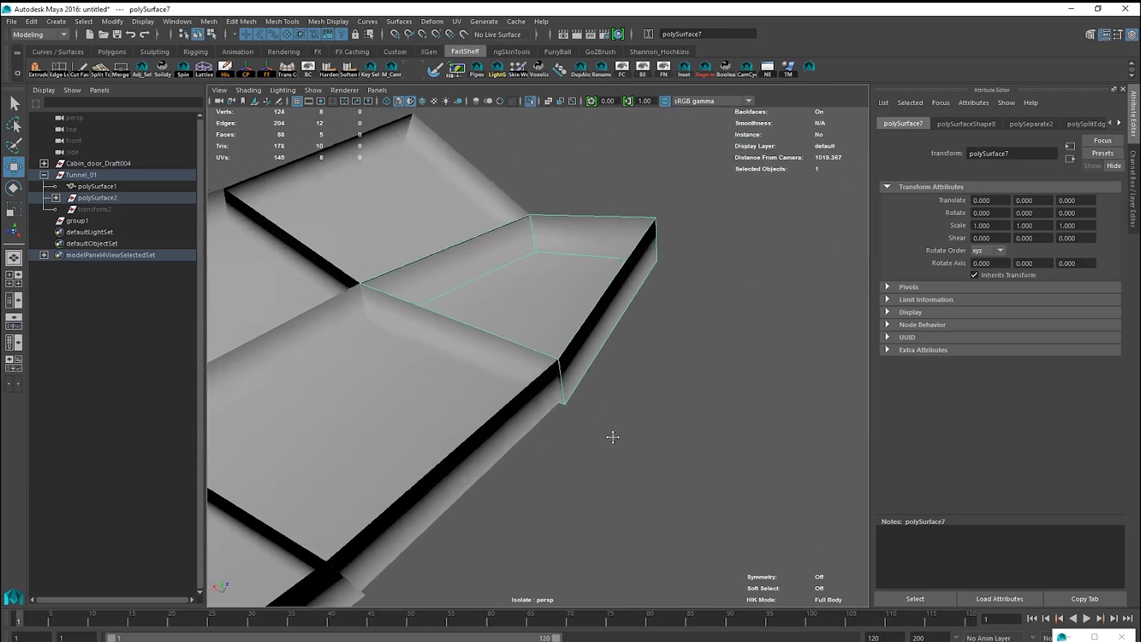
# Separate the slab into closed blocks and correct their vertex normals via Mesh Display
pyautogui.click(589, 226)
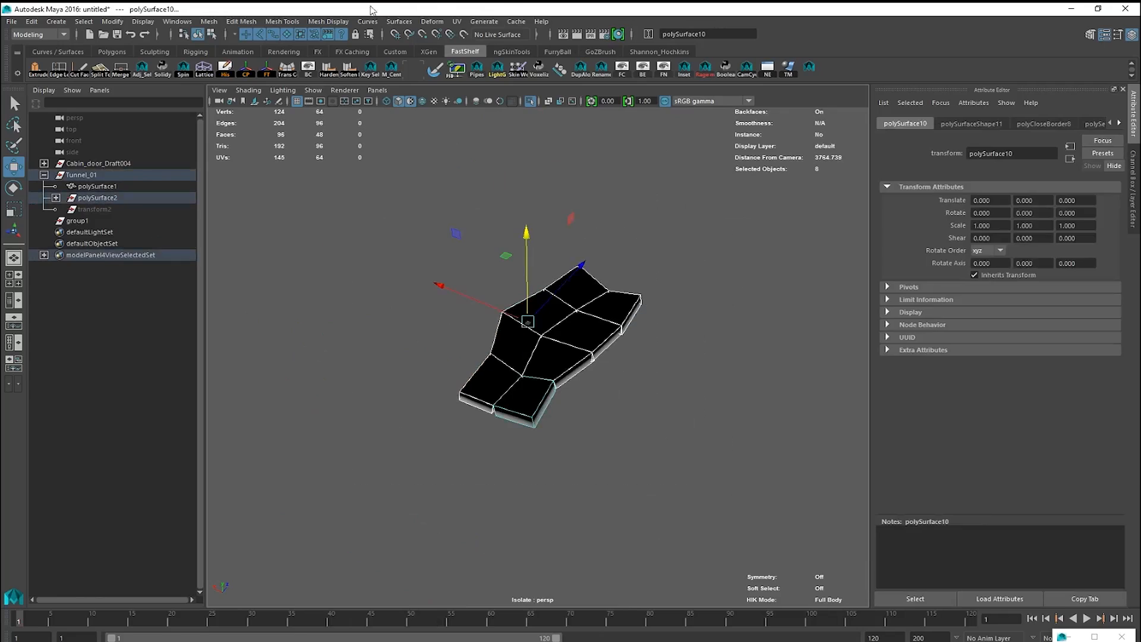
pyautogui.click(328, 21)
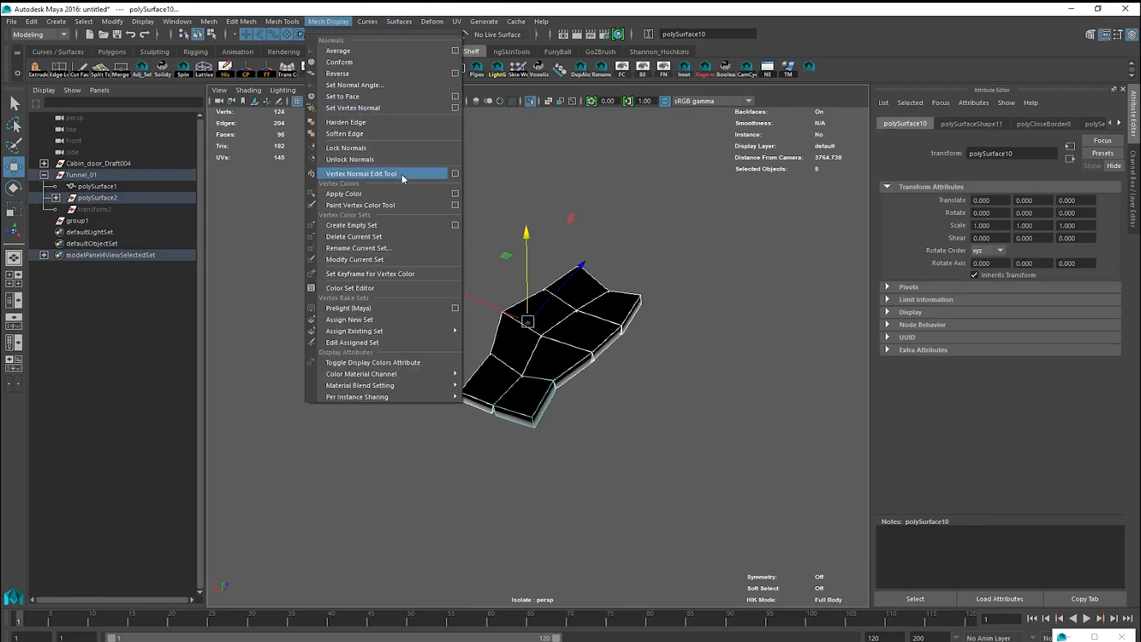
pyautogui.click(361, 173)
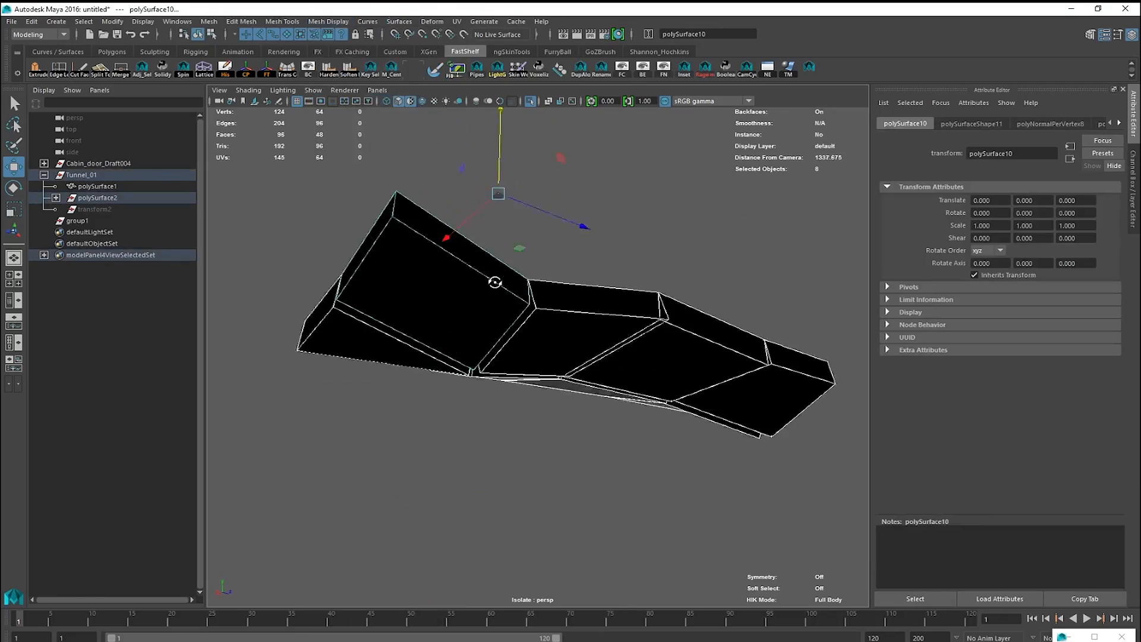
pyautogui.click(328, 21)
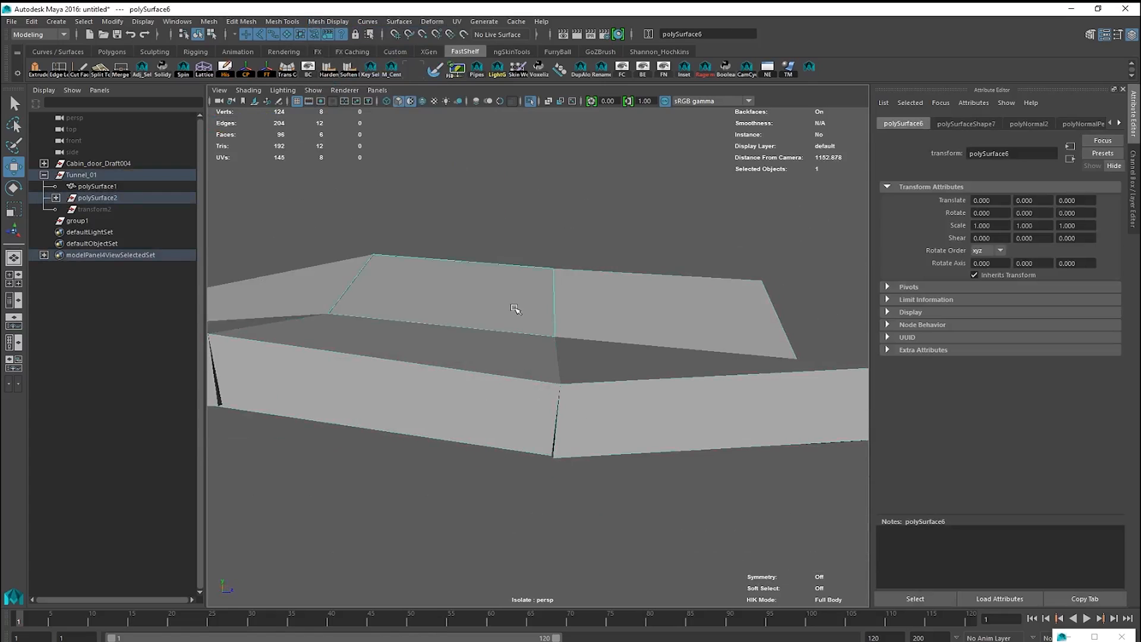
pyautogui.scroll(-3)
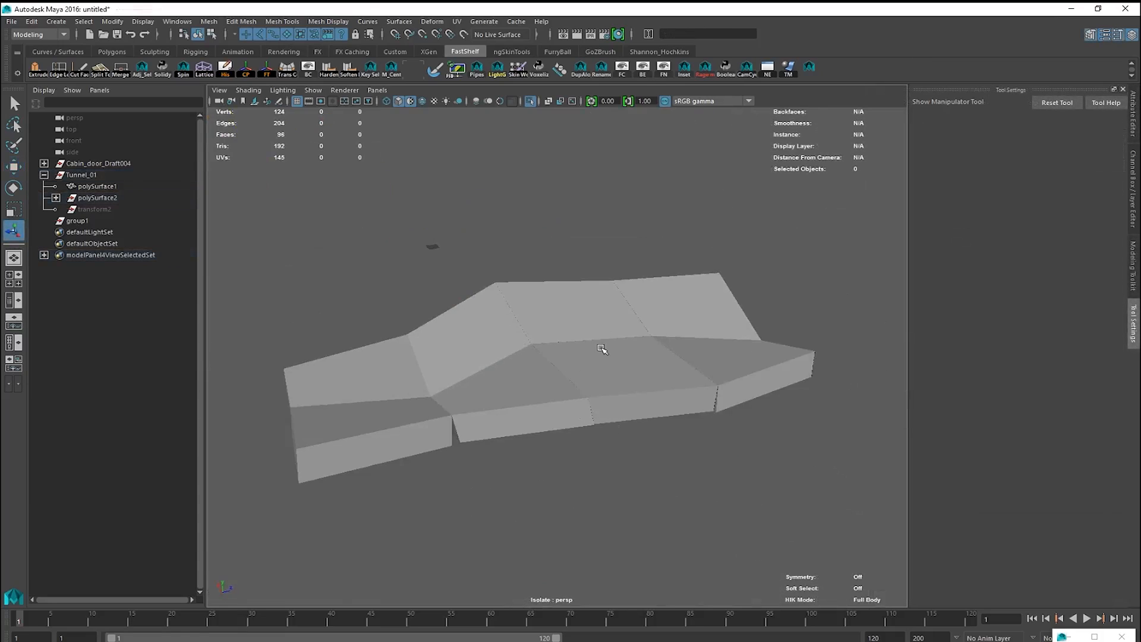
# Combine the floor blocks into one mesh and apply a Transform Component push on a top face
pyautogui.rightClick(600, 350)
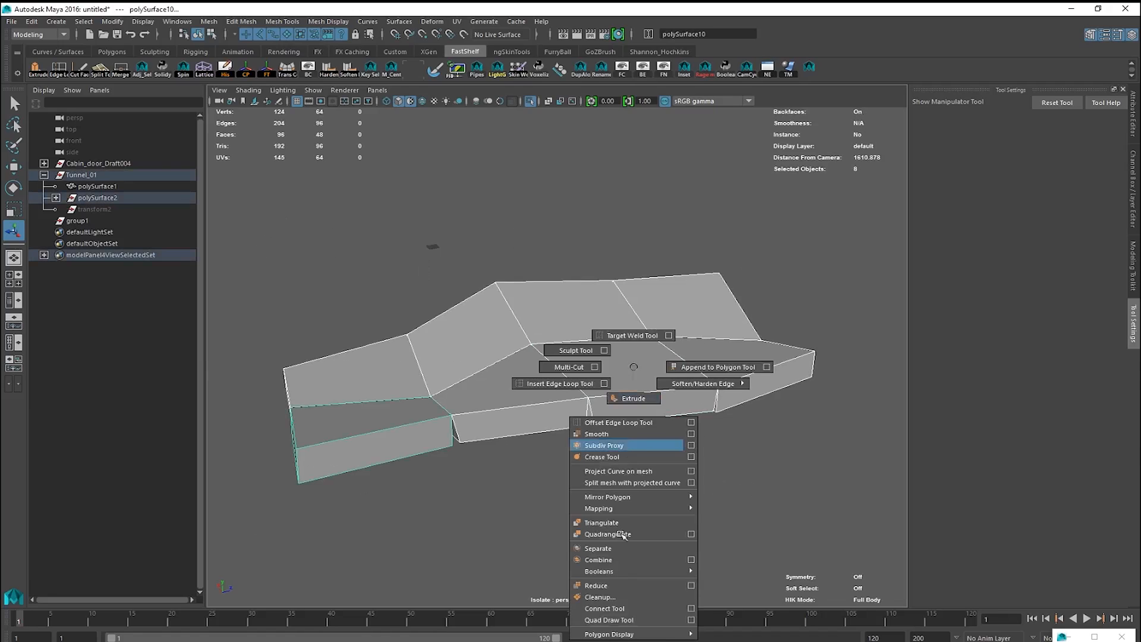
pyautogui.click(598, 560)
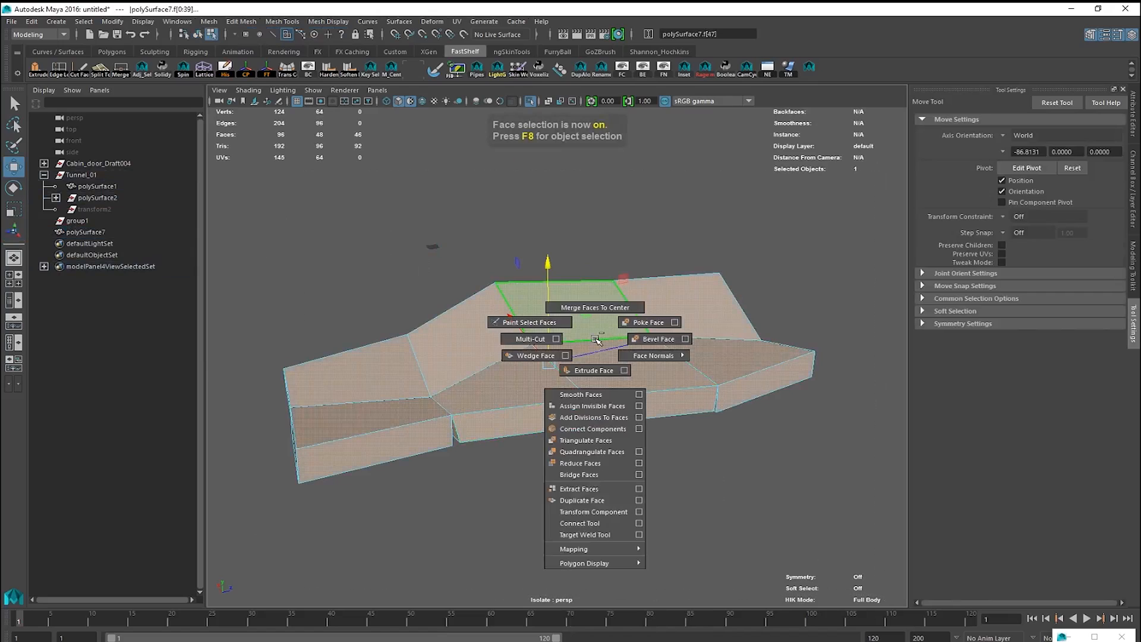
pyautogui.moveTo(589, 523)
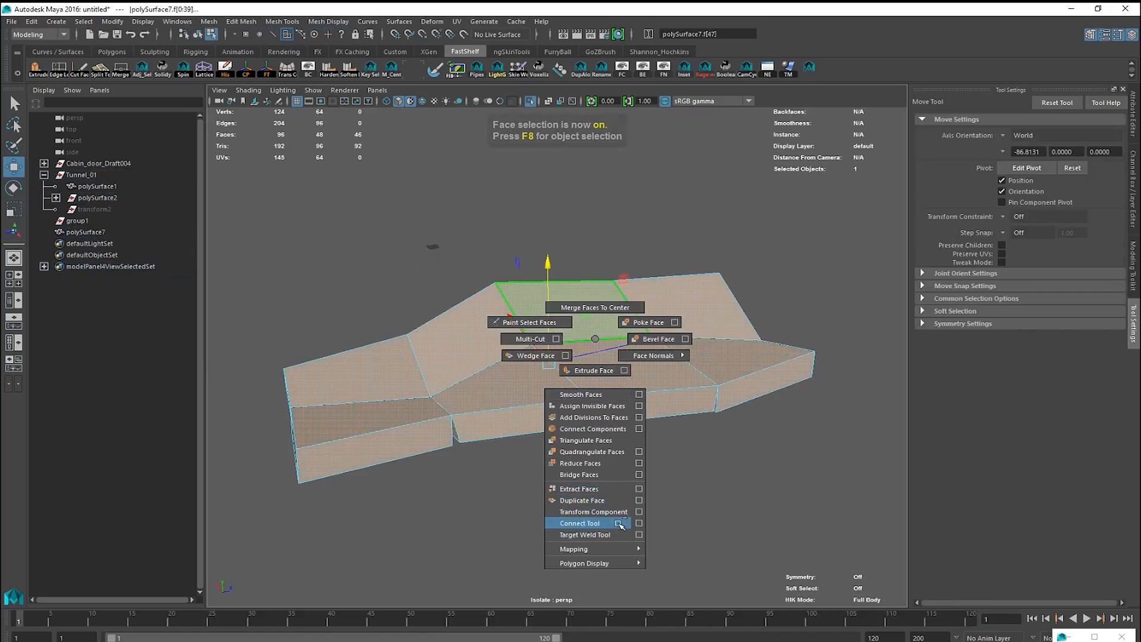
pyautogui.click(618, 511)
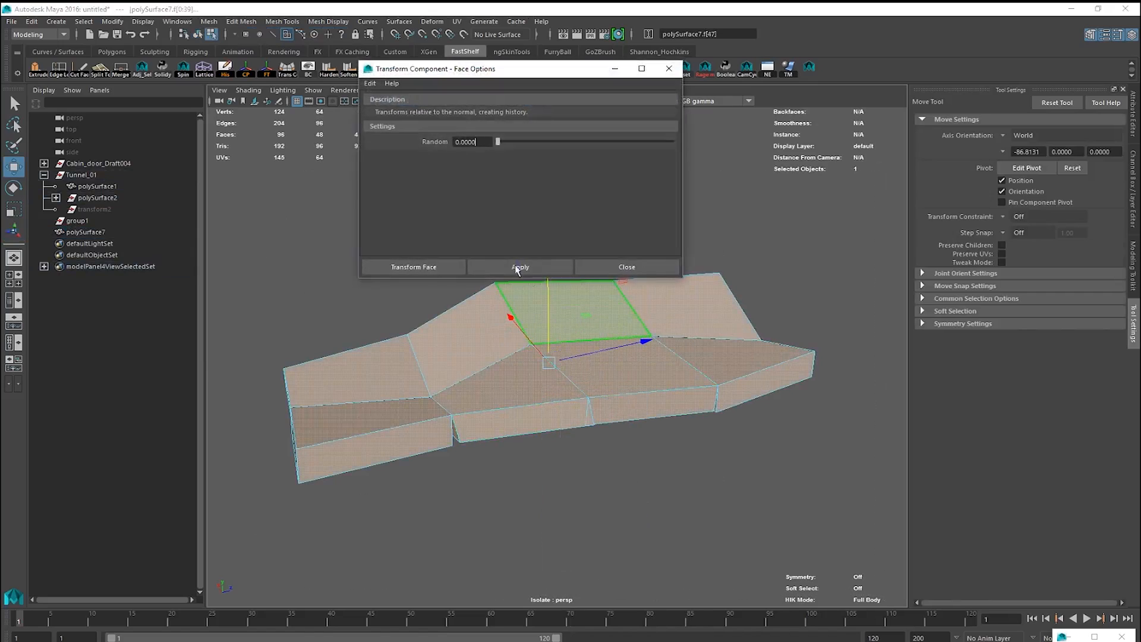
pyautogui.click(519, 266)
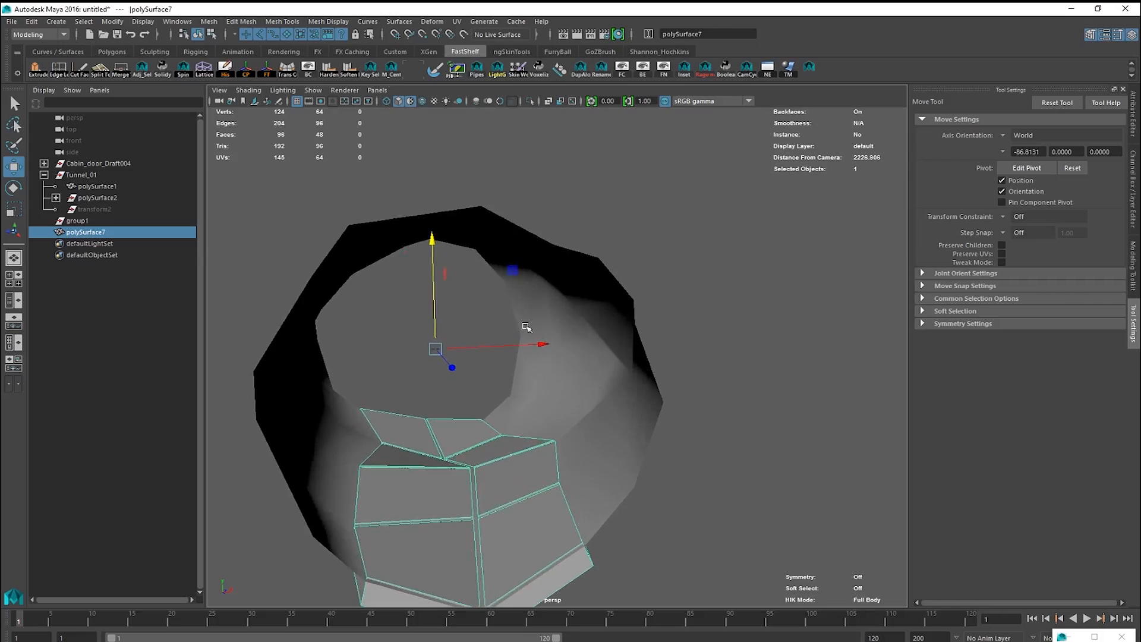
# Scale and move the flat box pCube5 so it sits flush against the tunnel wall
pyautogui.click(349, 454)
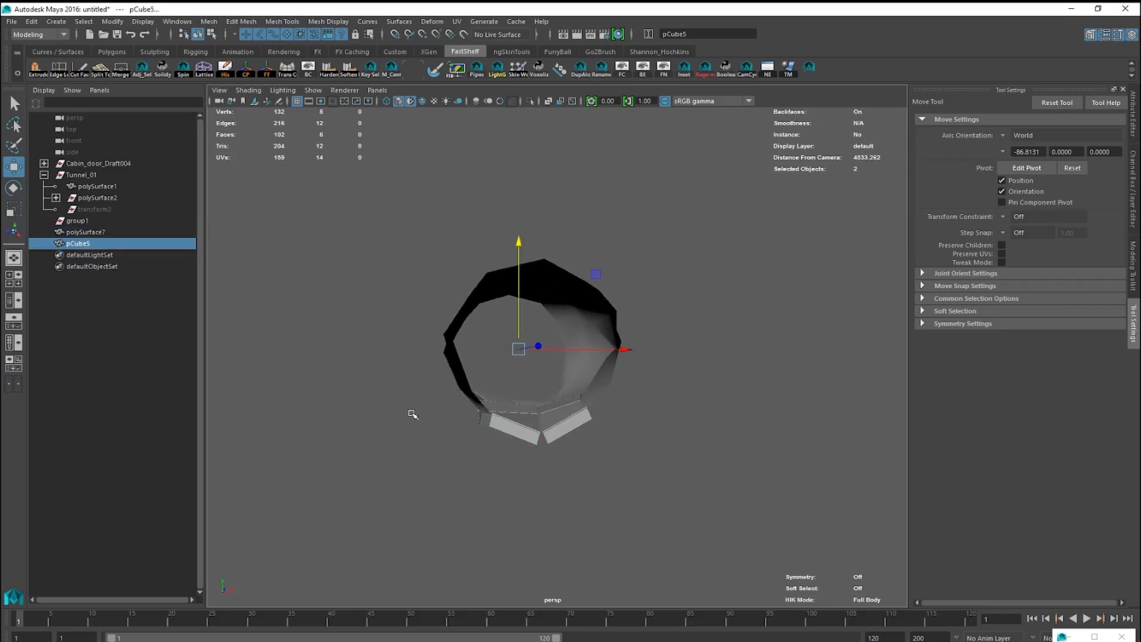
pyautogui.press('r')
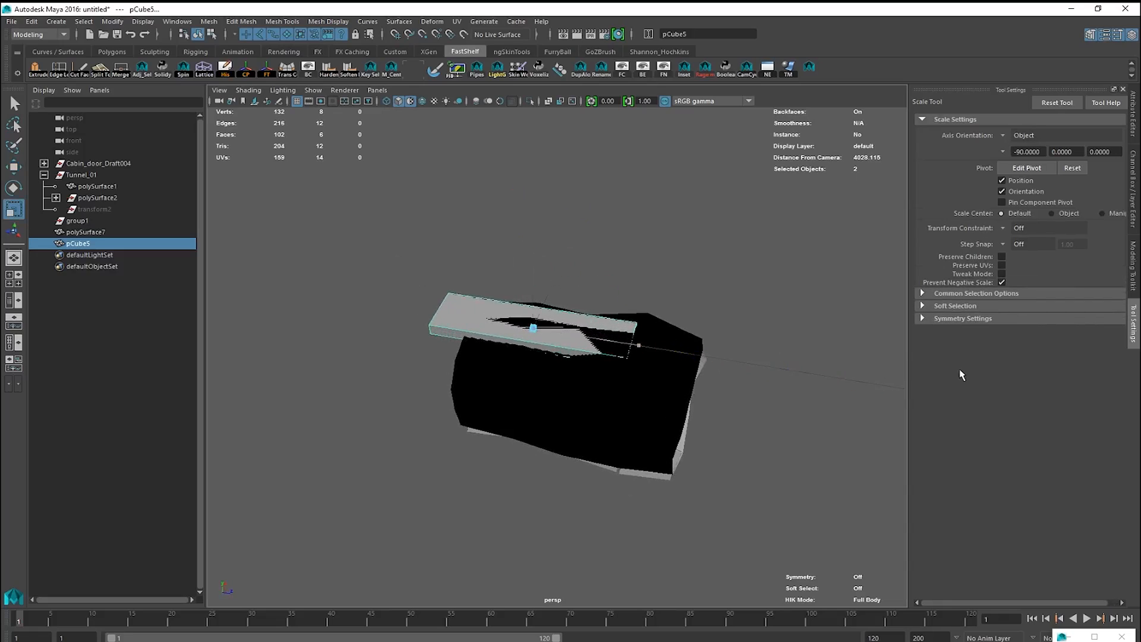
pyautogui.press('w')
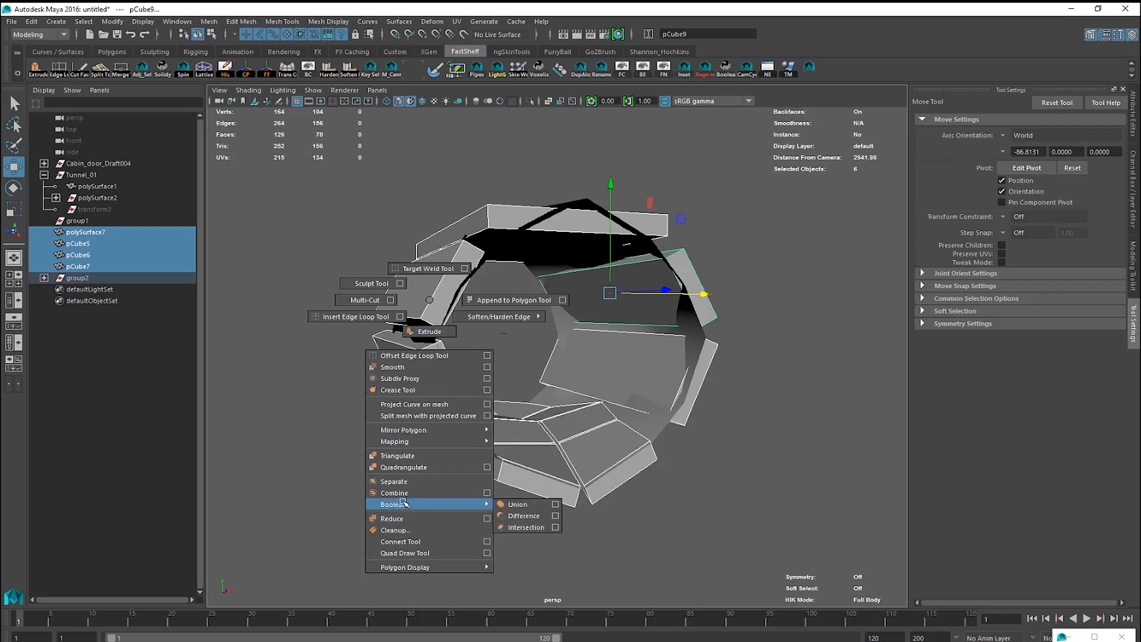
# Expand Tunnel_01 in the Outliner and rename polySurface1 with the UCX_ prefix
pyautogui.click(517, 504)
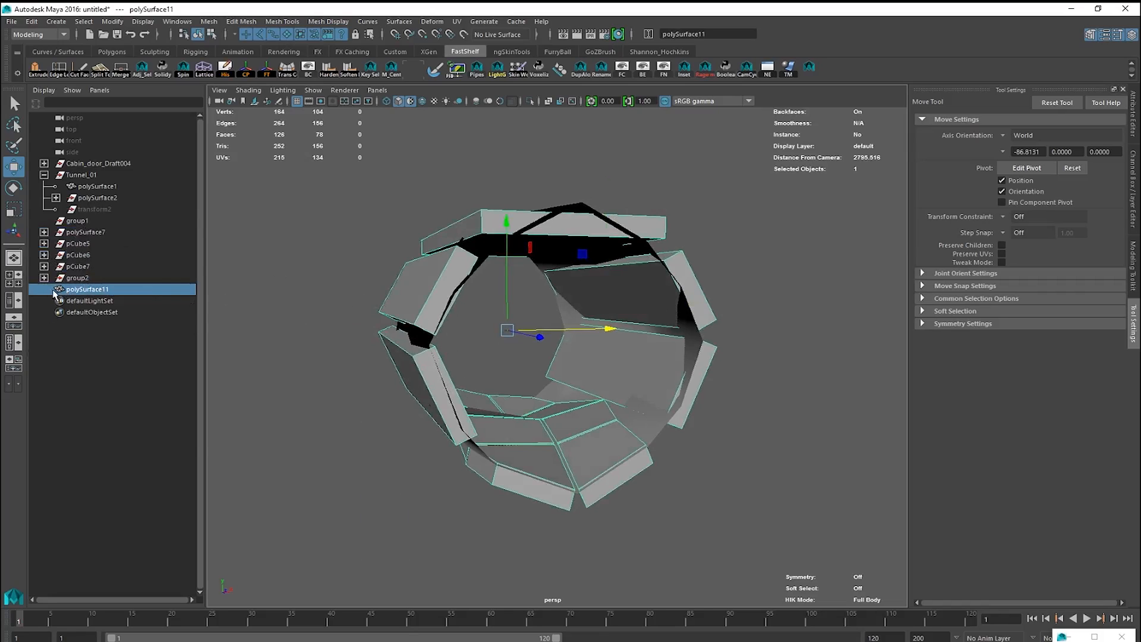
pyautogui.scroll(-3)
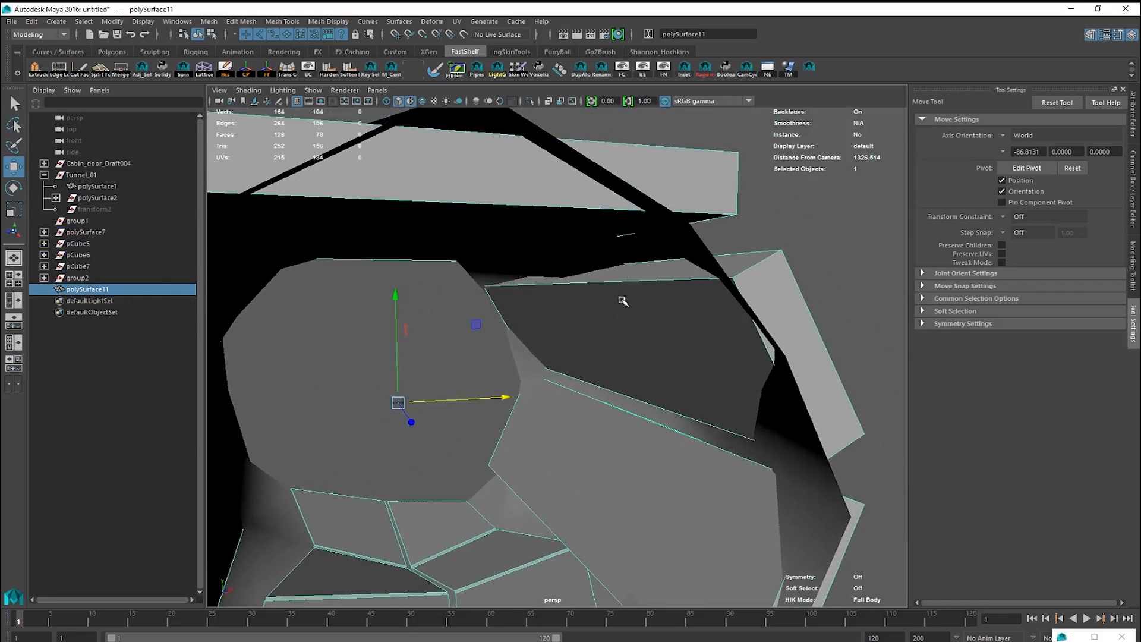
pyautogui.click(95, 186)
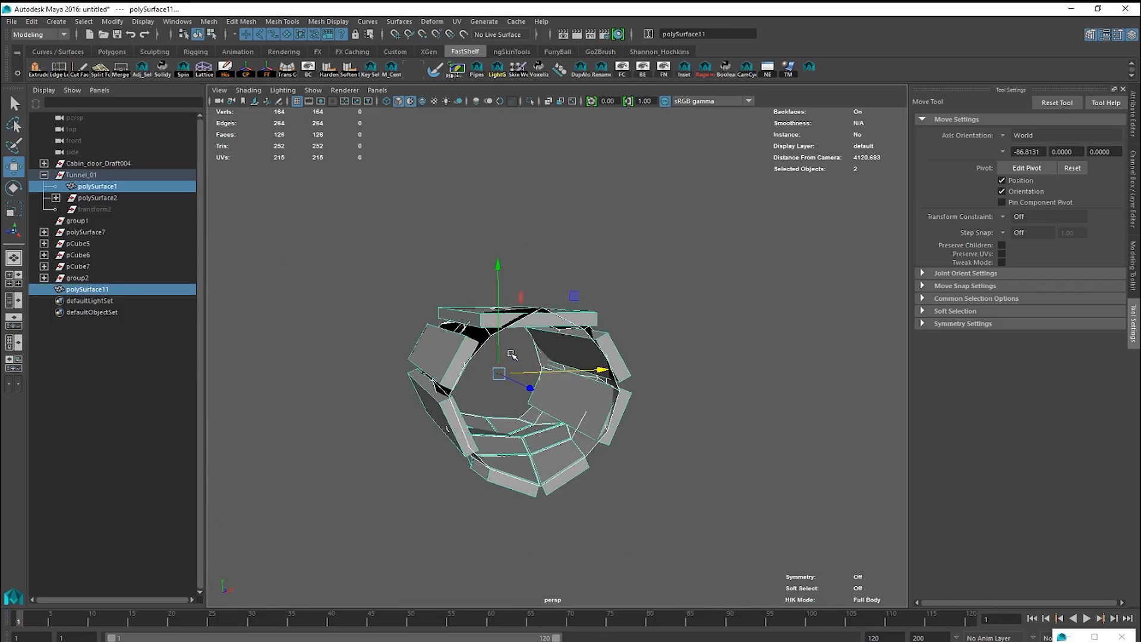
pyautogui.click(44, 173)
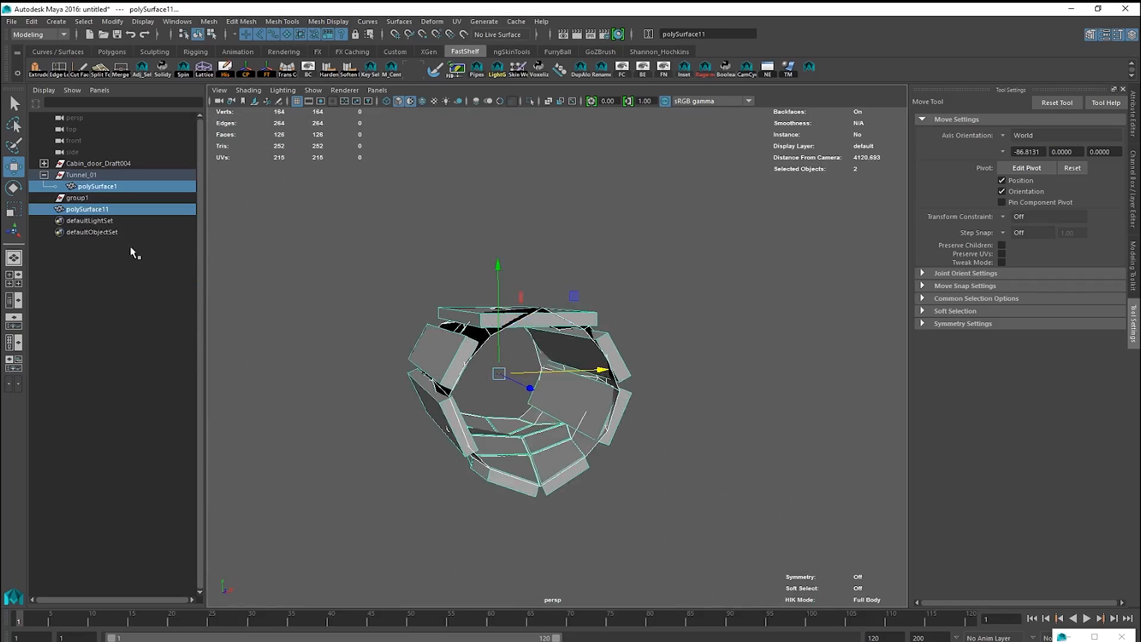
pyautogui.click(86, 209)
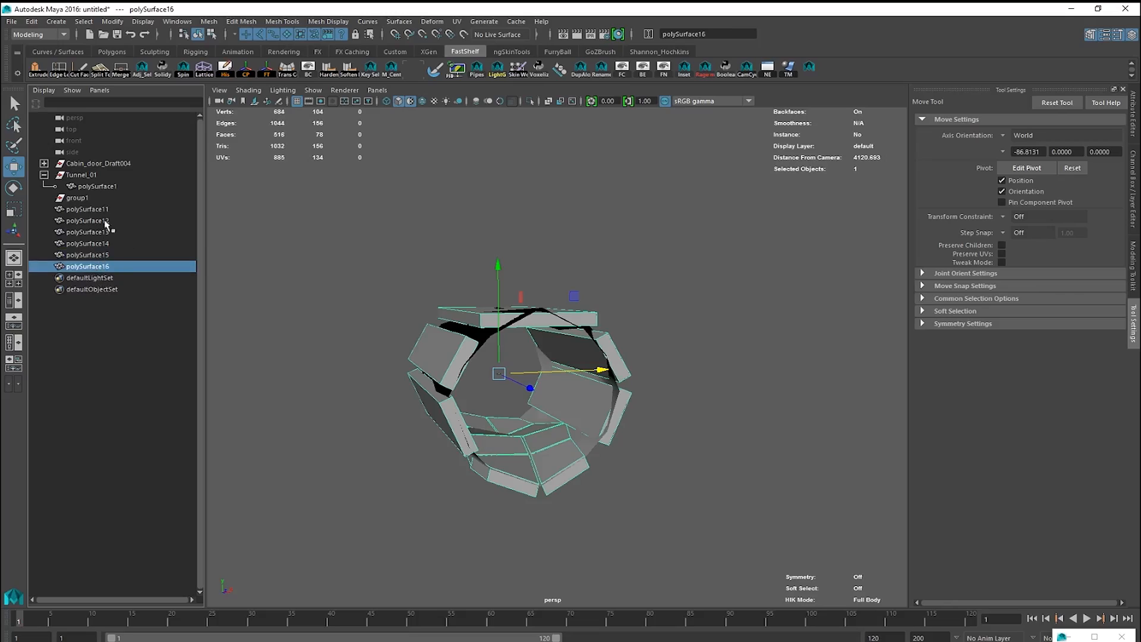
pyautogui.moveTo(104, 226)
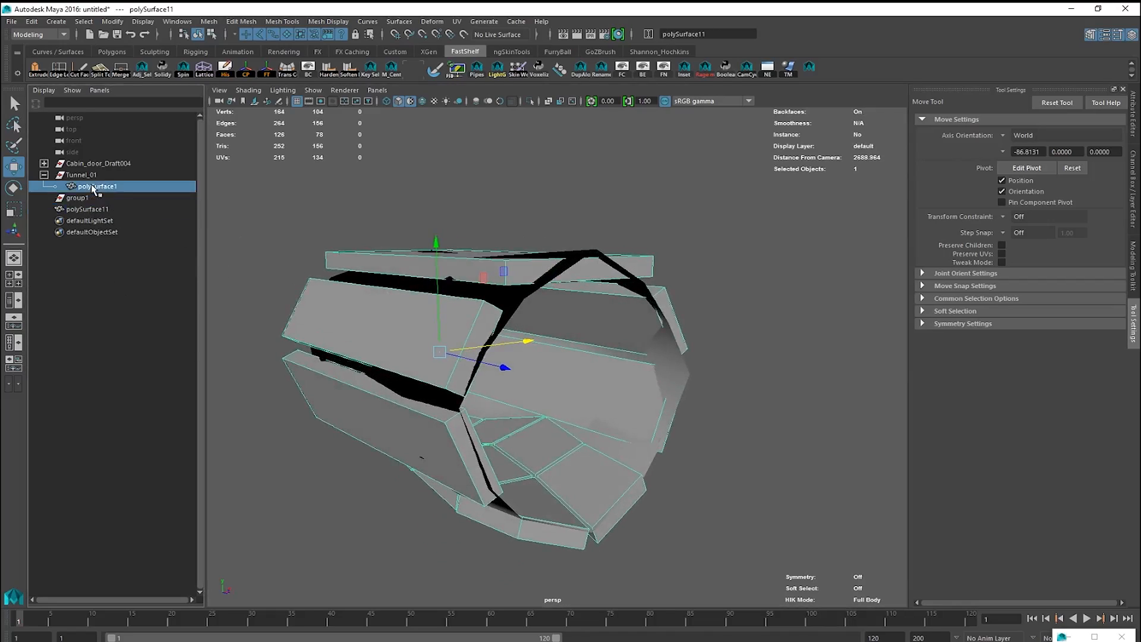
pyautogui.doubleClick(95, 187)
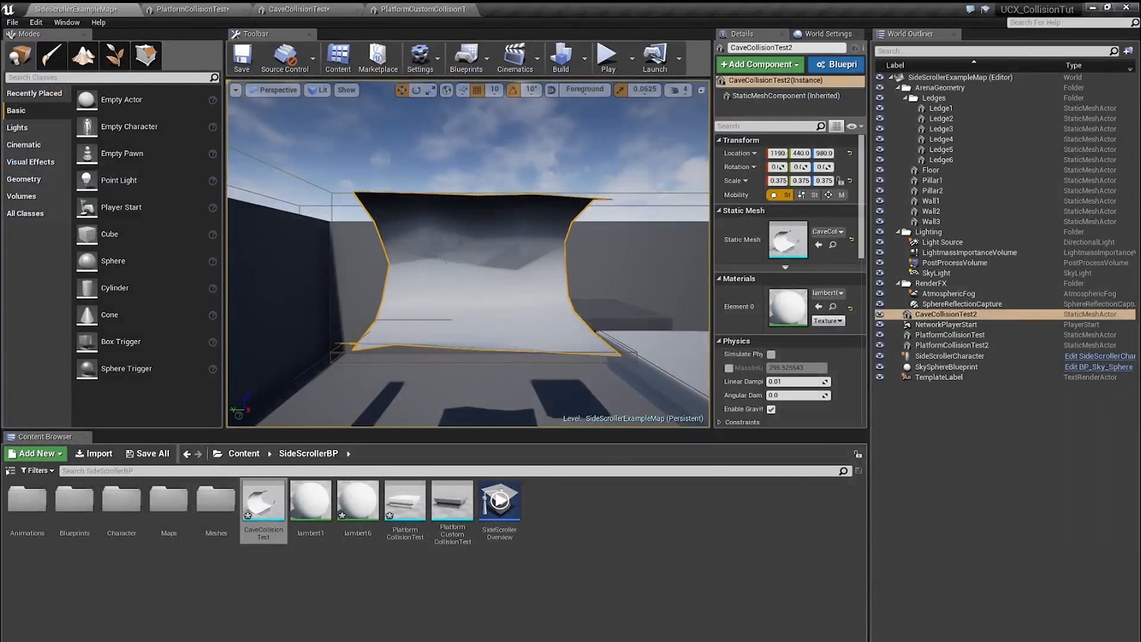
# Reimport CaveCollisionTest via Asset > Reimport and view its box collision hulls in the level
pyautogui.click(62, 22)
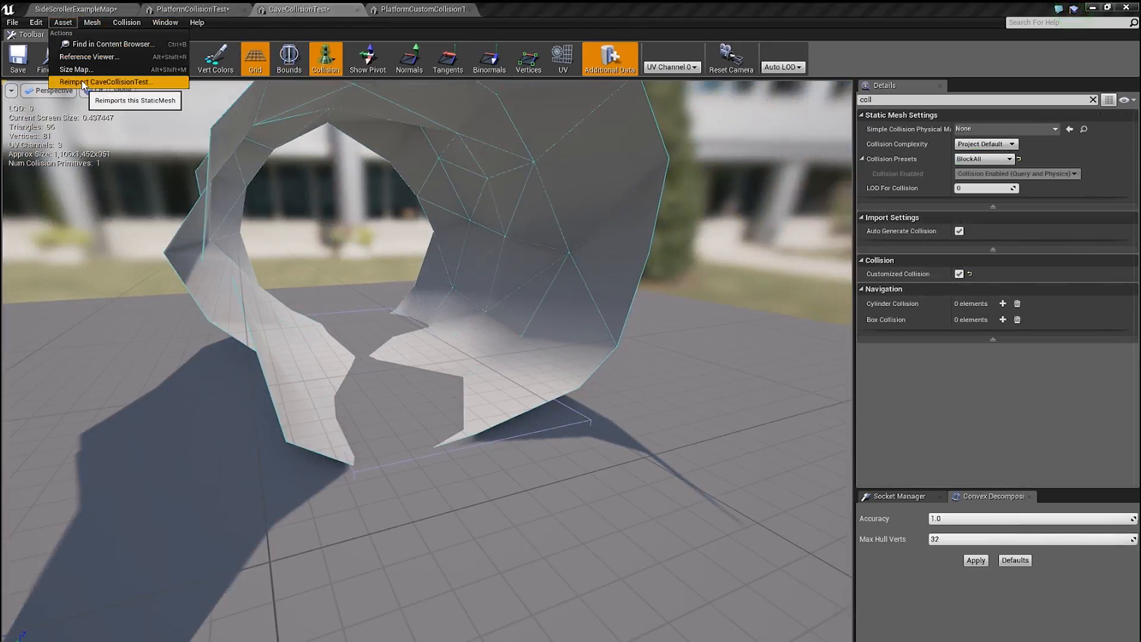
pyautogui.click(105, 82)
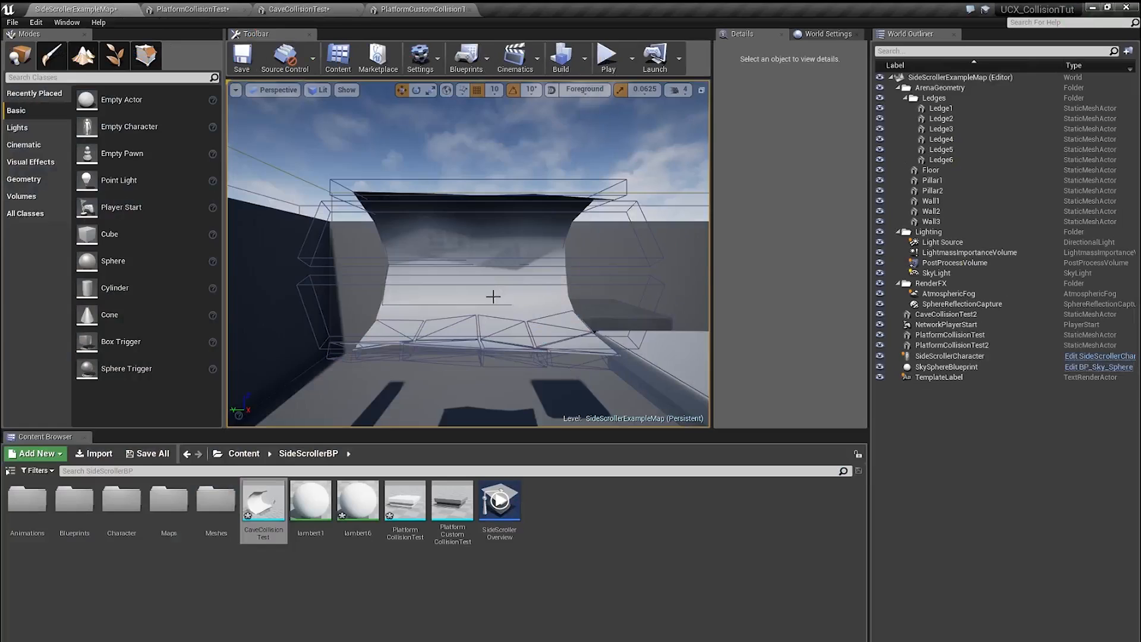
pyautogui.click(607, 58)
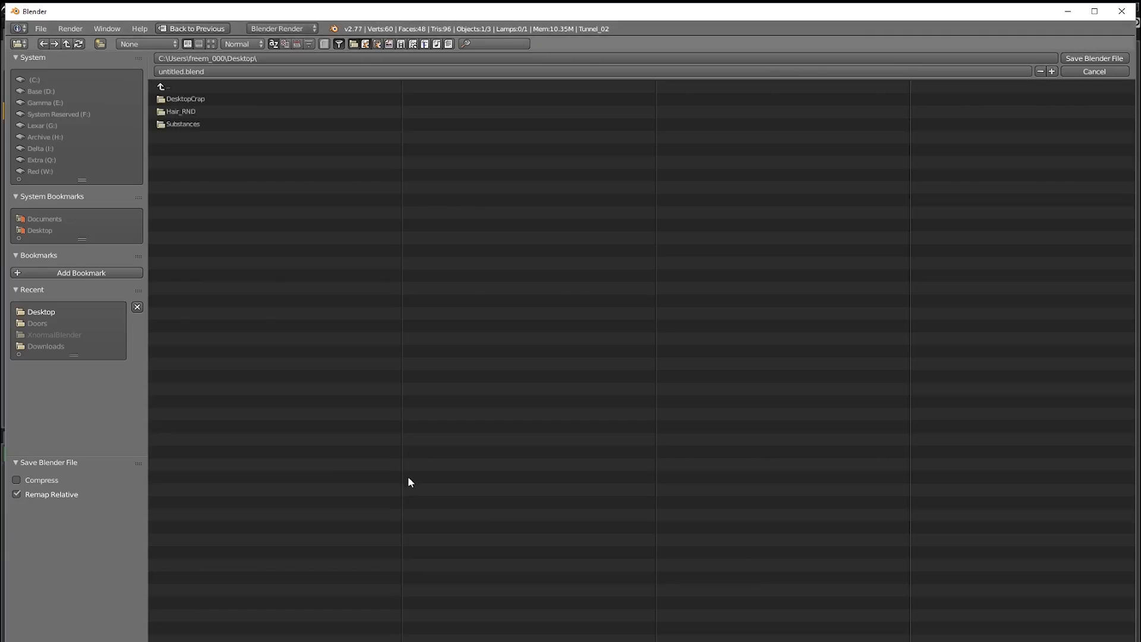
# Delete unwanted faces and floor edges on Tunnel_02.001, leaving separate extruded floor blocks
pyautogui.click(1093, 71)
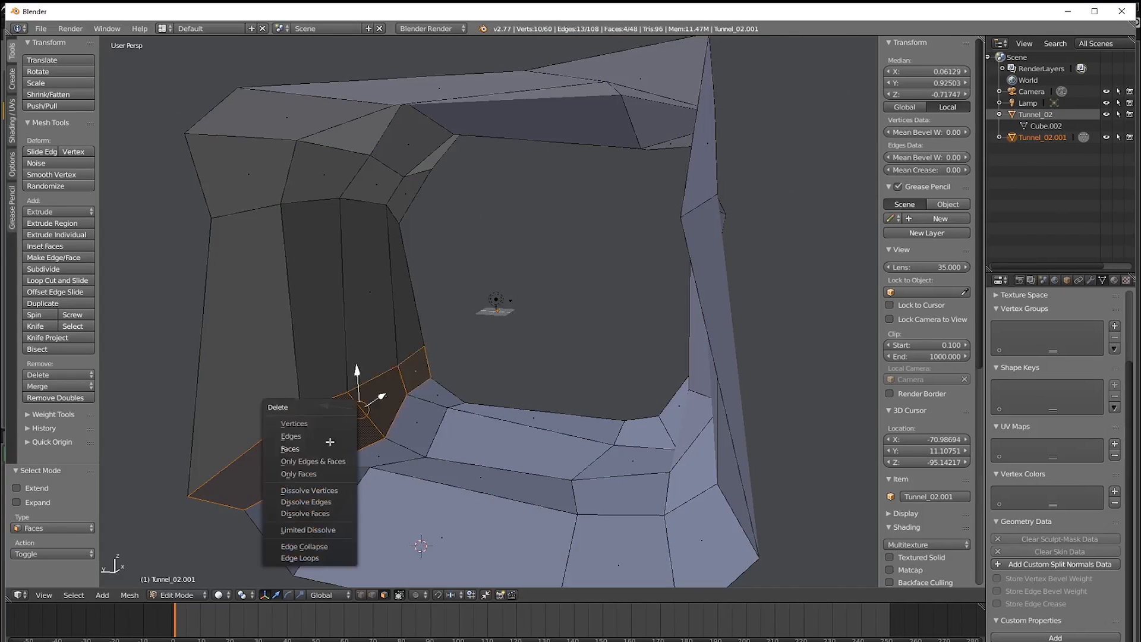
pyautogui.click(290, 448)
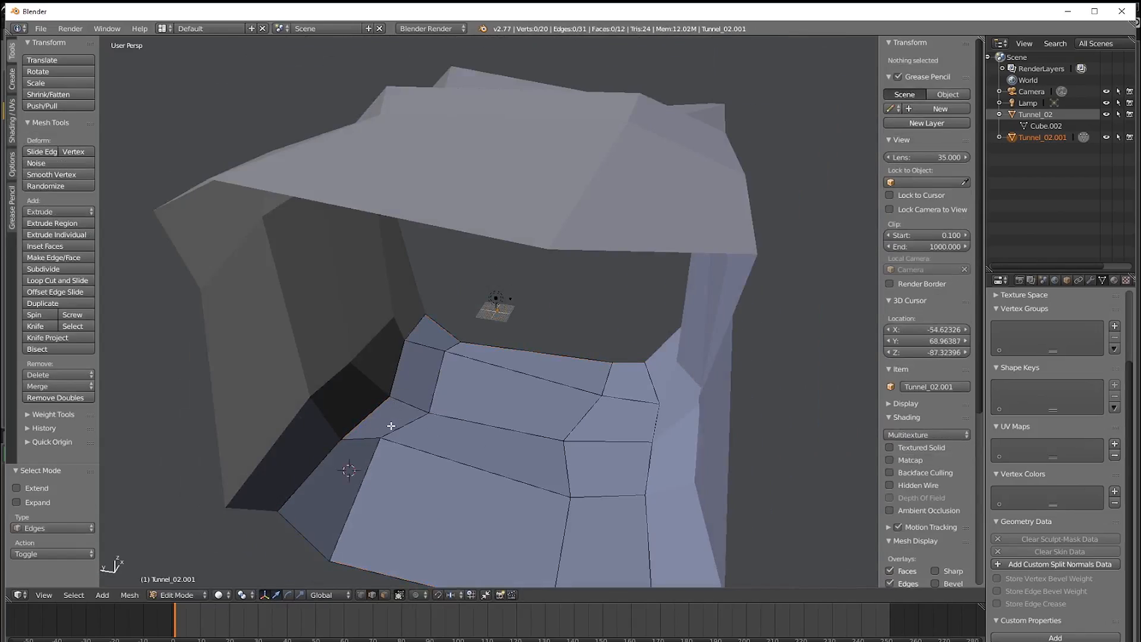
pyautogui.click(452, 429)
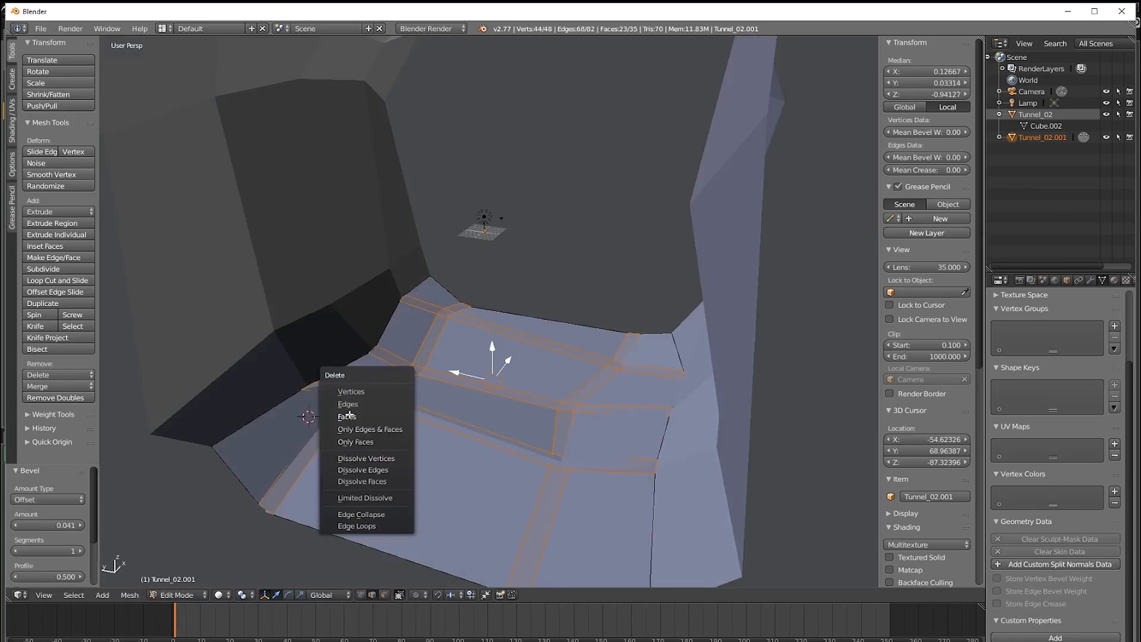
pyautogui.click(346, 416)
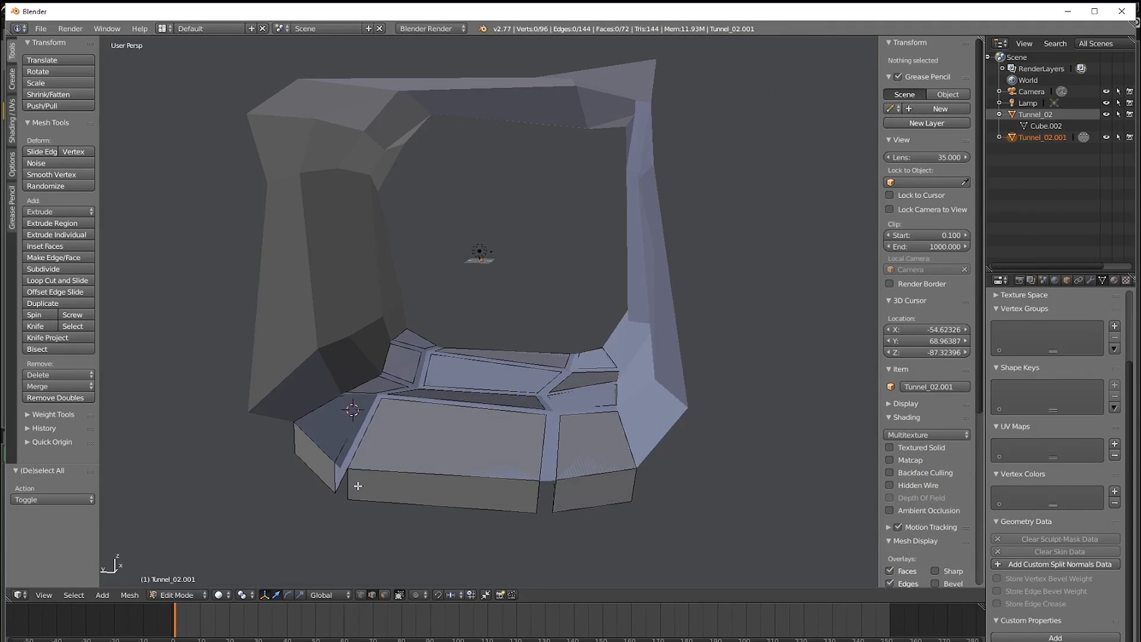
# Flip the tunnel's face normals and shade its surface smooth
pyautogui.press('a')
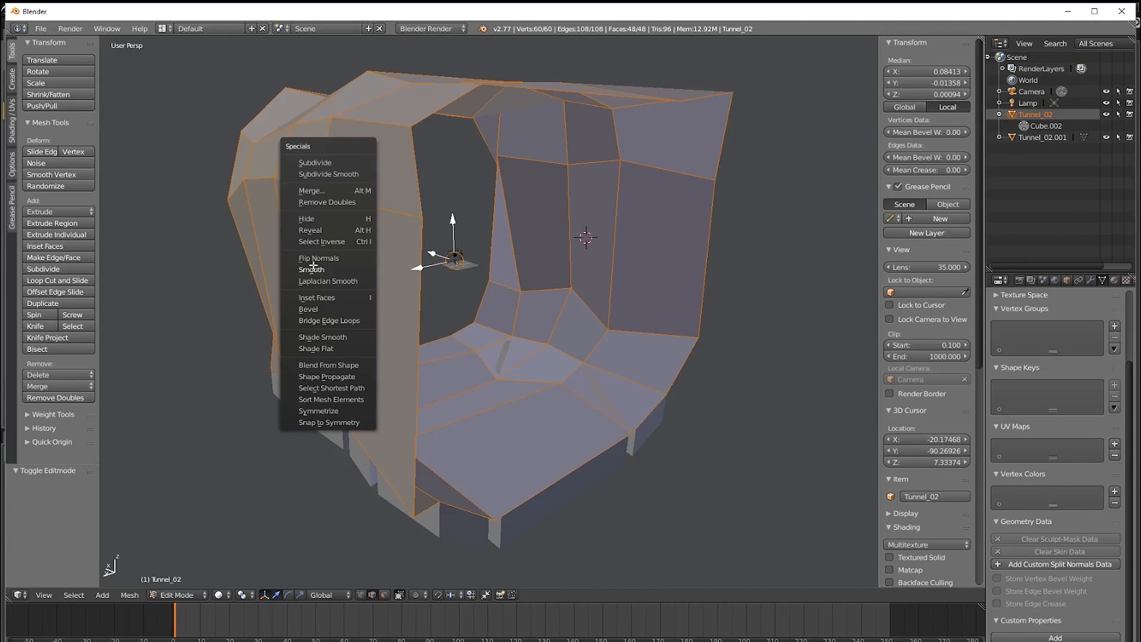
pyautogui.click(318, 258)
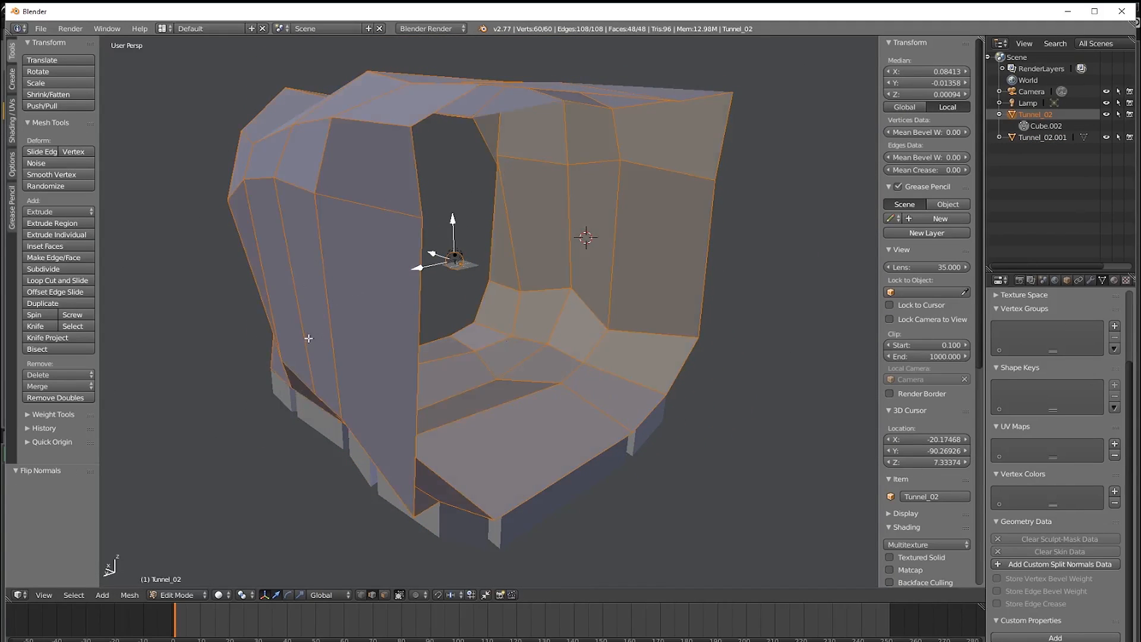
pyautogui.press('w')
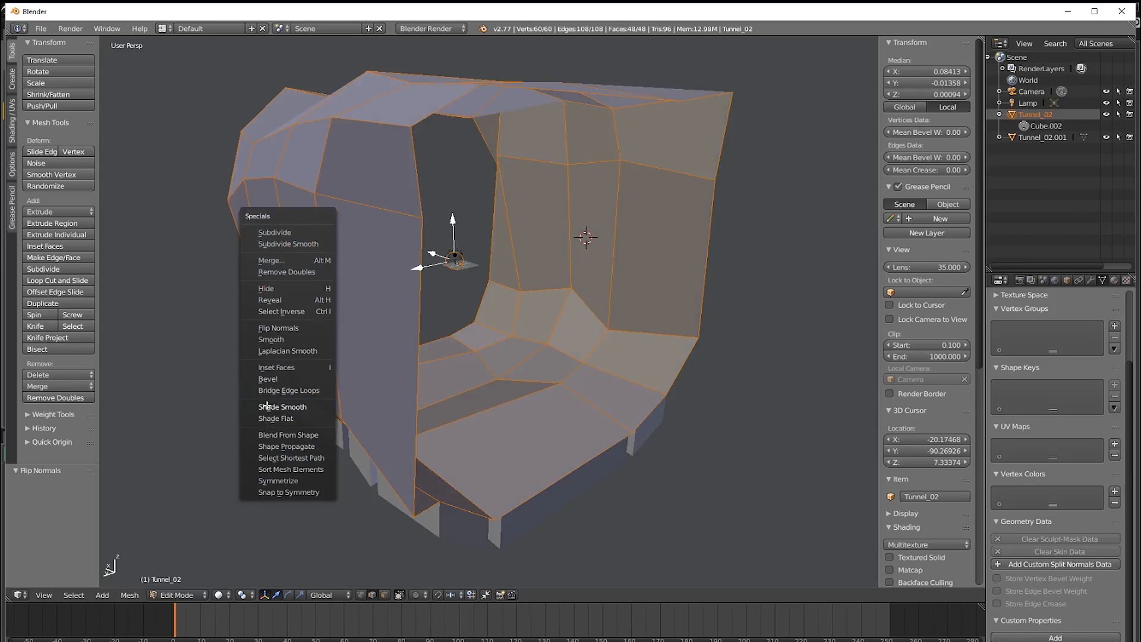
pyautogui.click(283, 406)
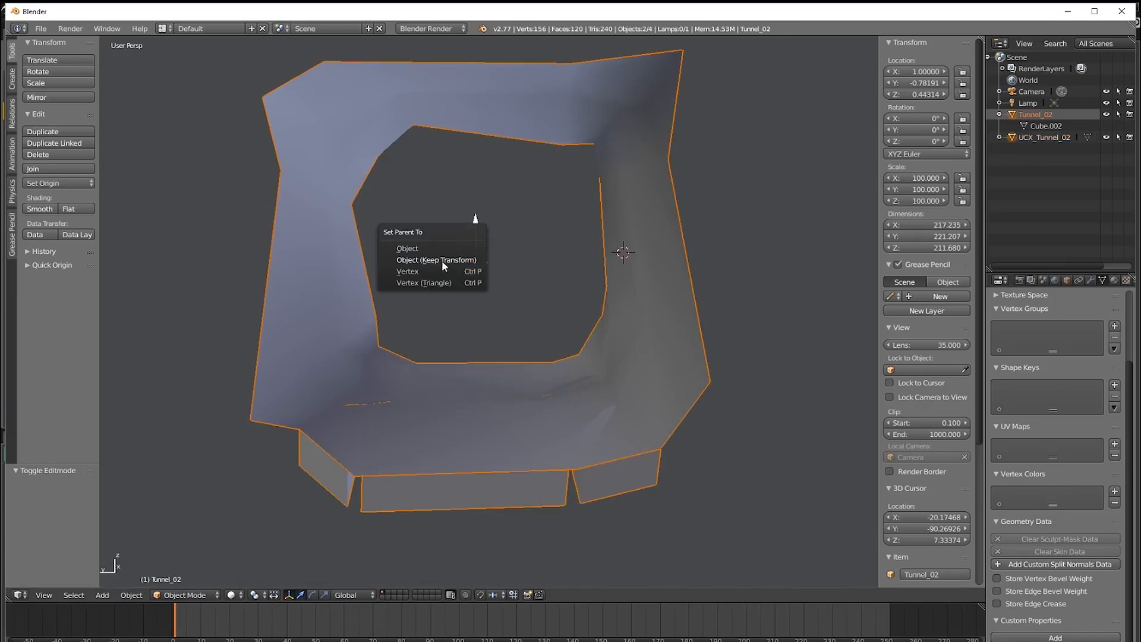
# Parent the UCX_Tunnel_02 collision mesh to Tunnel_02 with Ctrl+P > Object
pyautogui.click(407, 249)
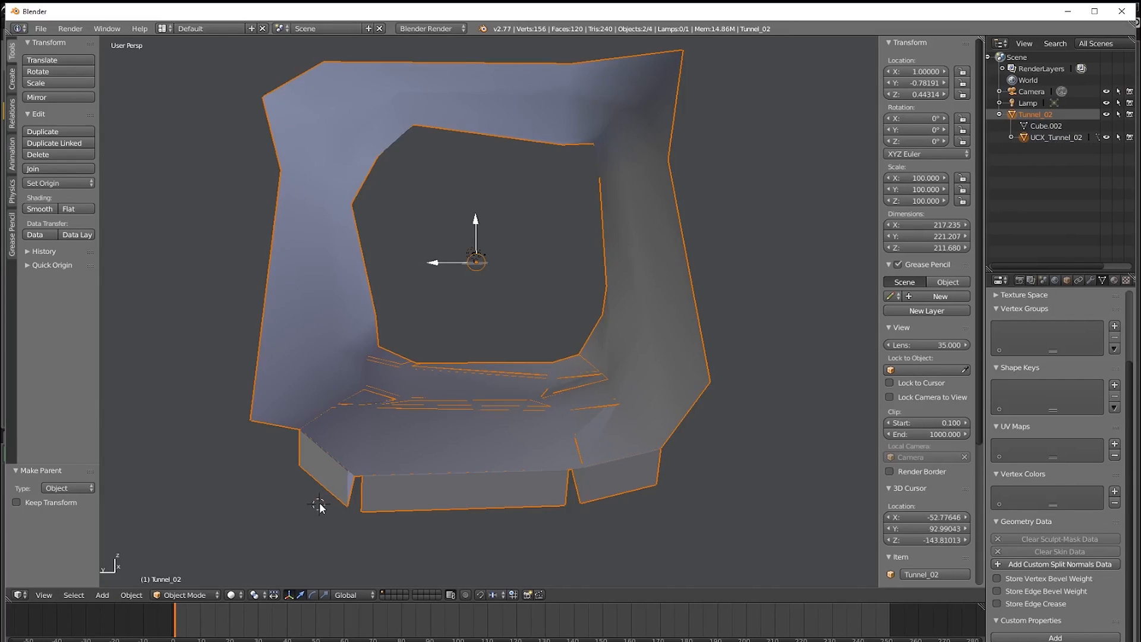
pyautogui.click(1054, 137)
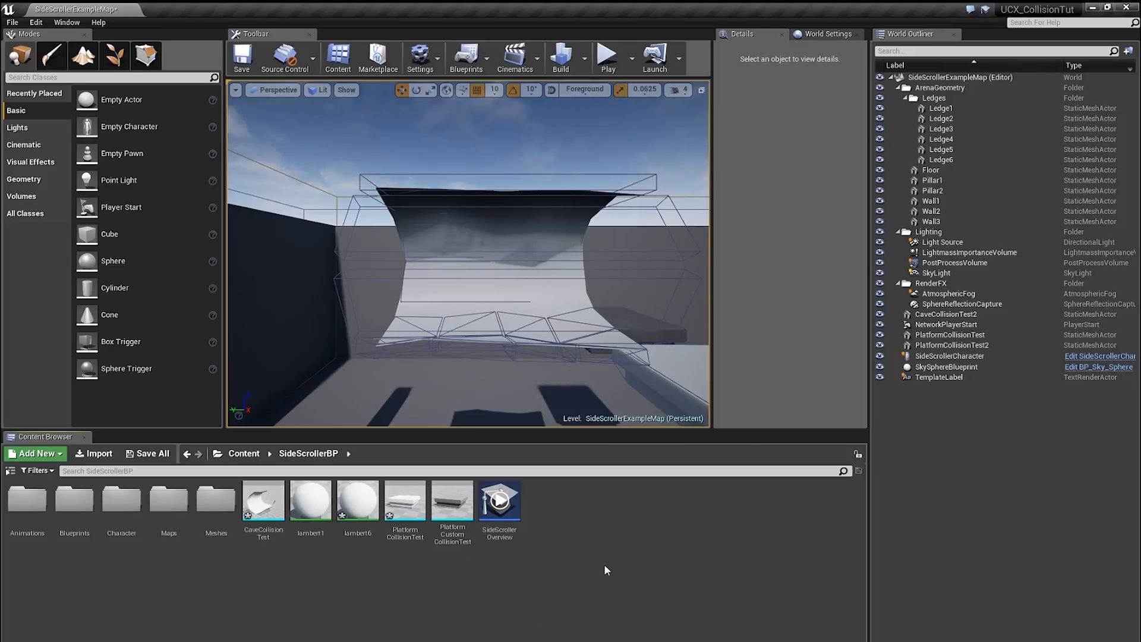
pyautogui.moveTo(618, 306)
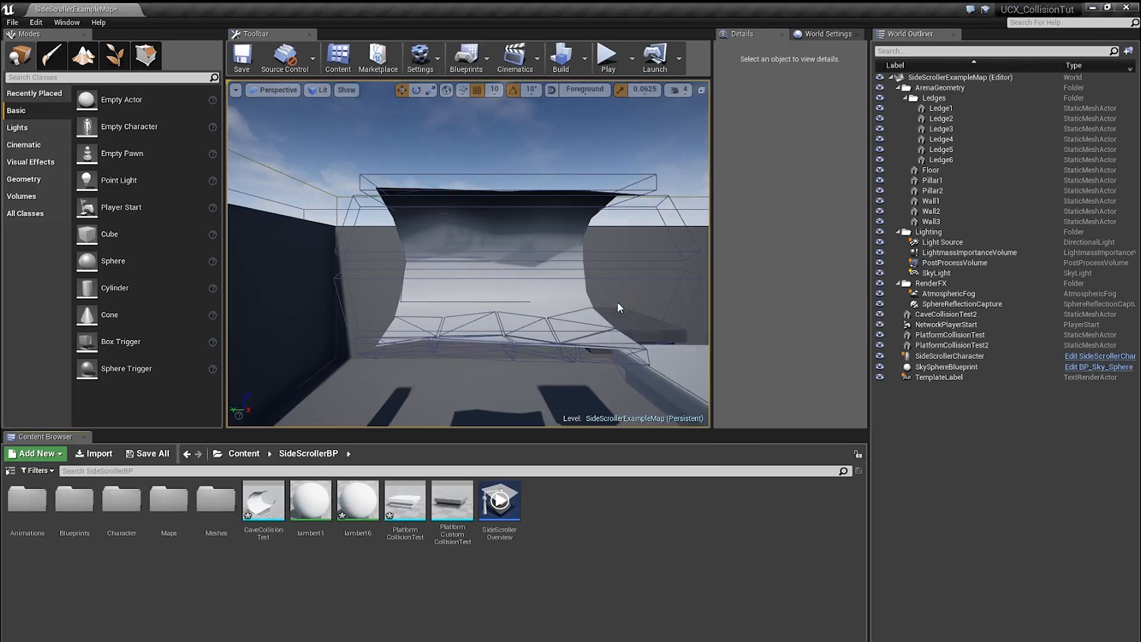
# Import the Blender FBX as BlenderCollisionTest and open it in the Static Mesh Editor
pyautogui.click(99, 453)
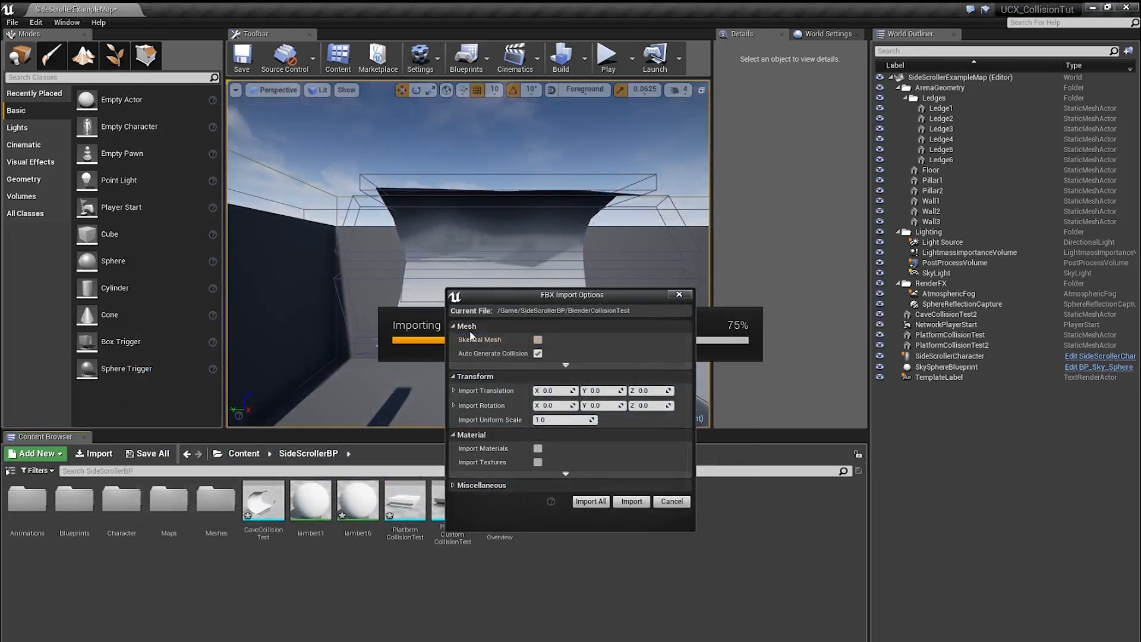
pyautogui.click(630, 501)
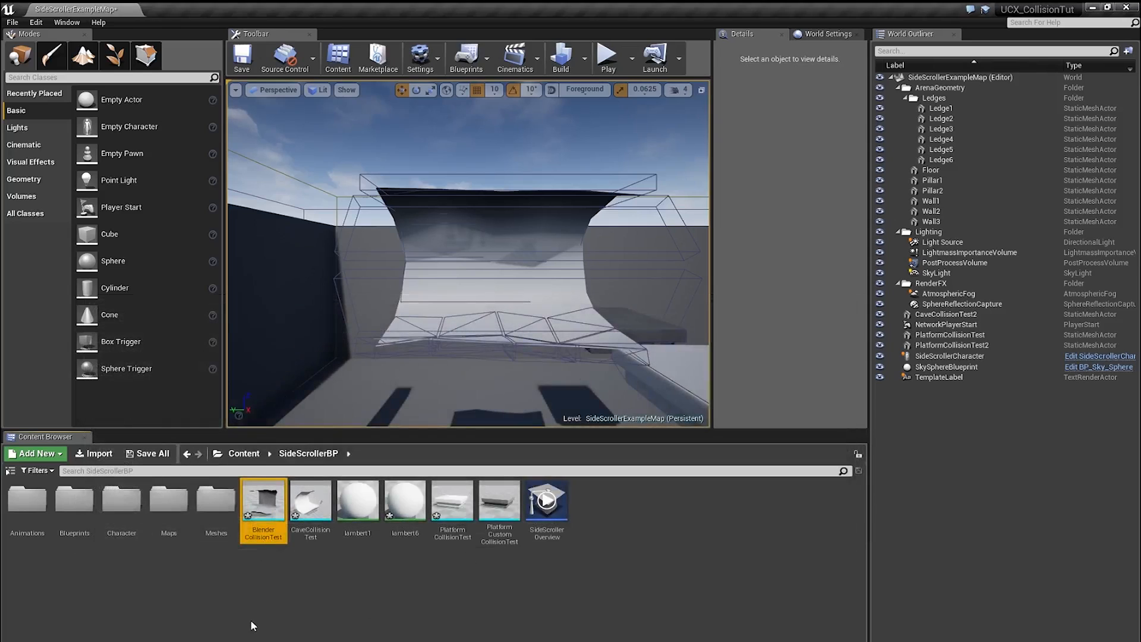
pyautogui.doubleClick(263, 498)
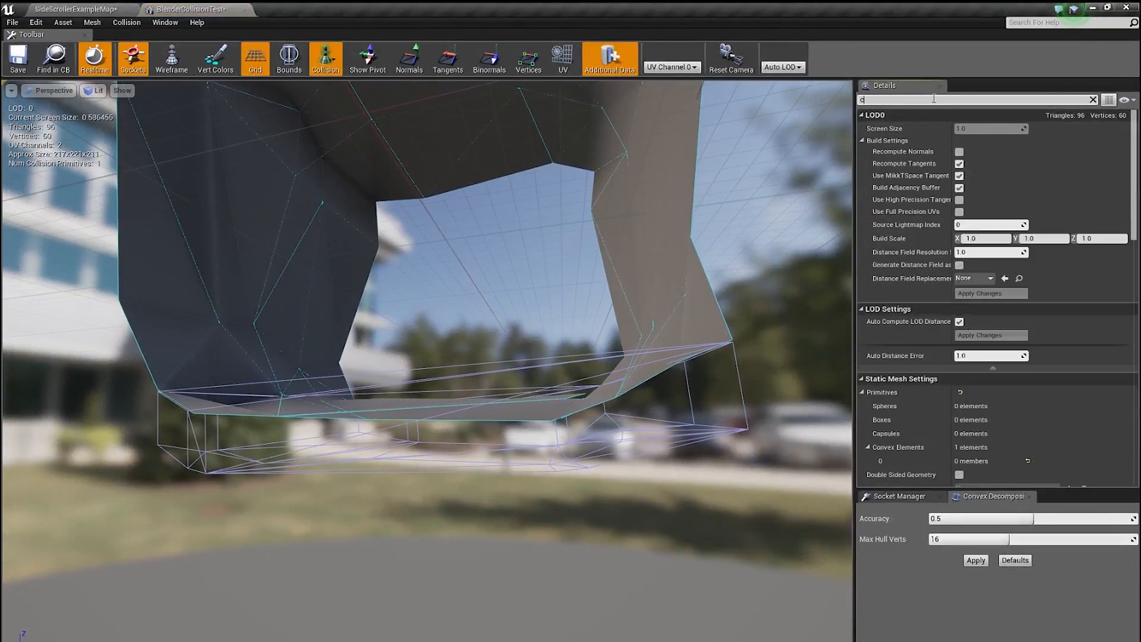
# Uncheck One Convex Hull Per UCX and reimport the mesh, giving 14 collision primitives
pyautogui.write('UCX')
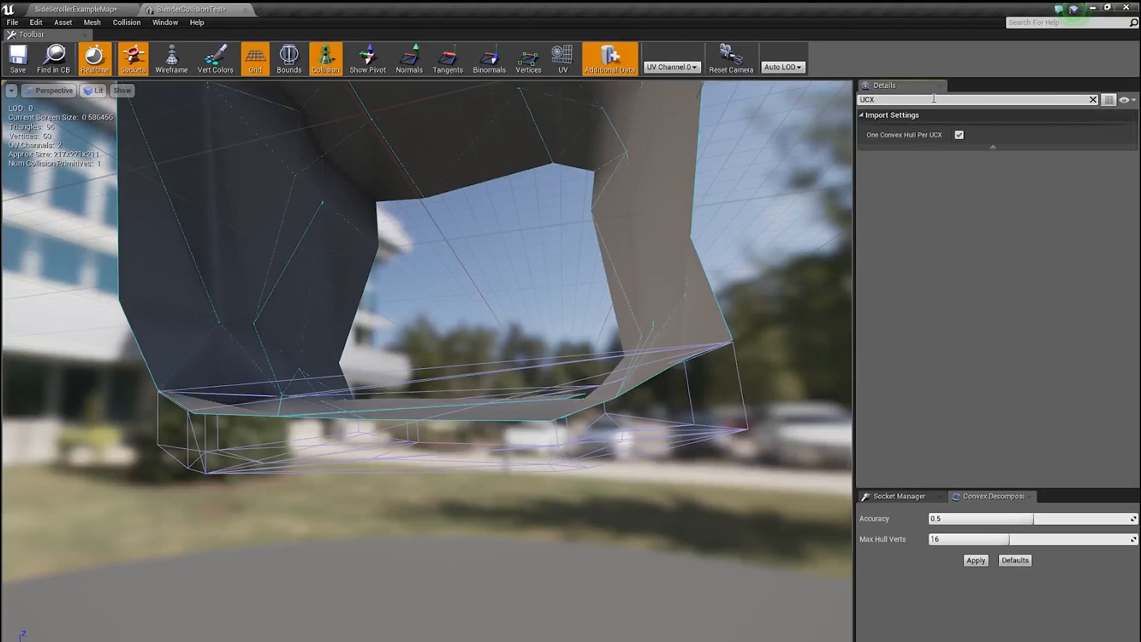
pyautogui.click(958, 134)
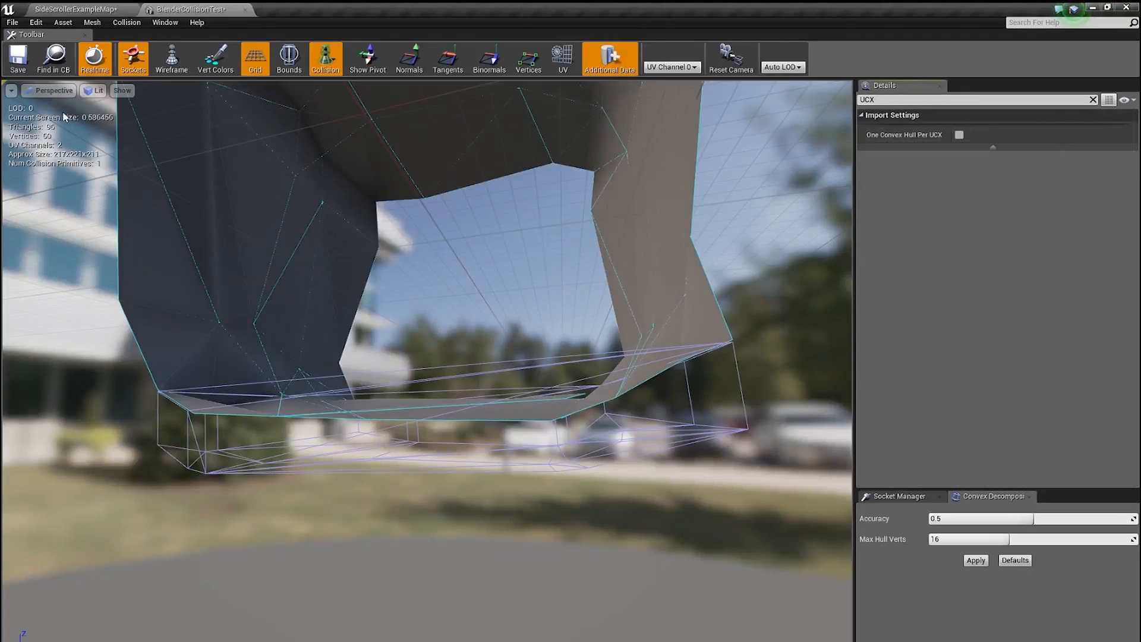
pyautogui.click(63, 21)
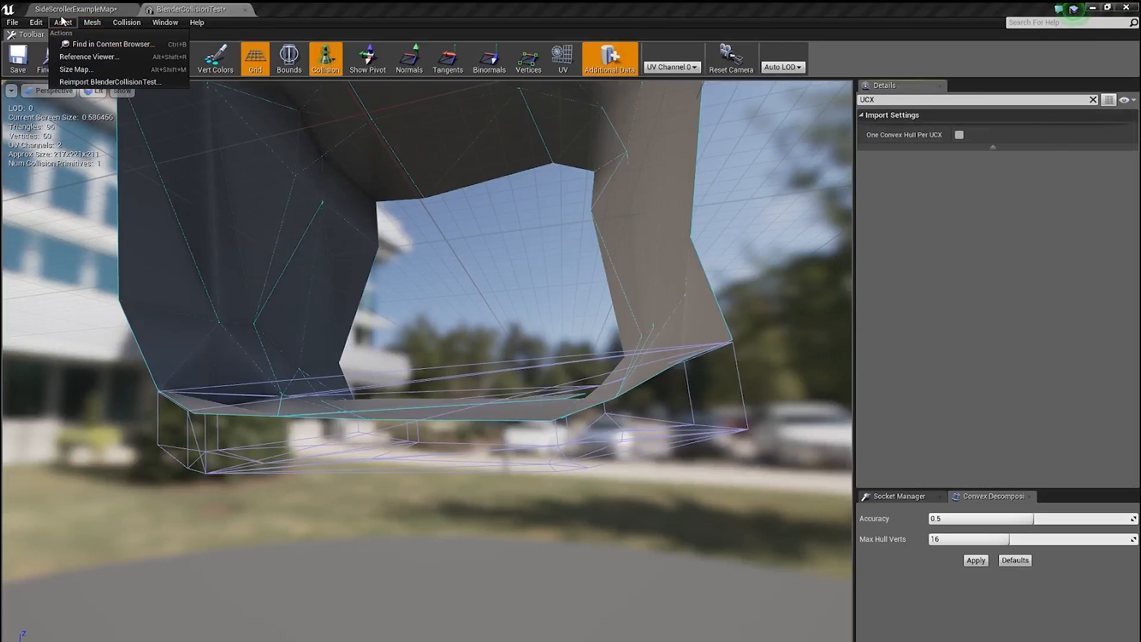
pyautogui.click(111, 82)
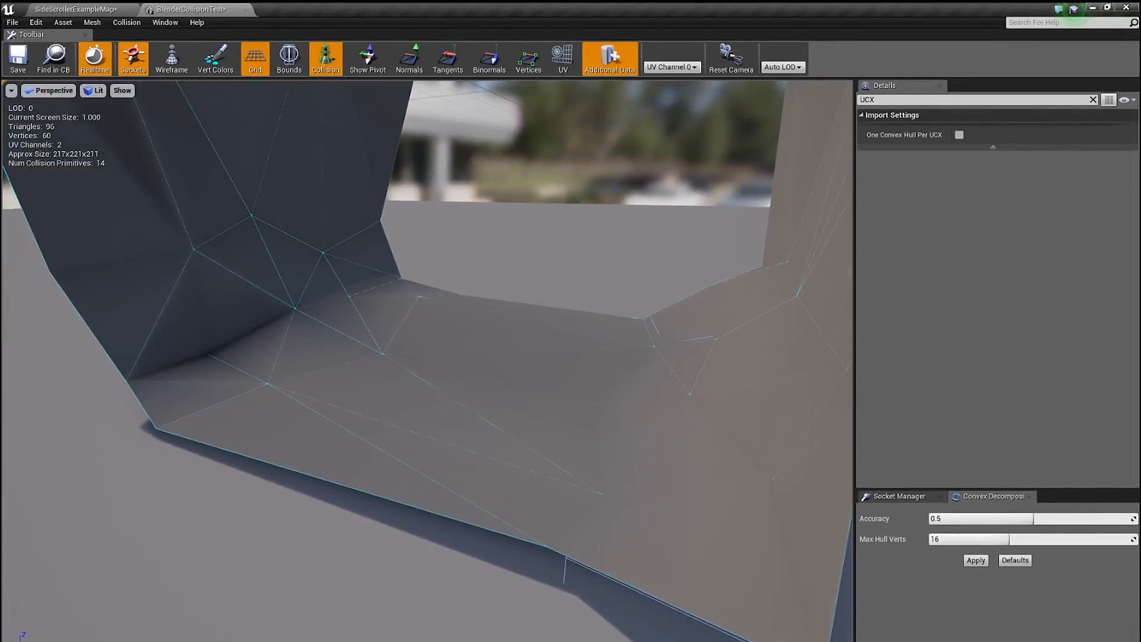
pyautogui.click(73, 8)
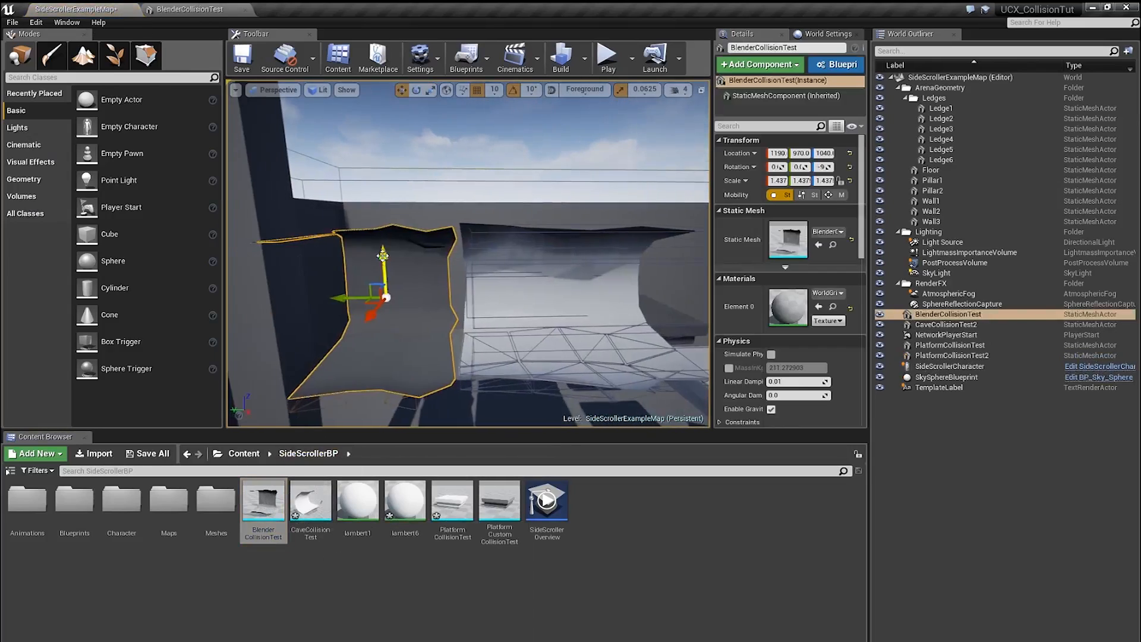
# Place BlenderCollisionTest around the player start so its collision hulls enclose the tunnel
pyautogui.click(607, 57)
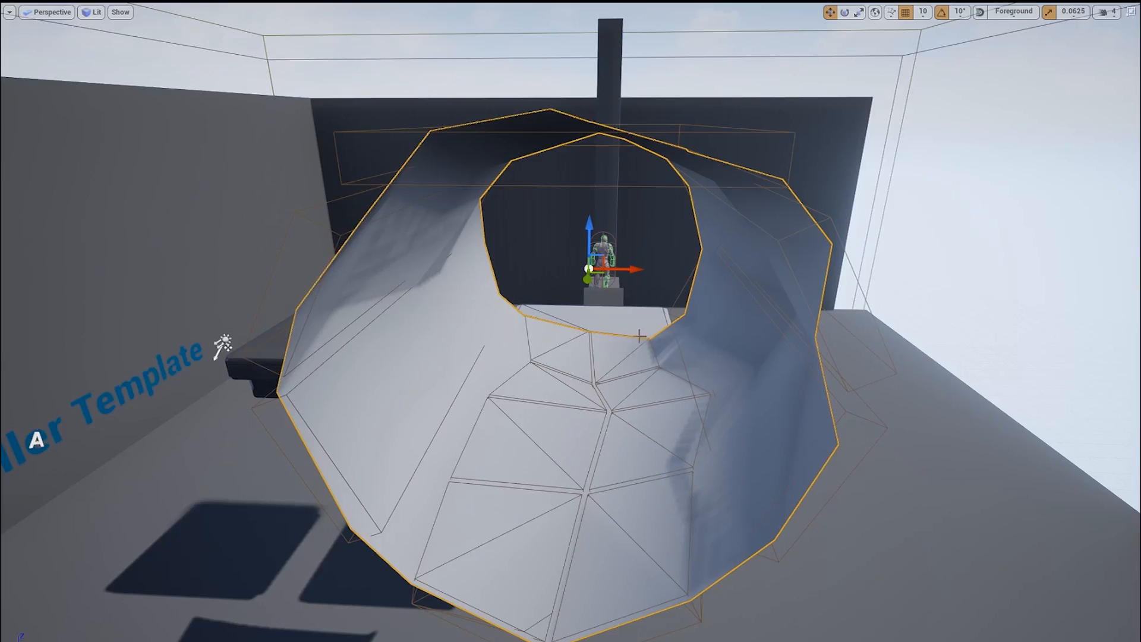
pyautogui.moveTo(733, 330)
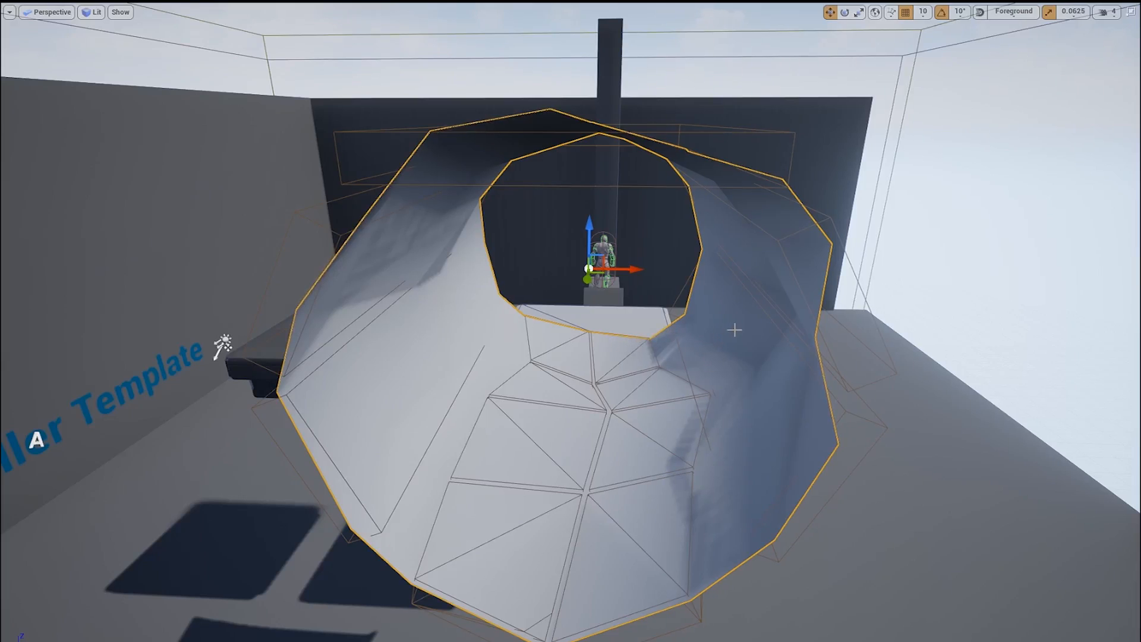